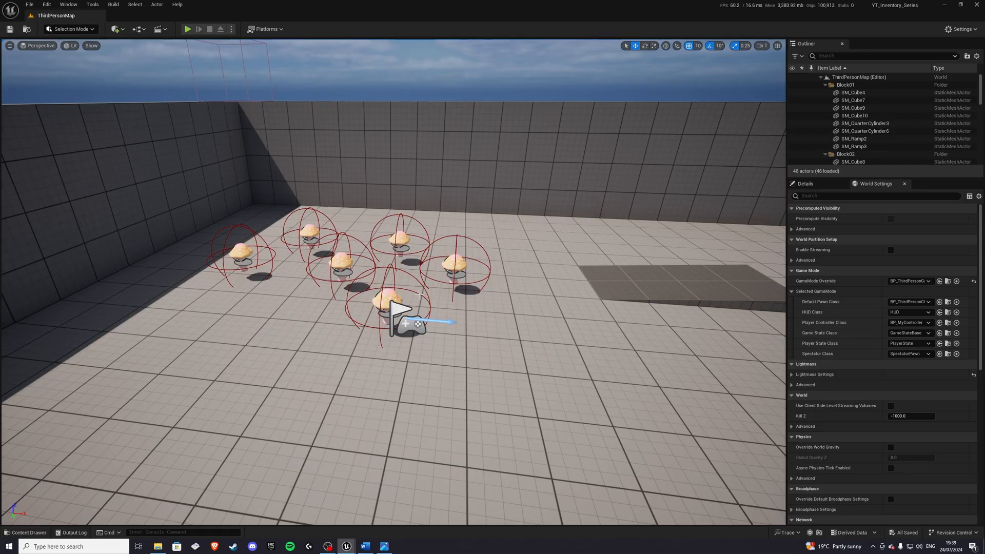
# Step: Open the BPC_Inventory component blueprint from the Inventory_System content folder
pyautogui.click(27, 532)
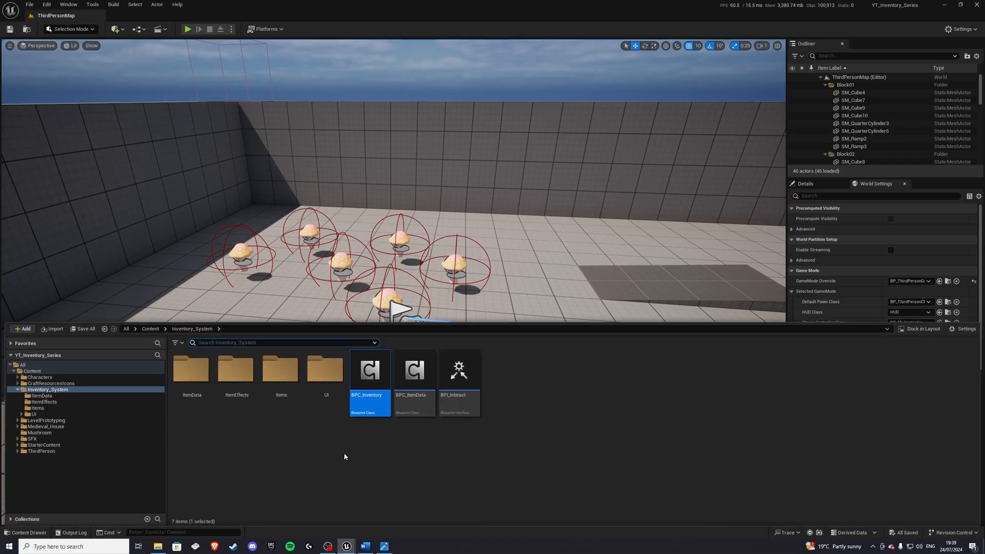
pyautogui.doubleClick(369, 371)
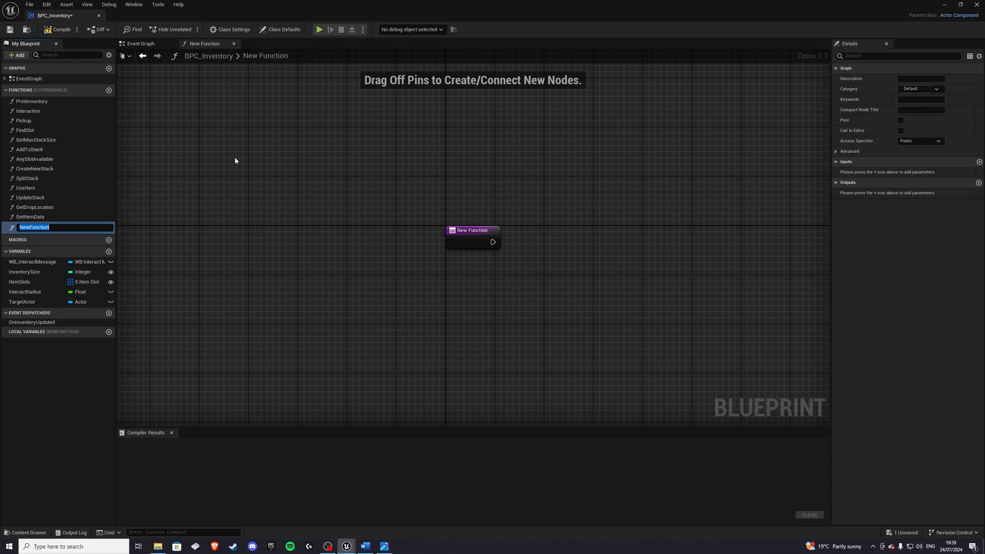
# Step: Name the new function TransferSlot and give it an integer Index input
pyautogui.write('TransferSlot')
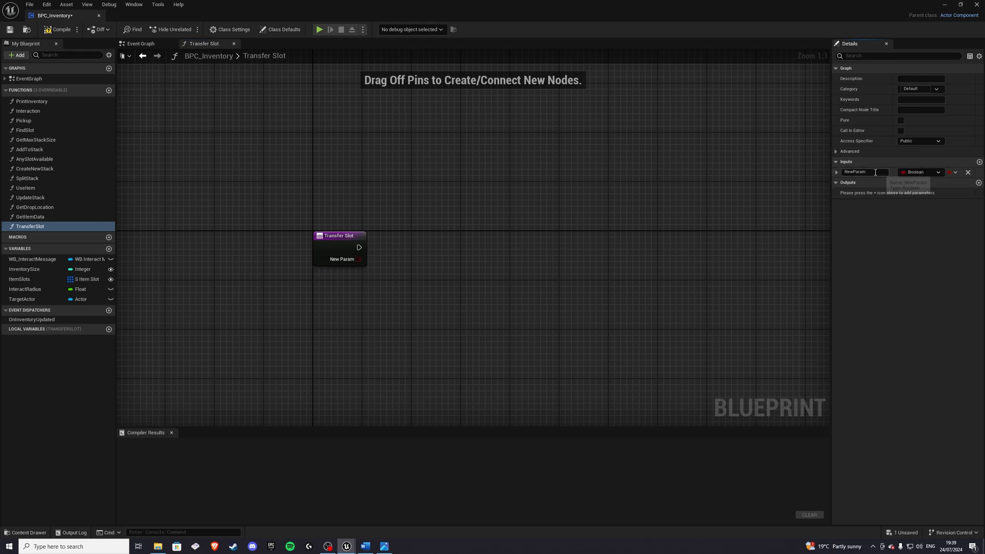
pyautogui.write('Index')
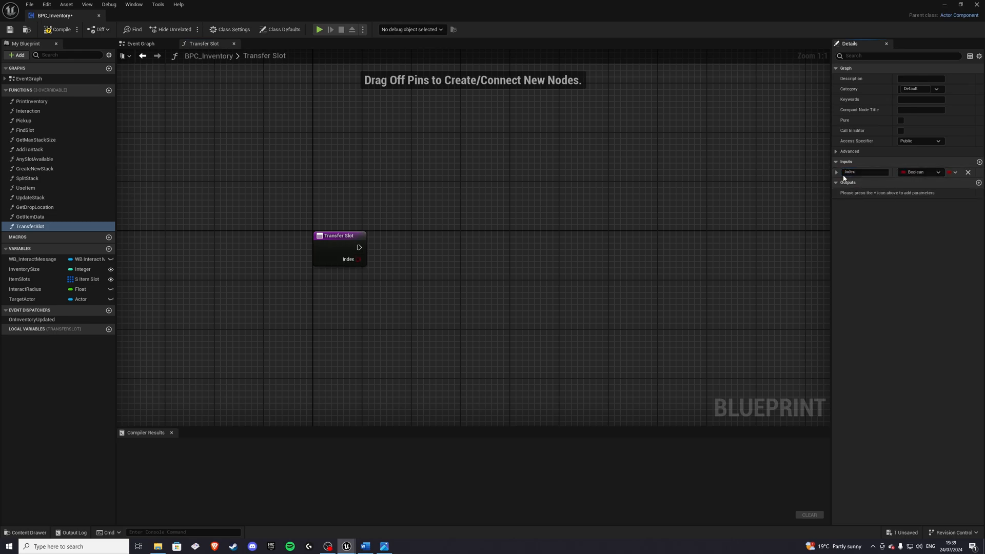
pyautogui.click(922, 172)
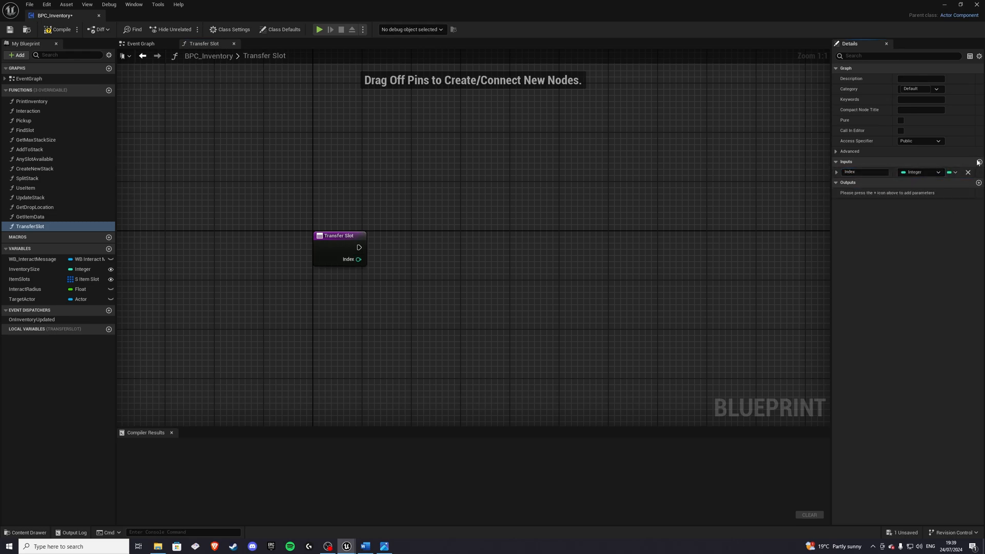
# Step: Add a SourceIndex integer input and a SourceInventory BPC_Inventory reference input
pyautogui.click(978, 161)
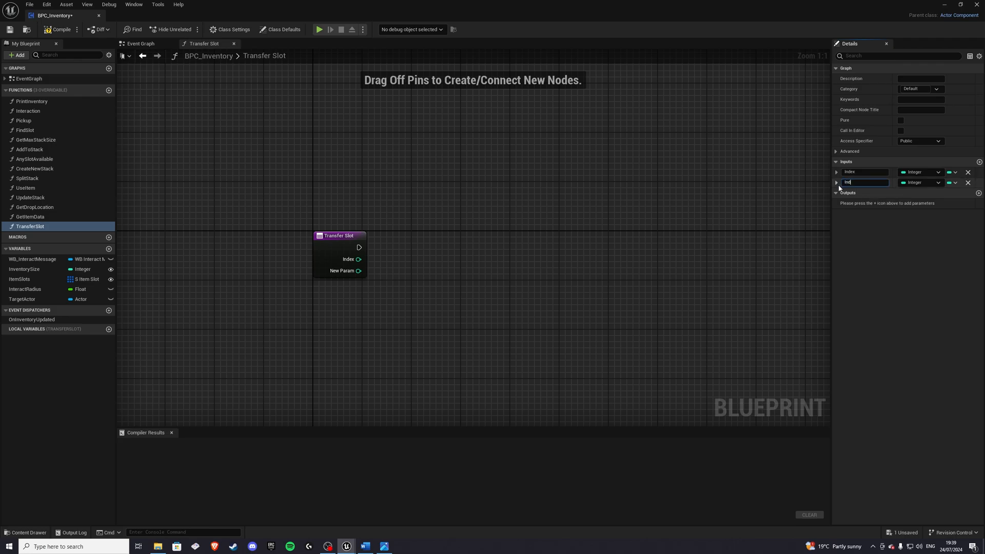
pyautogui.write('Source')
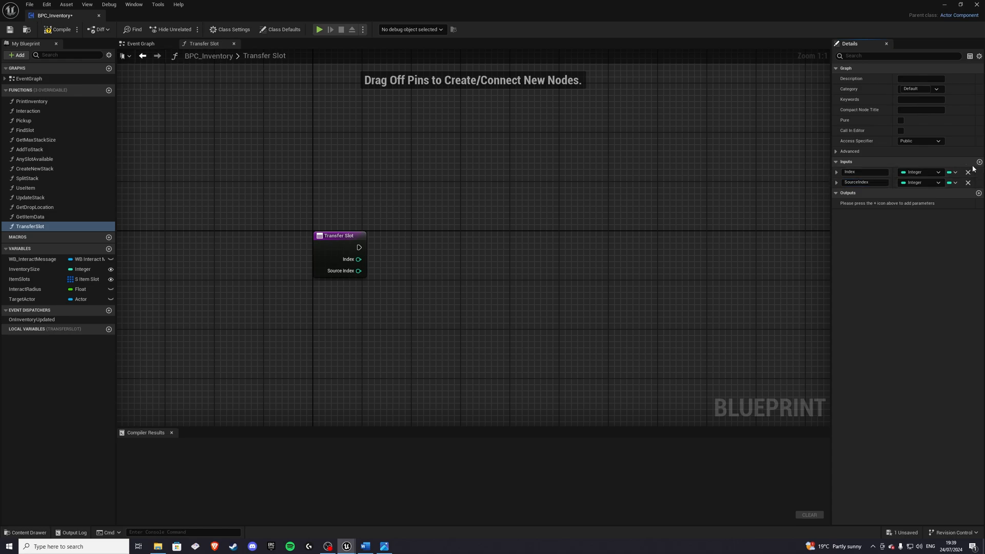
pyautogui.click(978, 161)
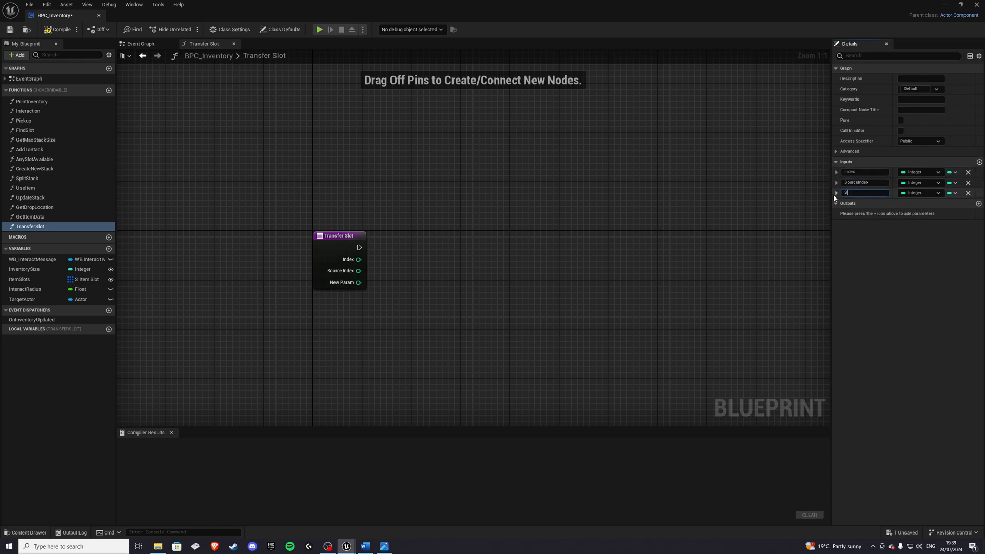
pyautogui.write('SourceInvento')
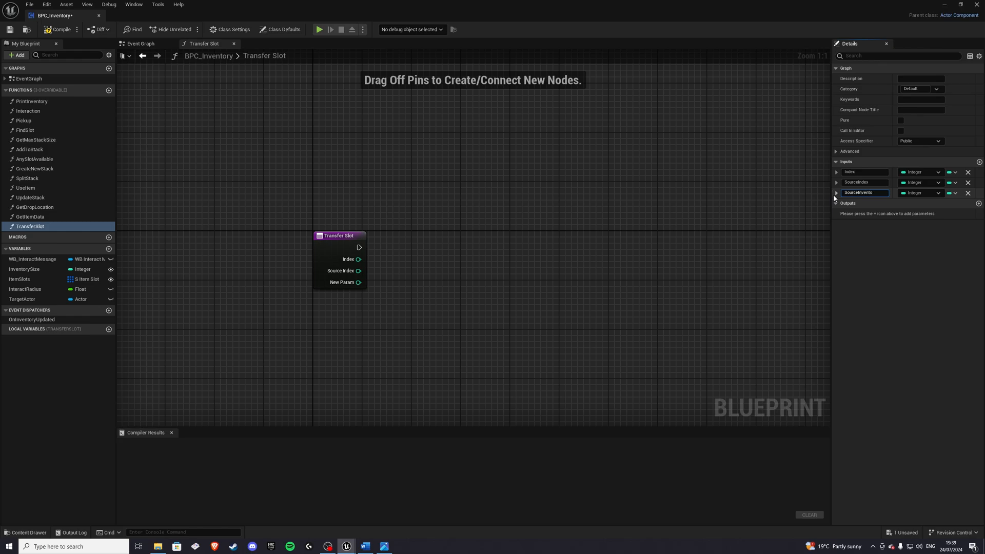
pyautogui.click(919, 193)
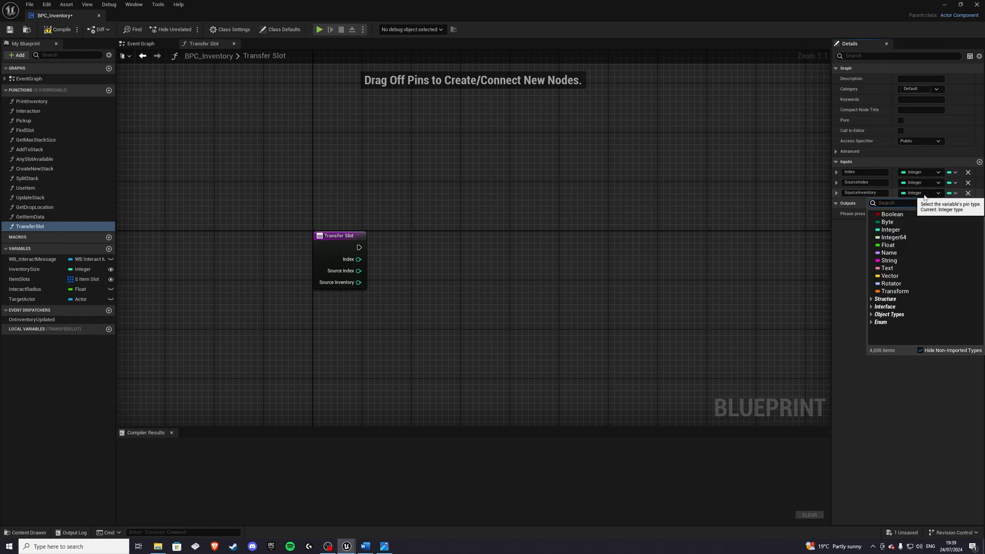
pyautogui.write('bpc')
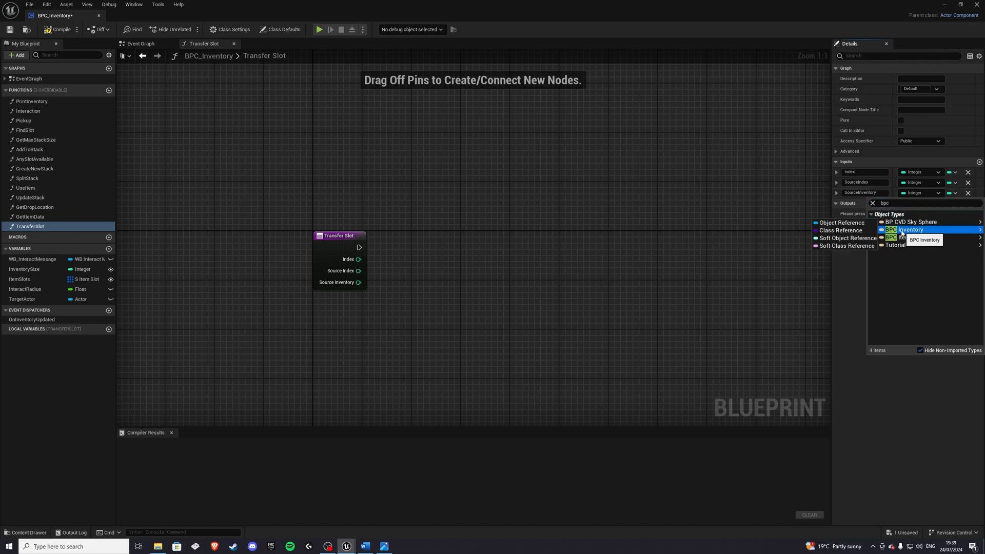
pyautogui.click(905, 229)
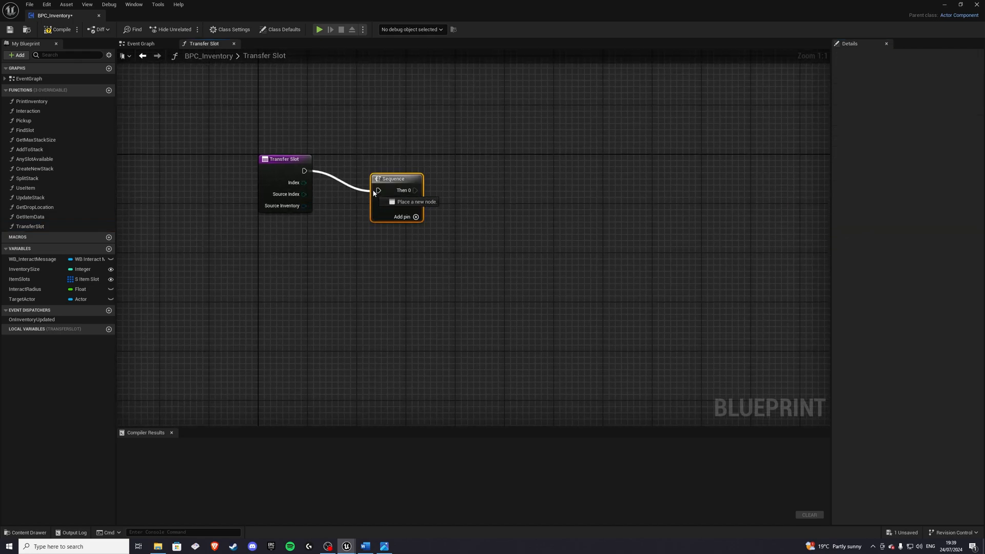
# Step: Add a Sequence after entry and copy Split Stack's Get Data Table Row and Play Sound nodes
pyautogui.click(402, 216)
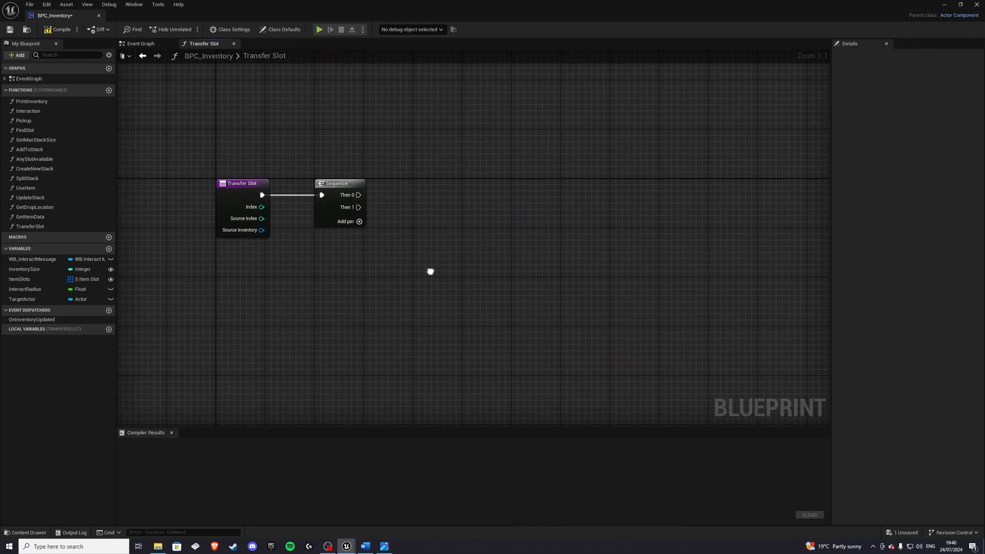
pyautogui.click(27, 177)
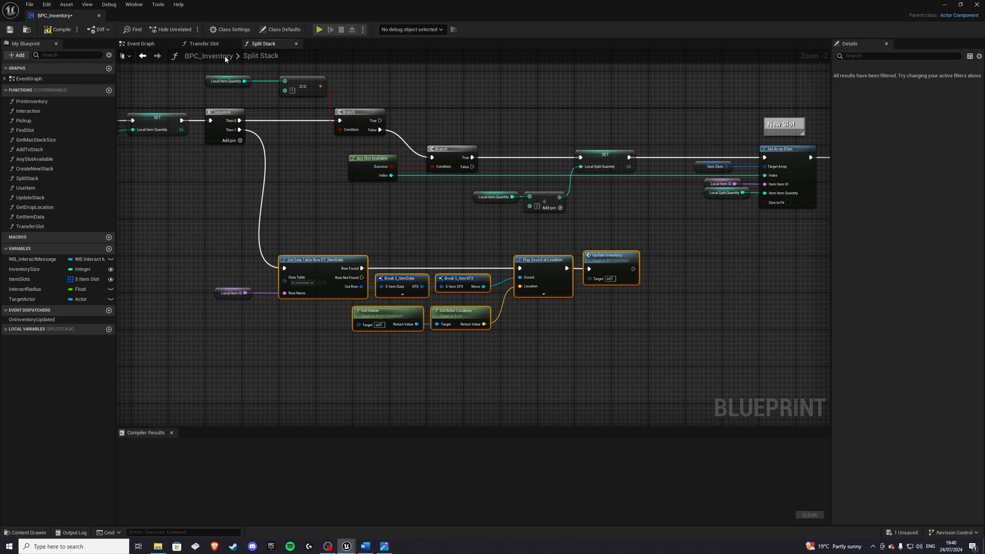
pyautogui.click(203, 43)
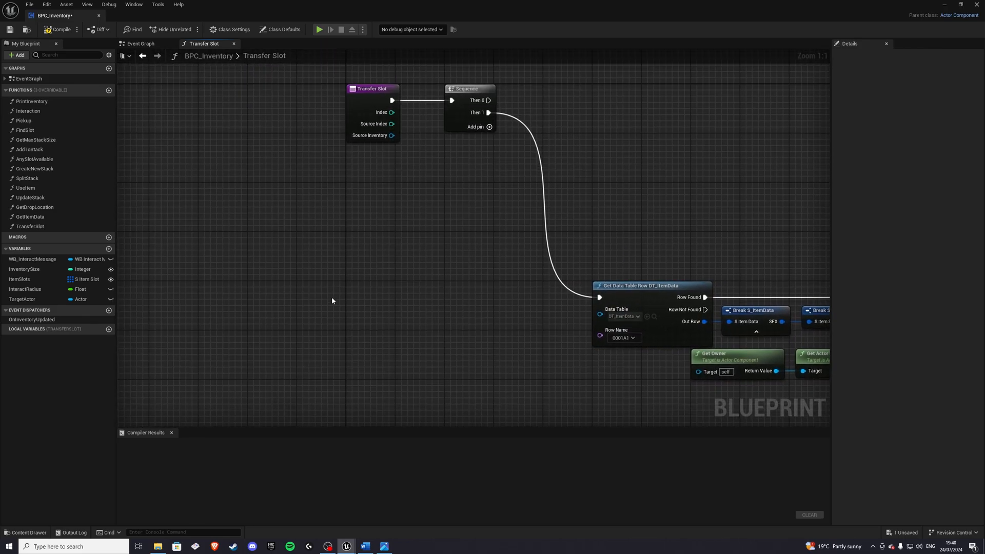
# Step: Feed ItemSlots GET at Index through Break S_ItemSlot into the row lookup's Row Name
pyautogui.click(19, 279)
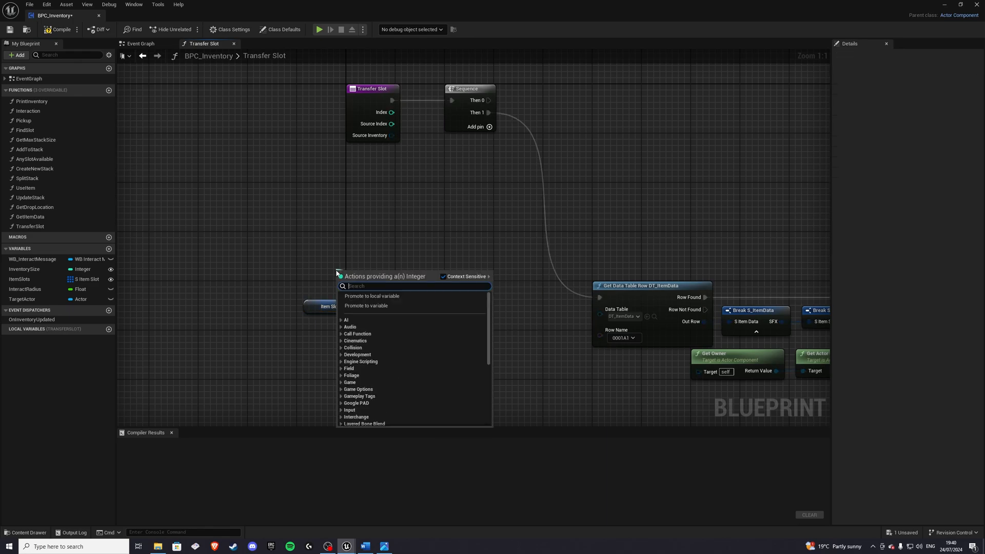
pyautogui.click(371, 296)
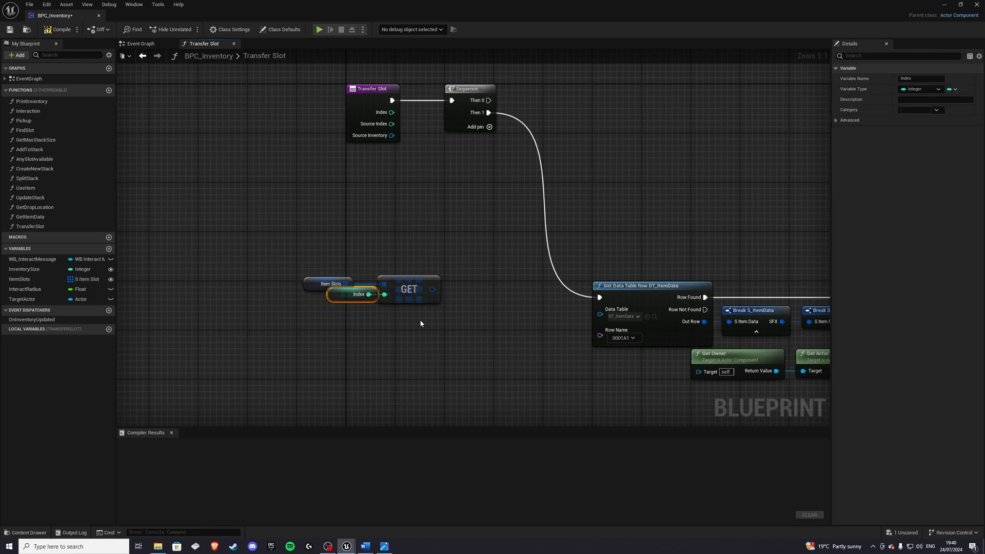
pyautogui.write('bre')
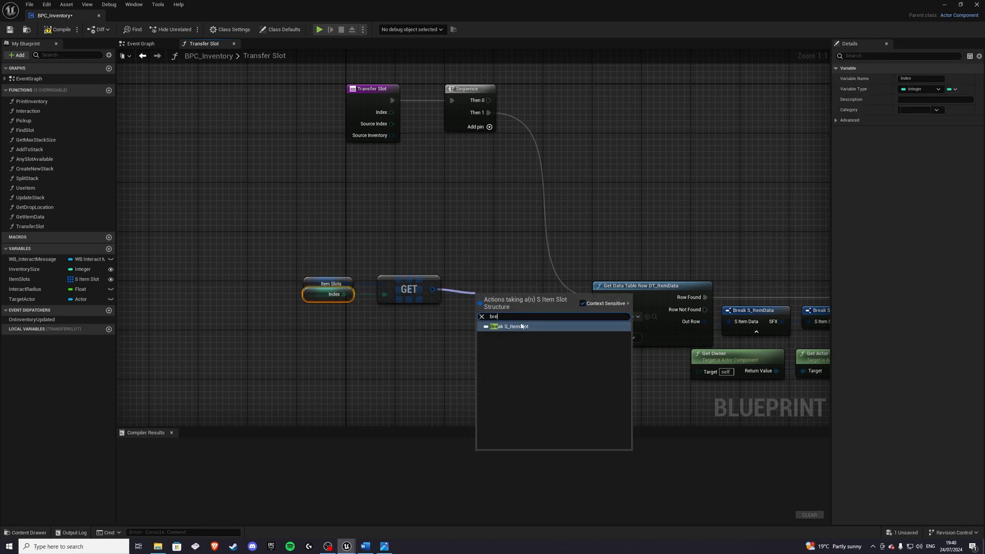
pyautogui.click(509, 326)
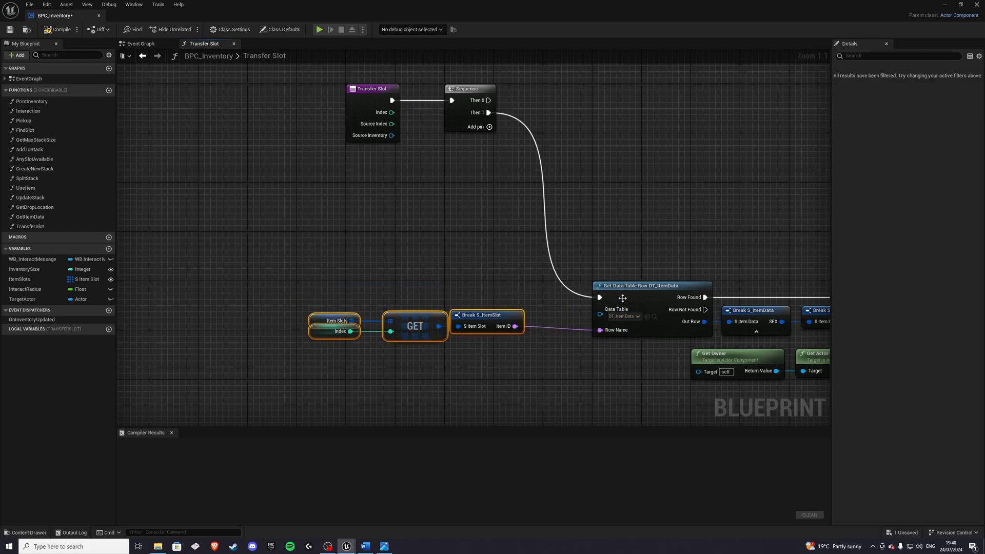
pyautogui.scroll(-3)
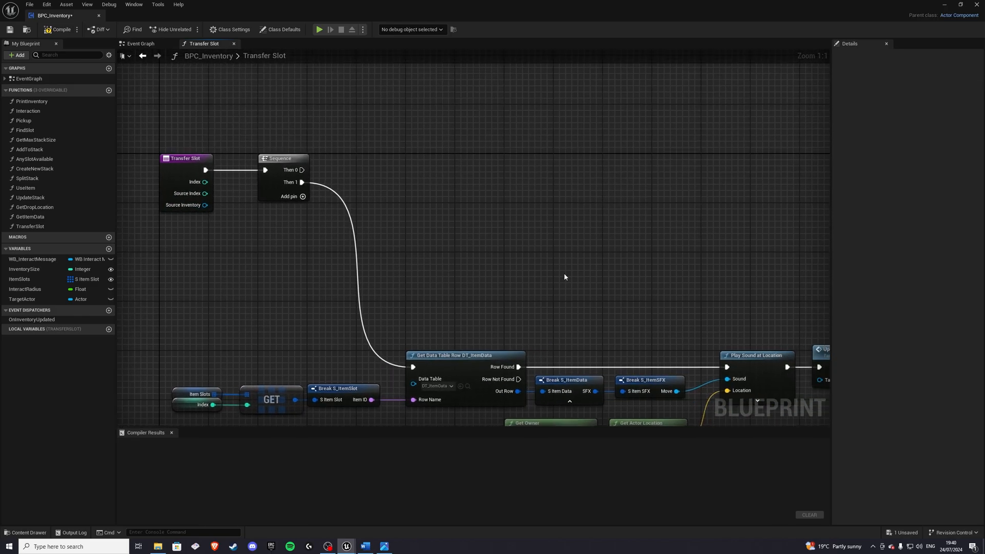
pyautogui.write('get source')
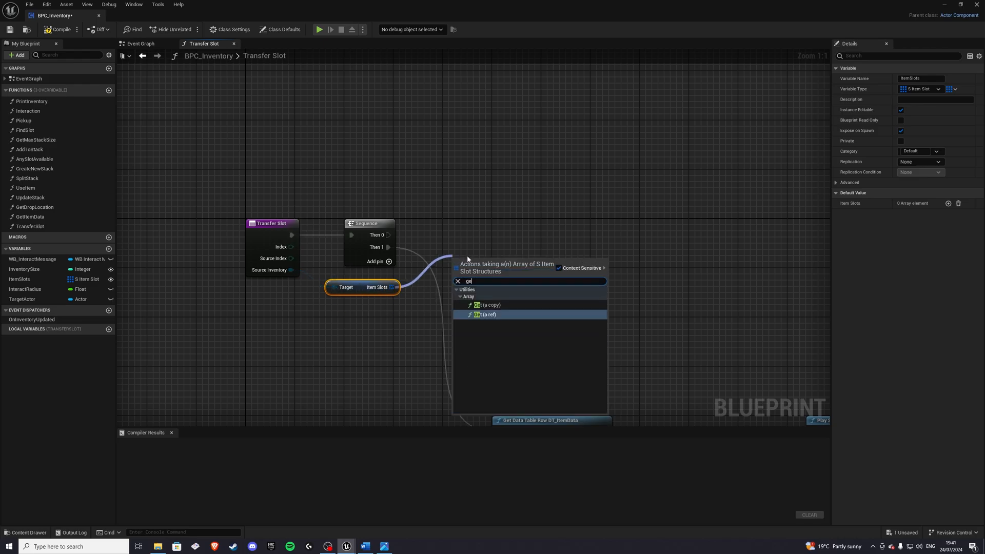
# Step: Store the source slot in Local Source Slot and branch on whether both Item IDs are equal
pyautogui.click(486, 315)
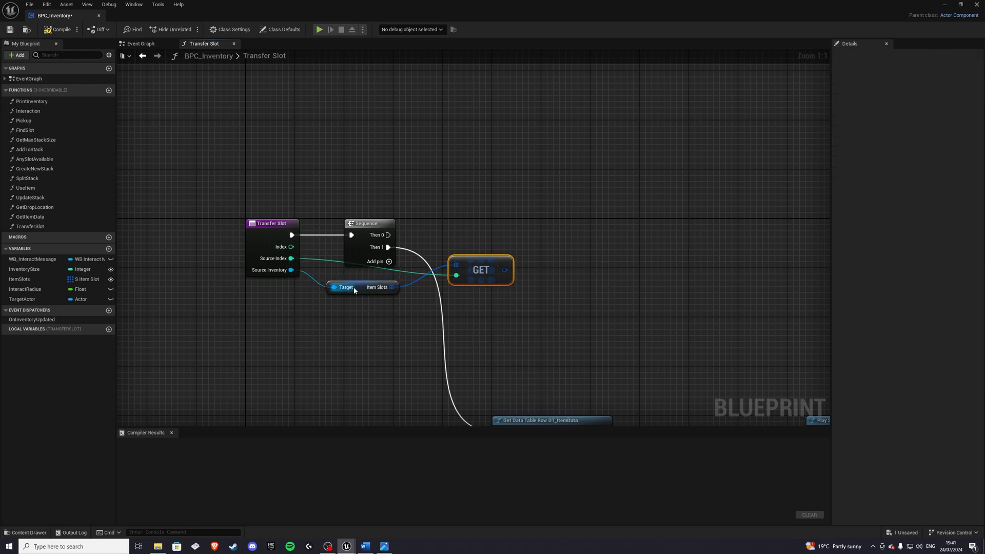
pyautogui.click(271, 223)
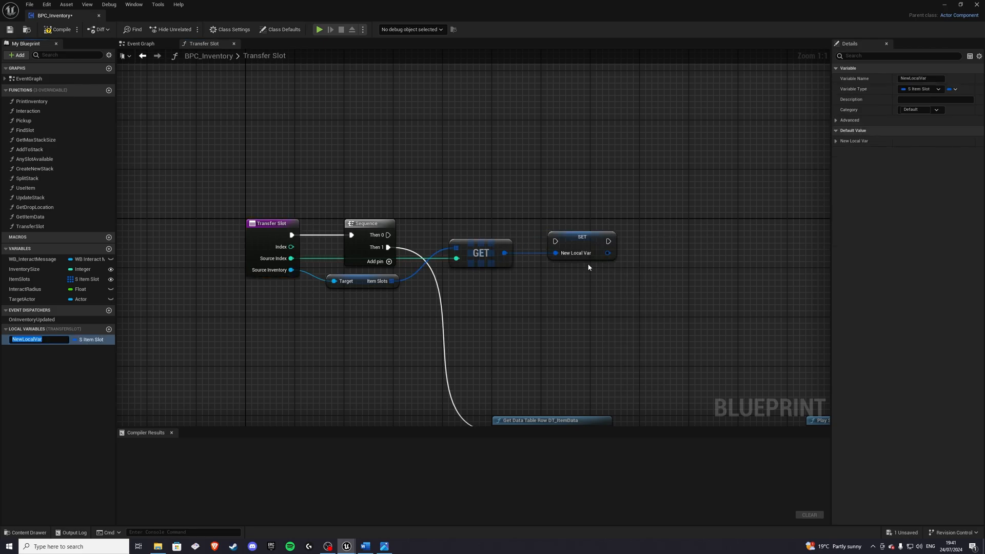
pyautogui.write('Local_SourceSlot')
pyautogui.write('brea')
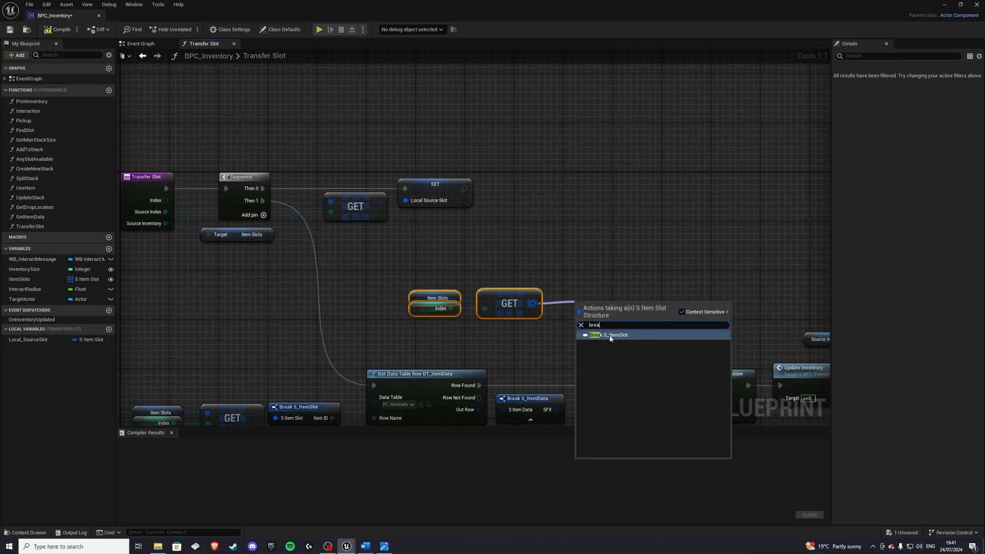
pyautogui.click(607, 334)
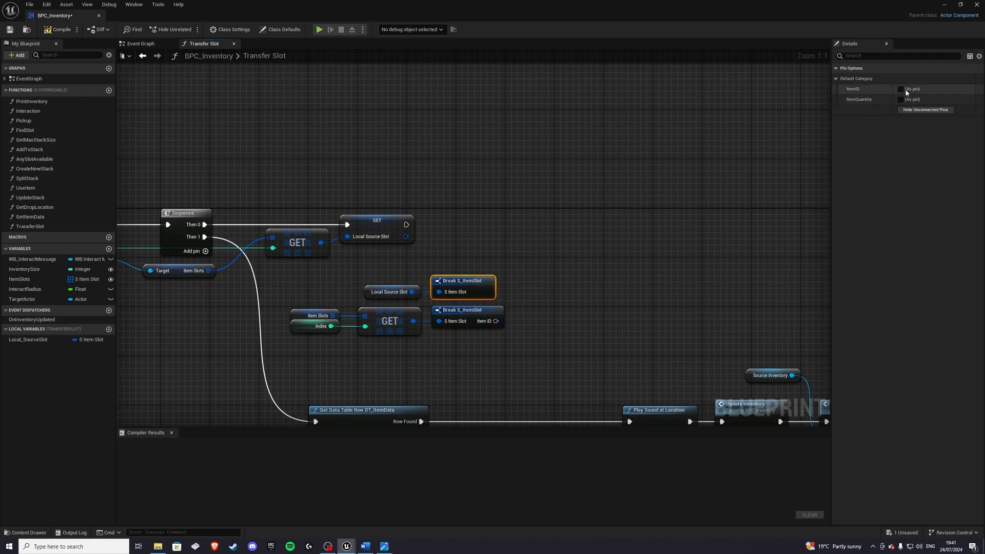
pyautogui.moveTo(497, 292); pyautogui.dragTo(548, 295)
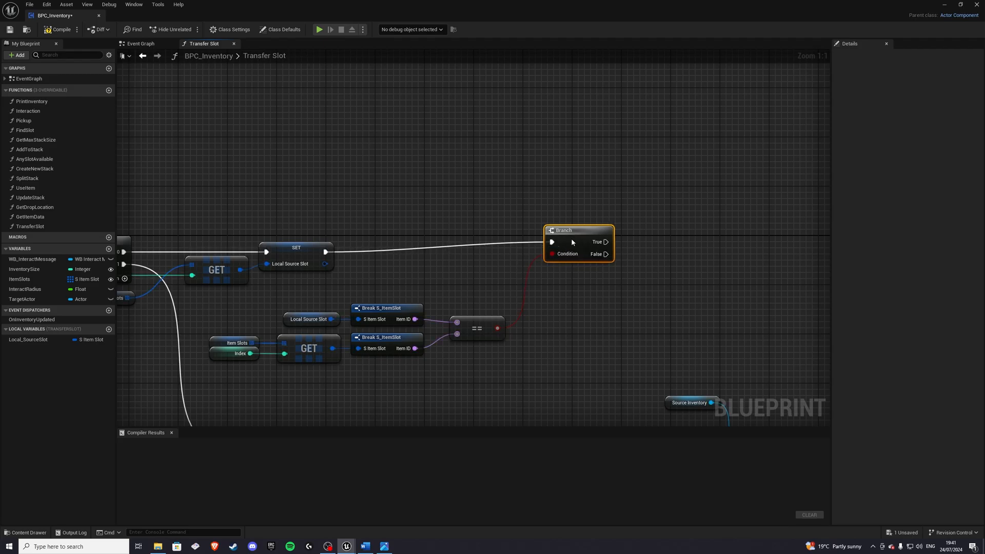
# Step: From Branch False, Create New Stack on Source Inventory with the target slot data at Source Index
pyautogui.scroll(-3)
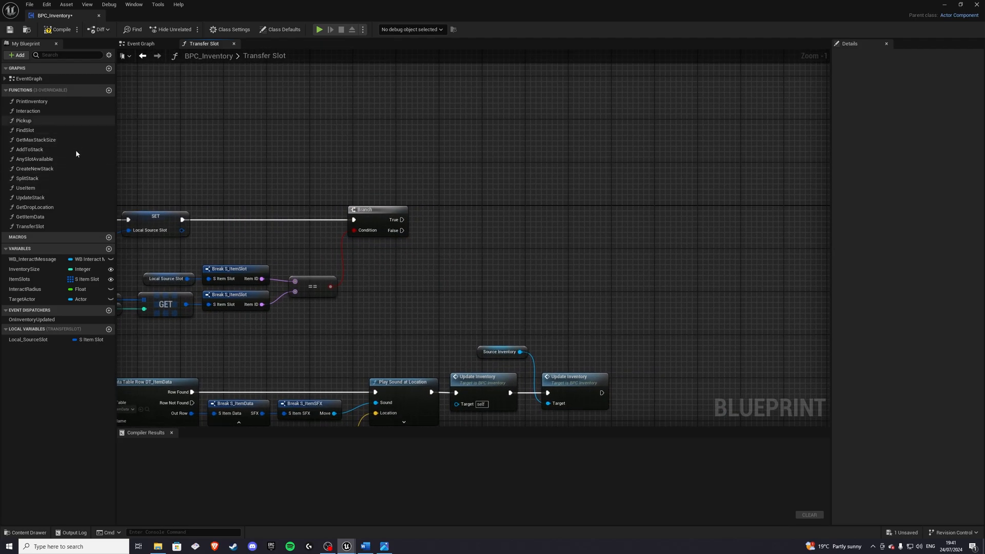
pyautogui.click(35, 169)
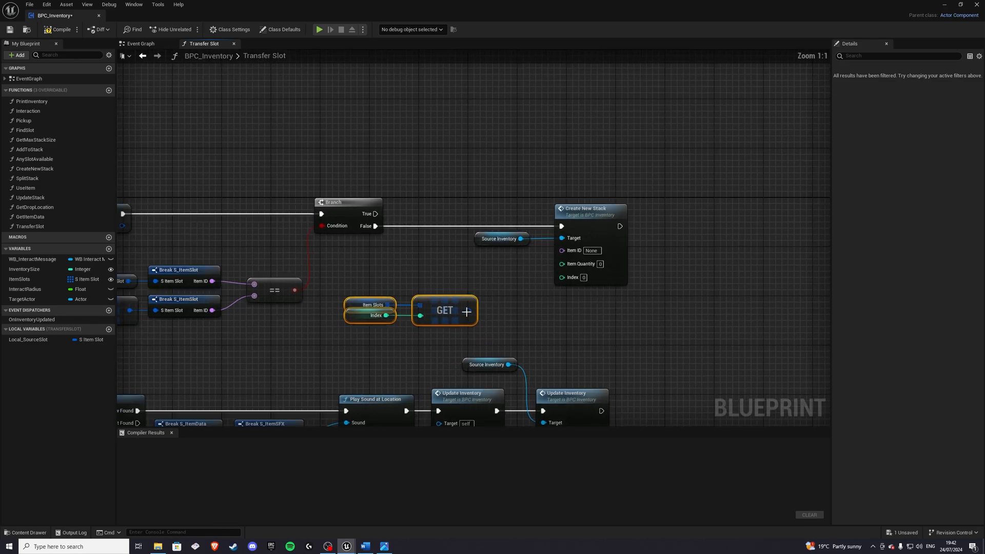
pyautogui.click(444, 310)
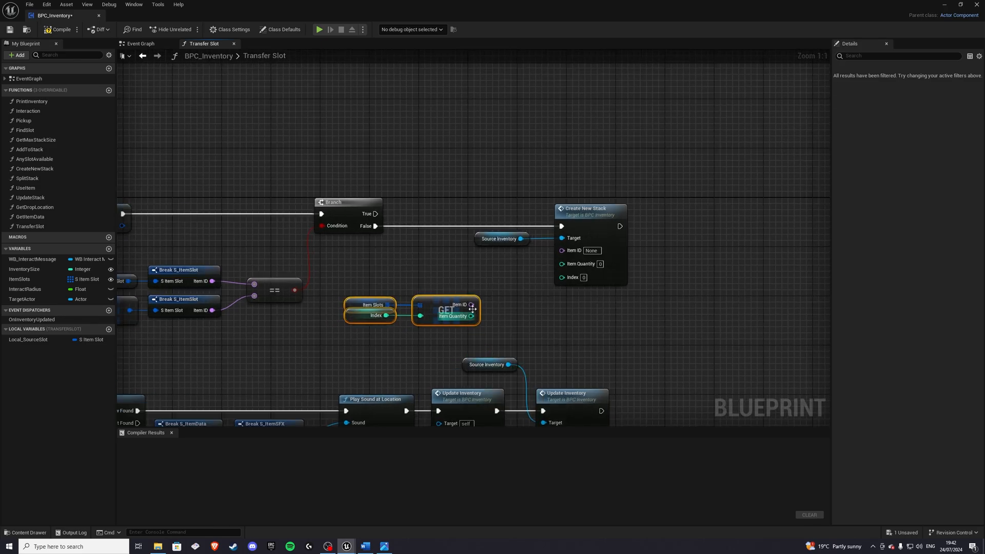
pyautogui.moveTo(471, 316); pyautogui.dragTo(561, 262)
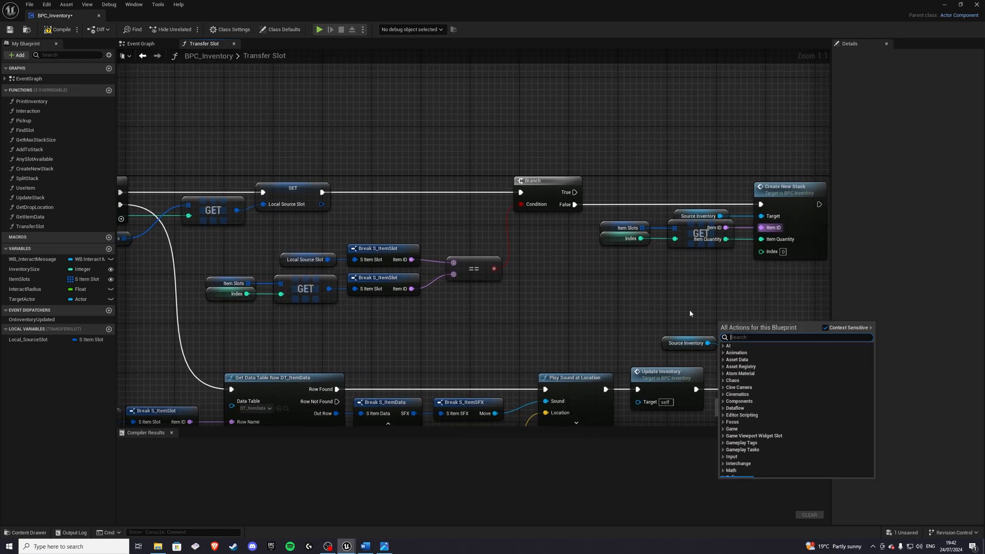
pyautogui.write('get source ind')
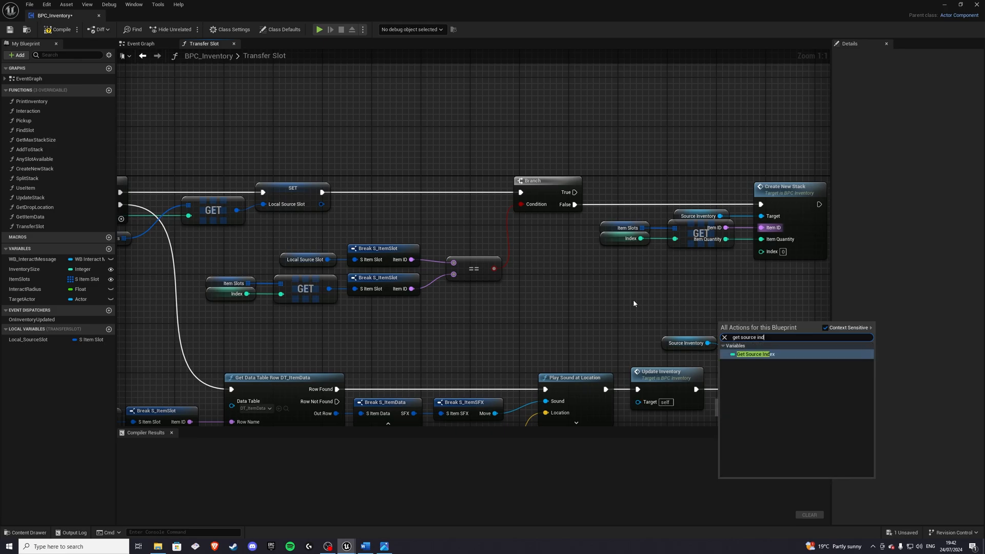
pyautogui.click(754, 354)
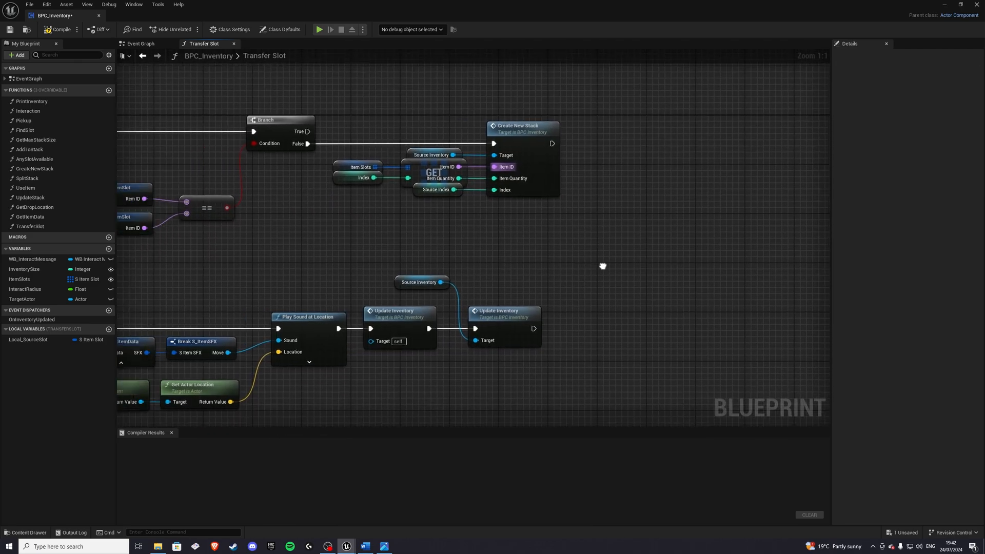
# Step: Add a second Create New Stack on self using the Local Source Slot data
pyautogui.scroll(-3)
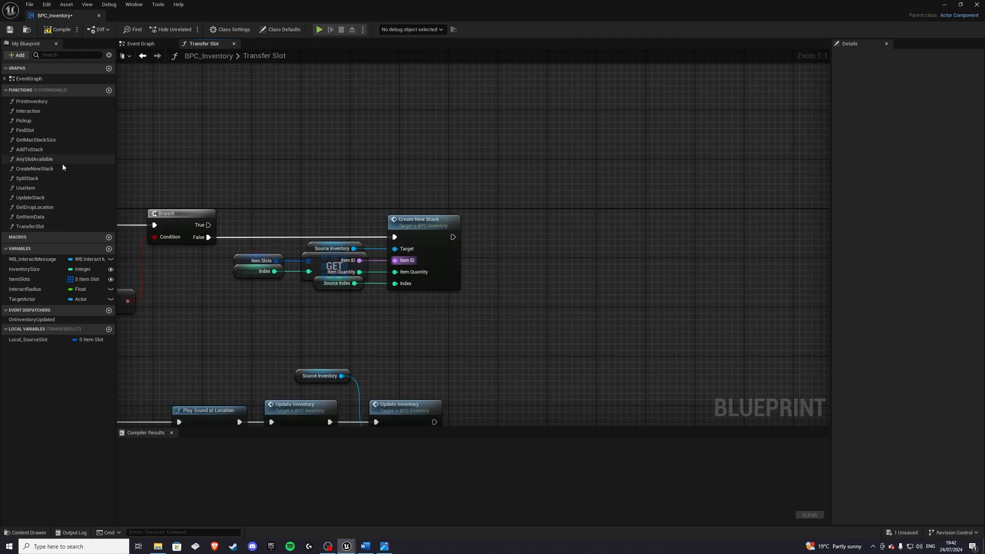
pyautogui.click(35, 169)
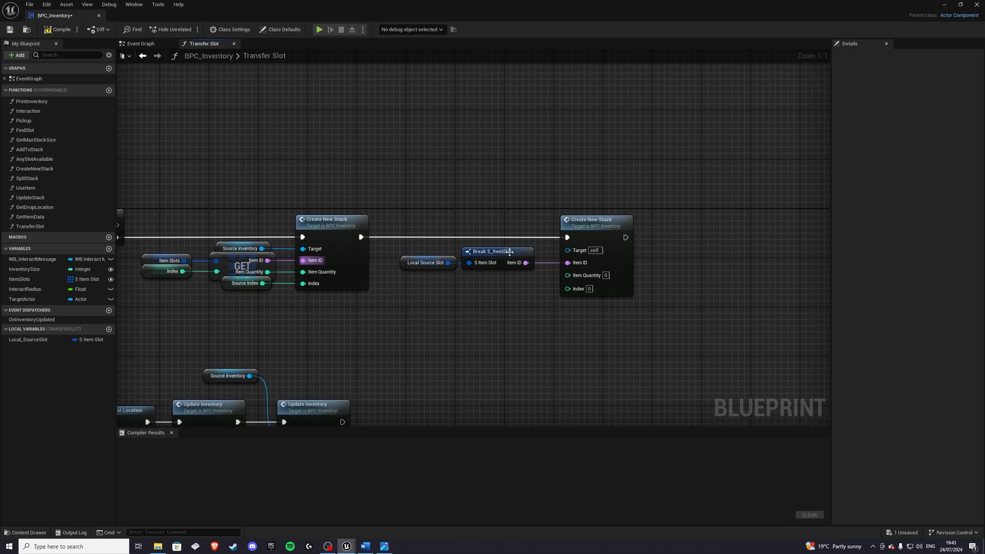
pyautogui.click(496, 252)
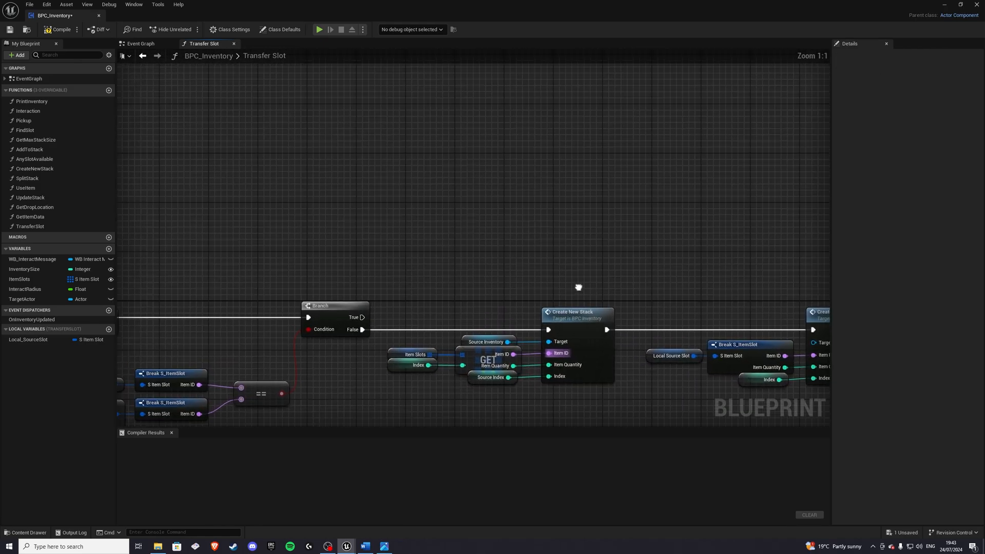
# Step: Add and subtract both slots' Item Quantities and wire Item ID into a Get Max Stack Size call
pyautogui.click(559, 315)
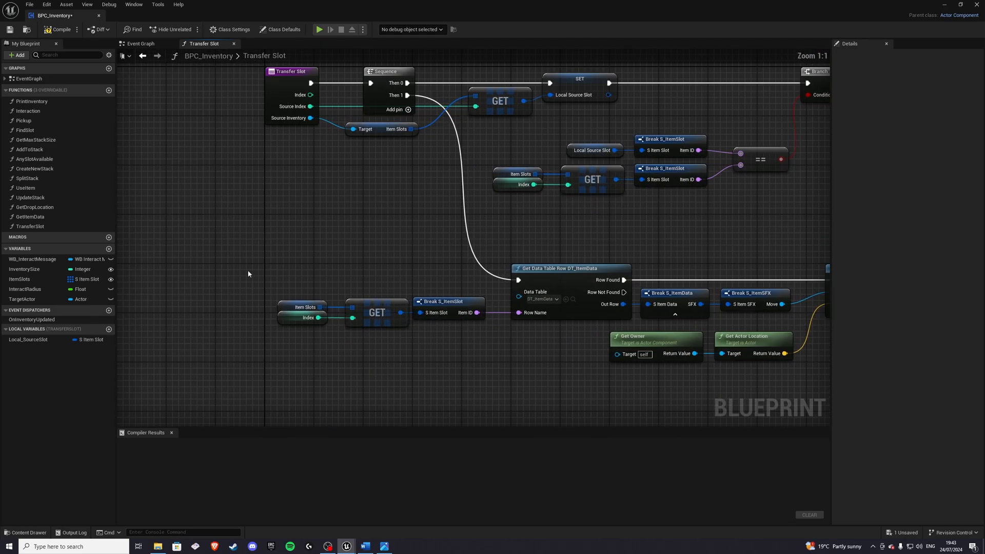
pyautogui.click(377, 312)
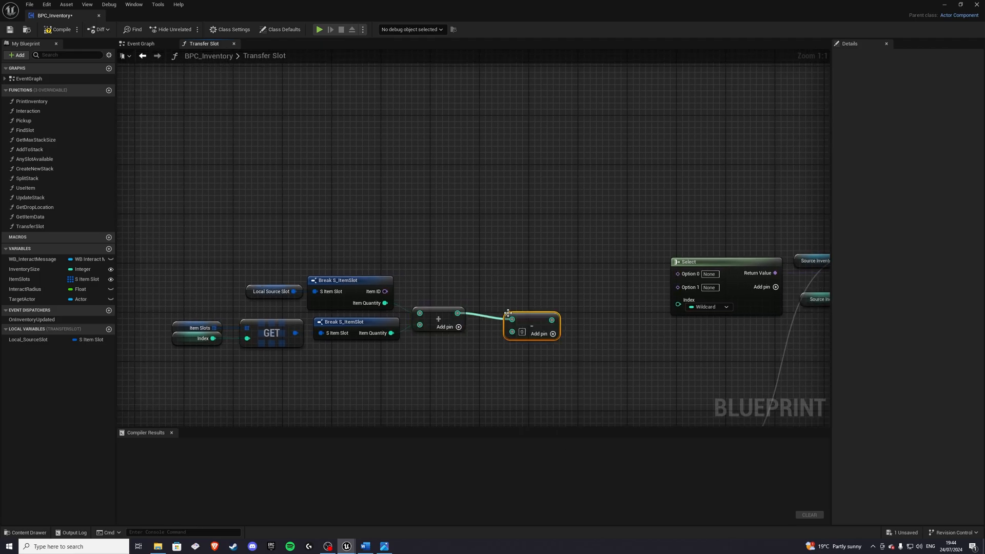
pyautogui.moveTo(510, 314)
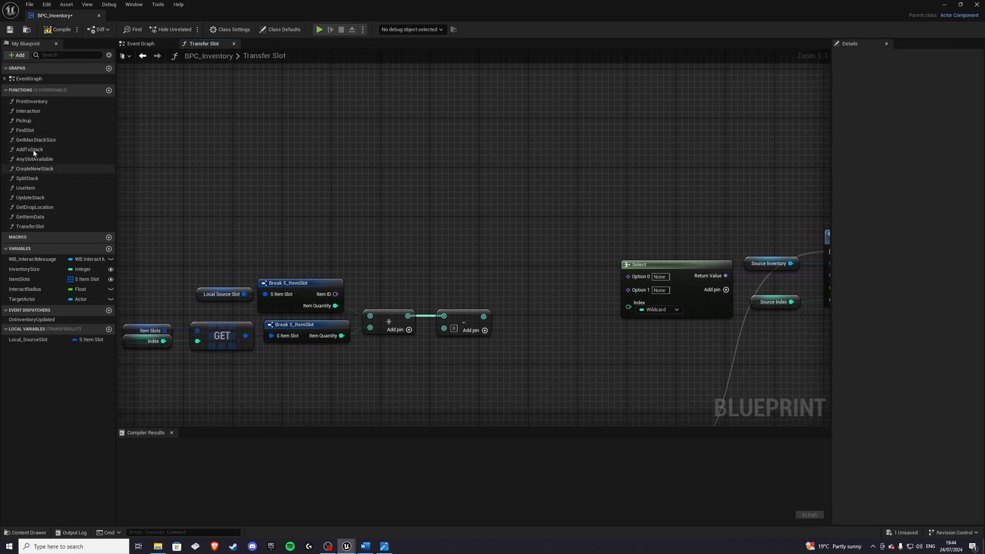
pyautogui.click(36, 140)
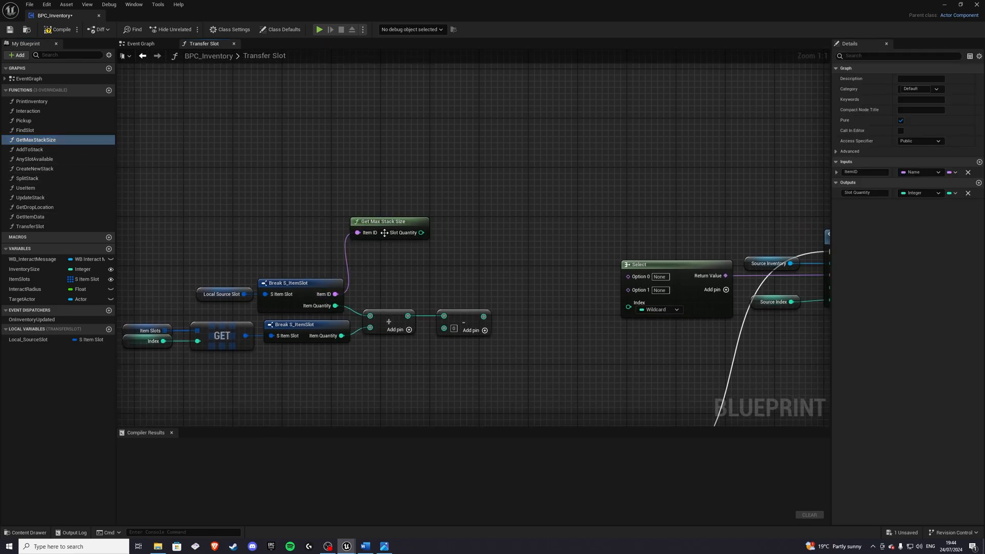
pyautogui.moveTo(390, 221); pyautogui.dragTo(401, 246)
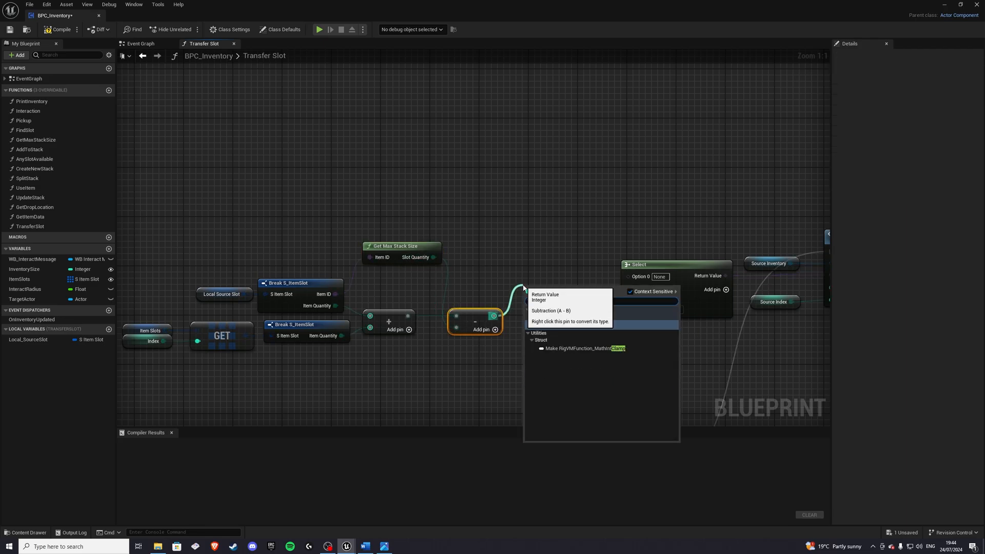
pyautogui.click(583, 348)
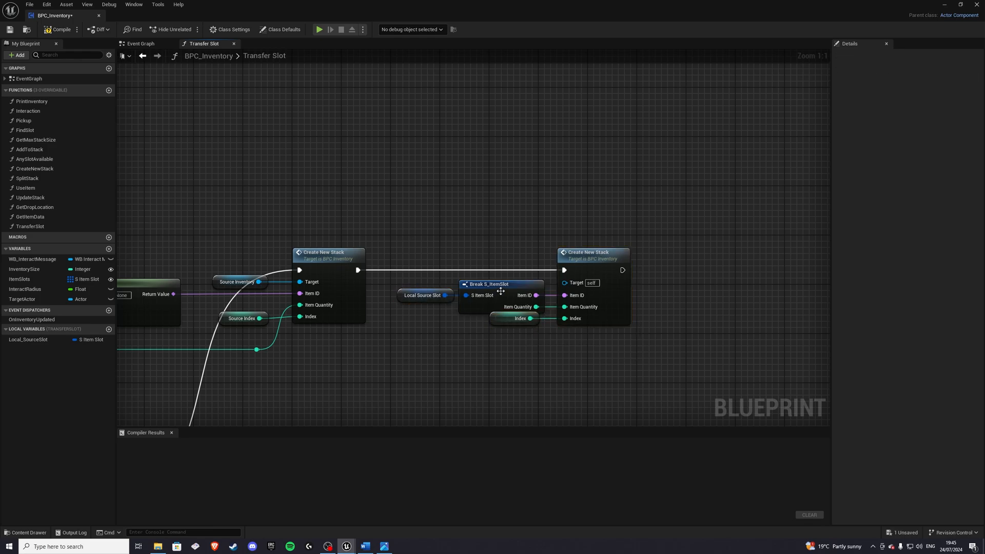
# Step: Clamp the summed quantity to the max stack size and compile BPC_Inventory successfully
pyautogui.click(501, 284)
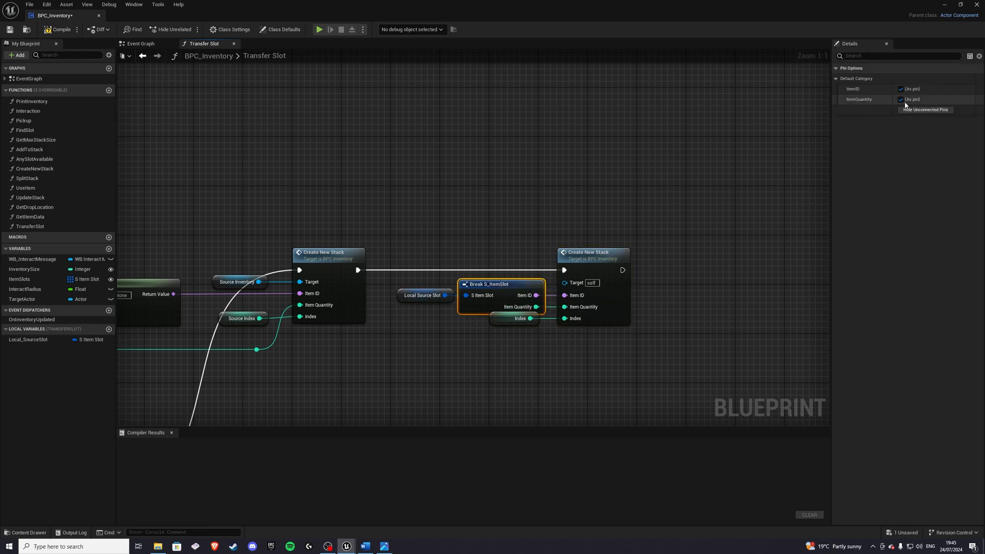
pyautogui.click(900, 99)
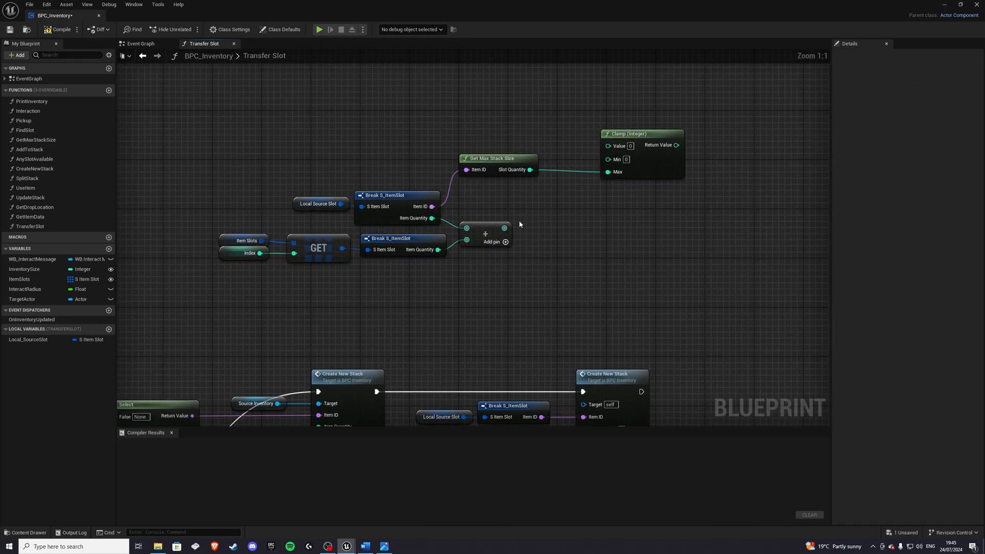
pyautogui.moveTo(641, 133); pyautogui.dragTo(584, 207)
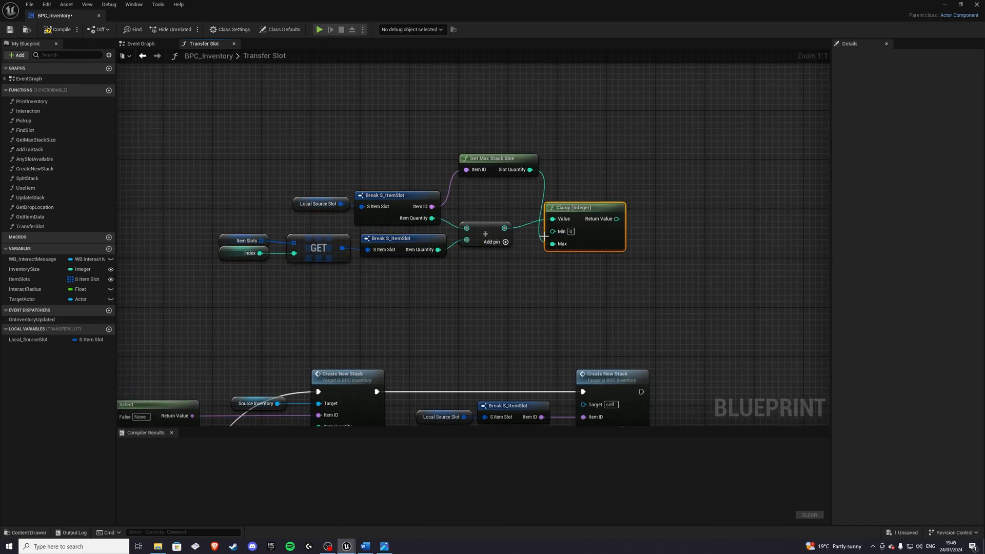
pyautogui.scroll(-3)
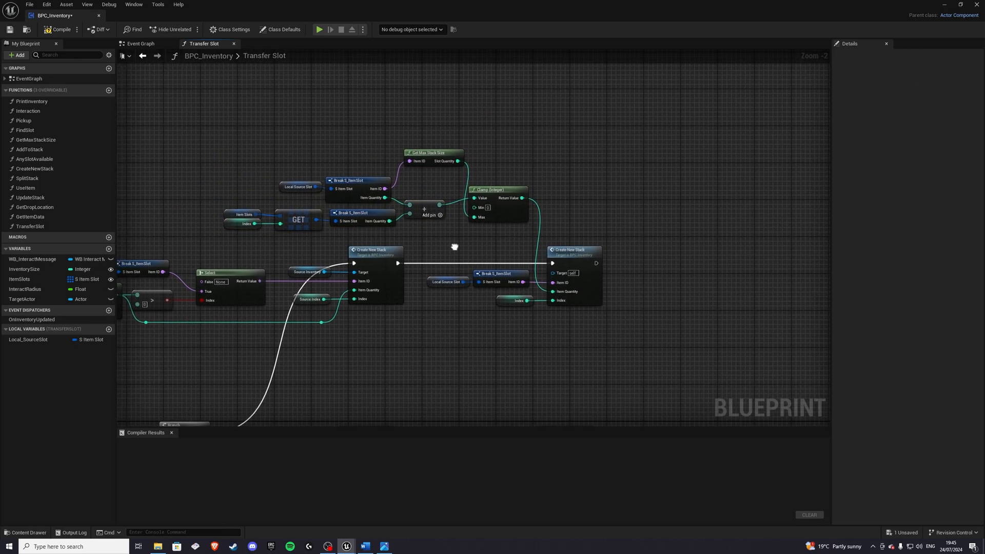
pyautogui.scroll(-3)
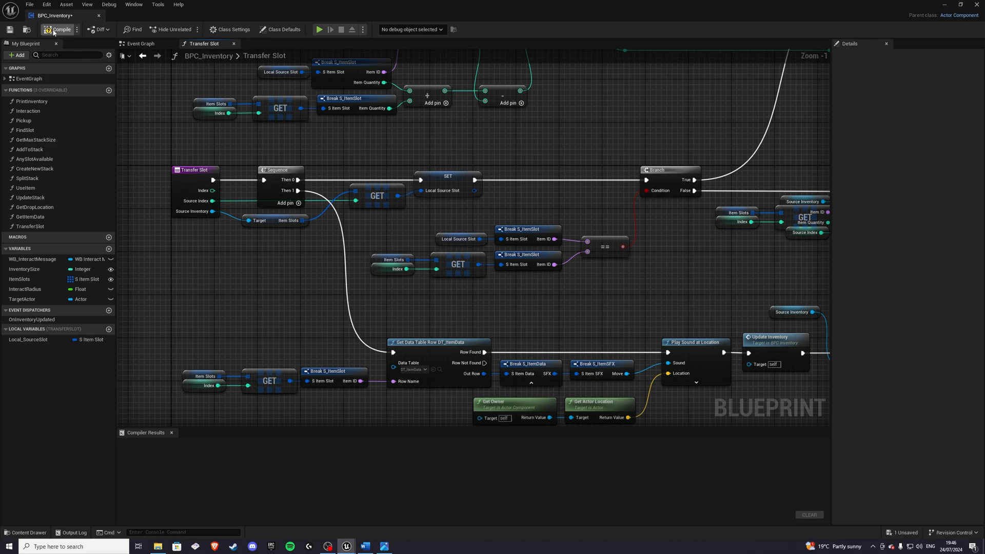
pyautogui.click(58, 29)
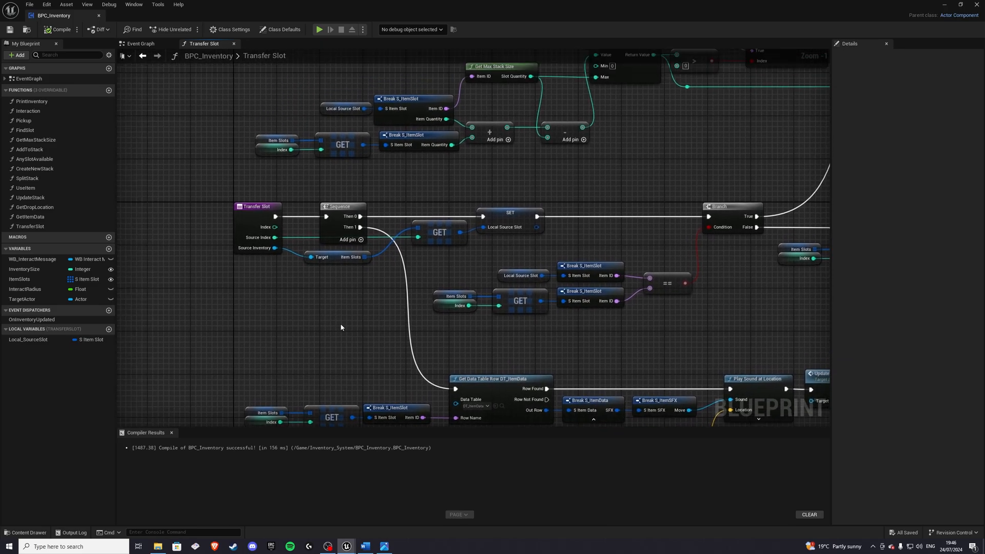
# Step: Open the WB_InventorySlot widget blueprint and switch to its event graph
pyautogui.click(27, 536)
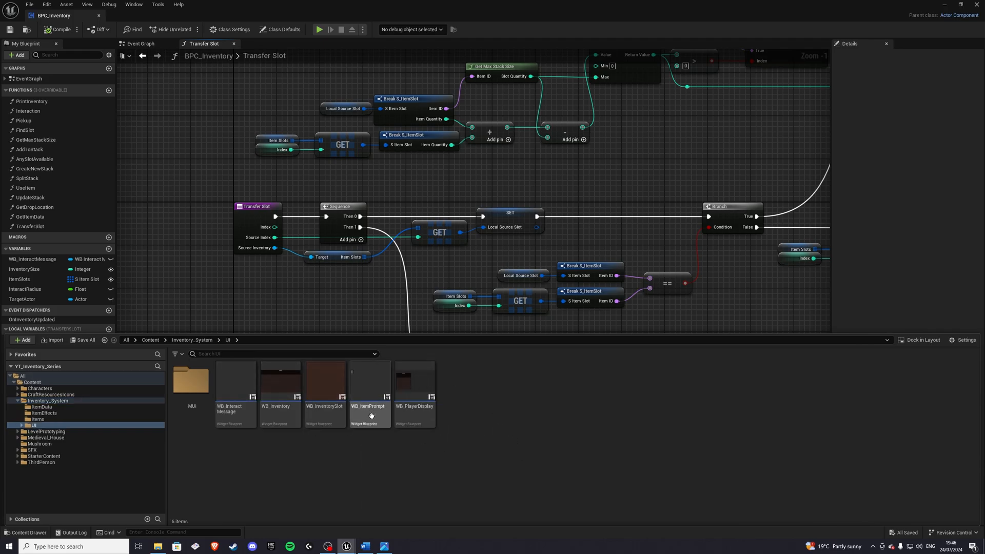
pyautogui.click(325, 386)
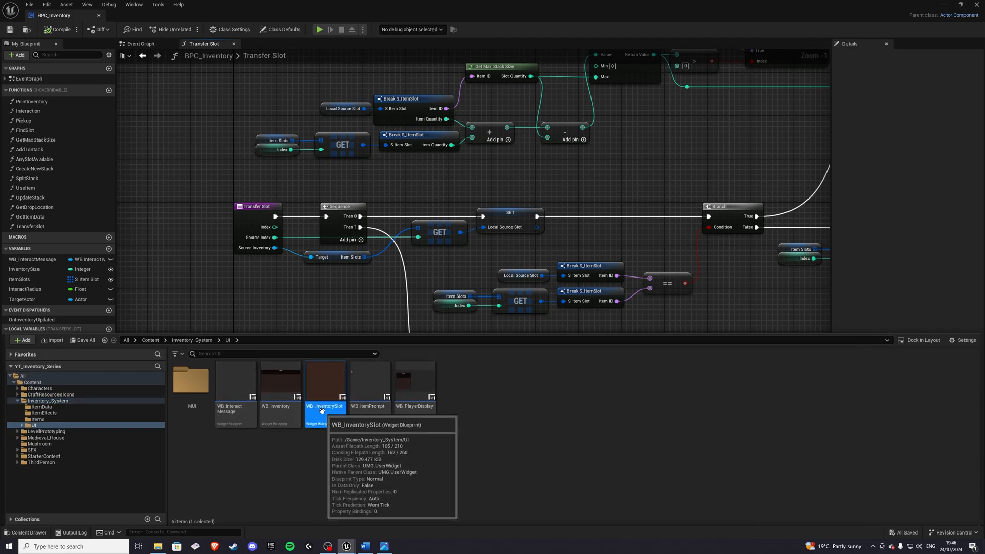
pyautogui.doubleClick(324, 383)
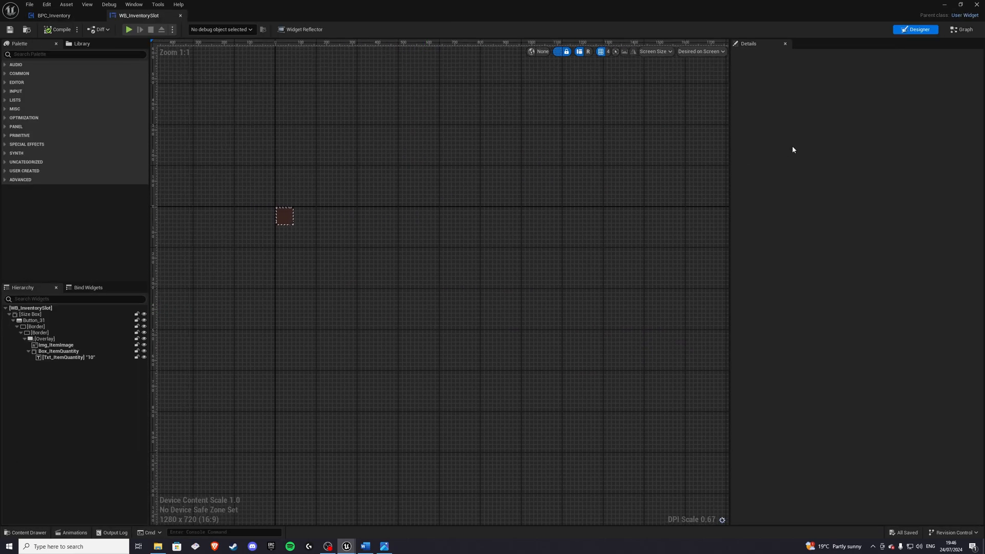
pyautogui.click(961, 28)
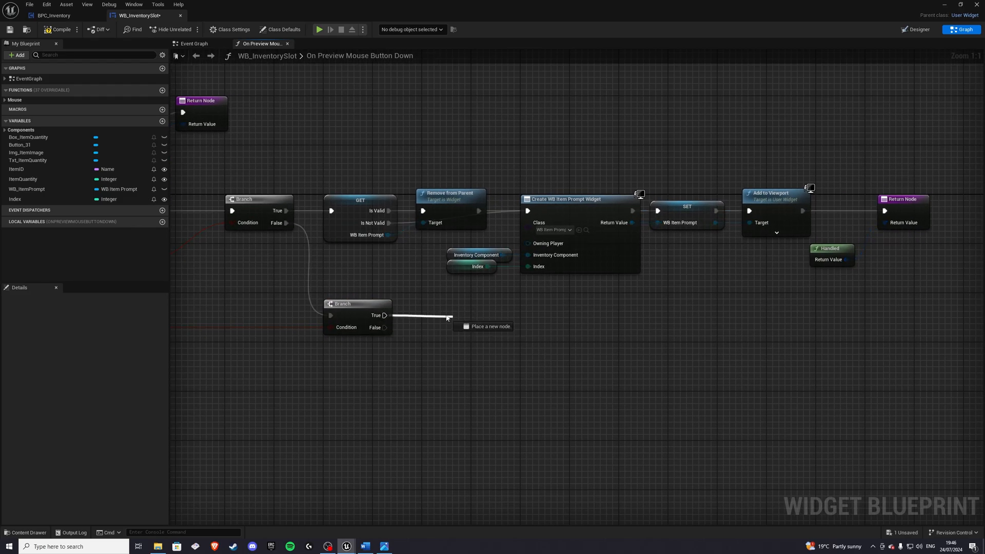
# Step: Wire Mouse Event into Detect Drag If Pressed's Pointer Event and return its result
pyautogui.scroll(-3)
pyautogui.write('mouse ev')
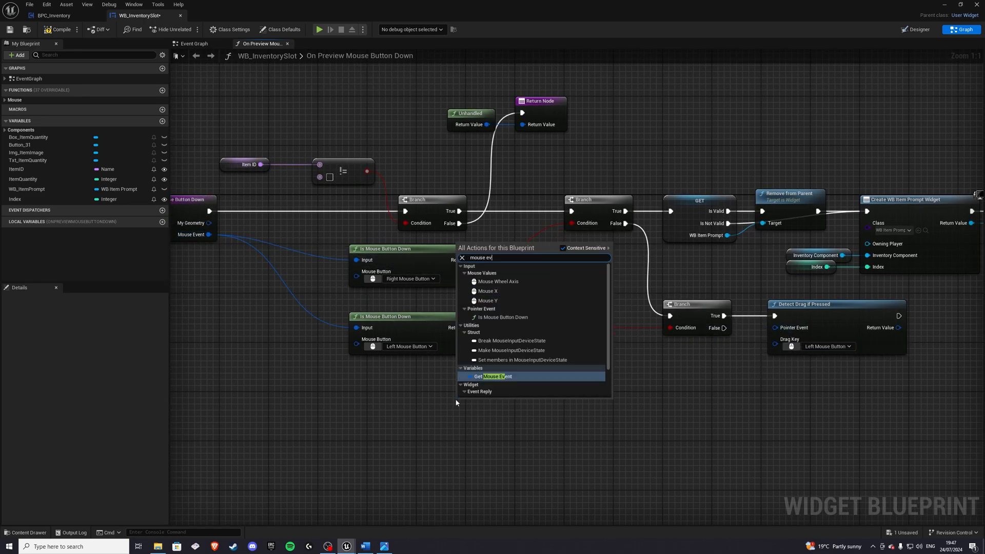
pyautogui.click(496, 375)
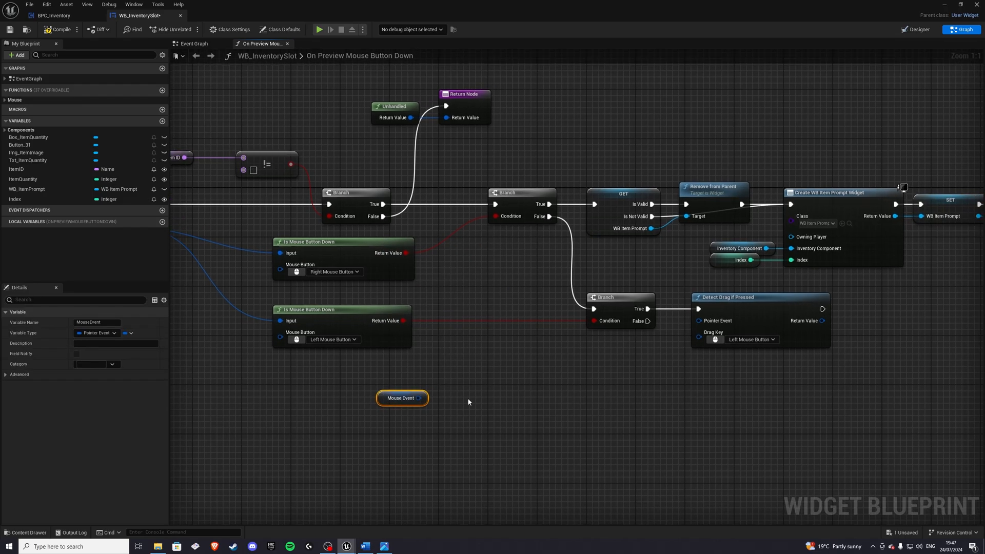
pyautogui.moveTo(402, 398); pyautogui.dragTo(488, 385)
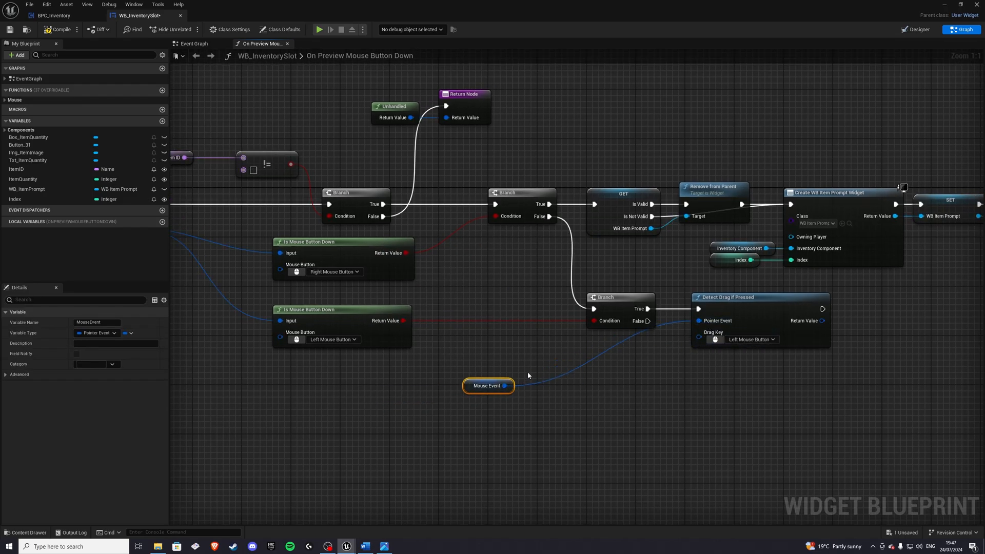
pyautogui.moveTo(528, 376); pyautogui.dragTo(536, 381)
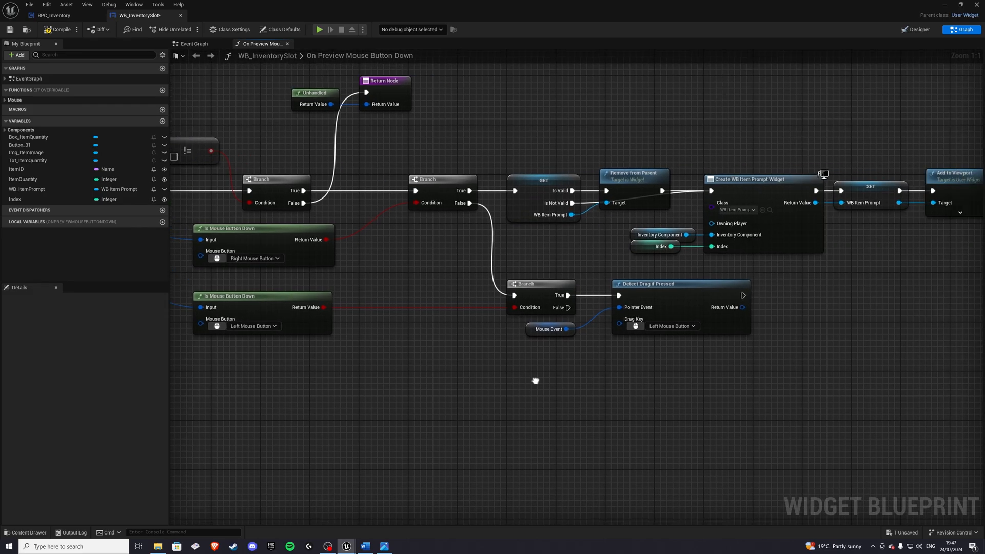
pyautogui.moveTo(536, 379); pyautogui.dragTo(399, 377)
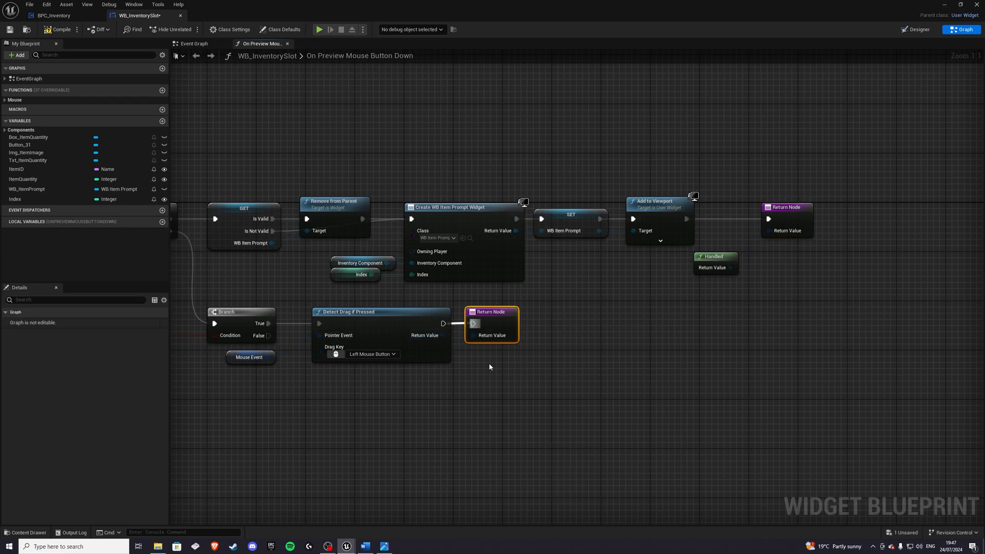
# Step: Compile and save the WB_InventorySlot widget
pyautogui.scroll(-3)
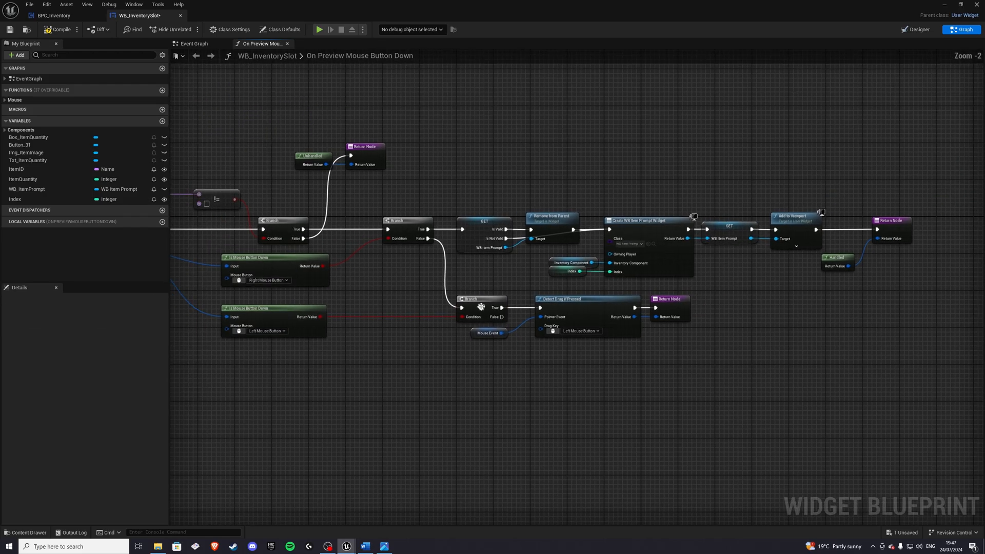
pyautogui.click(60, 29)
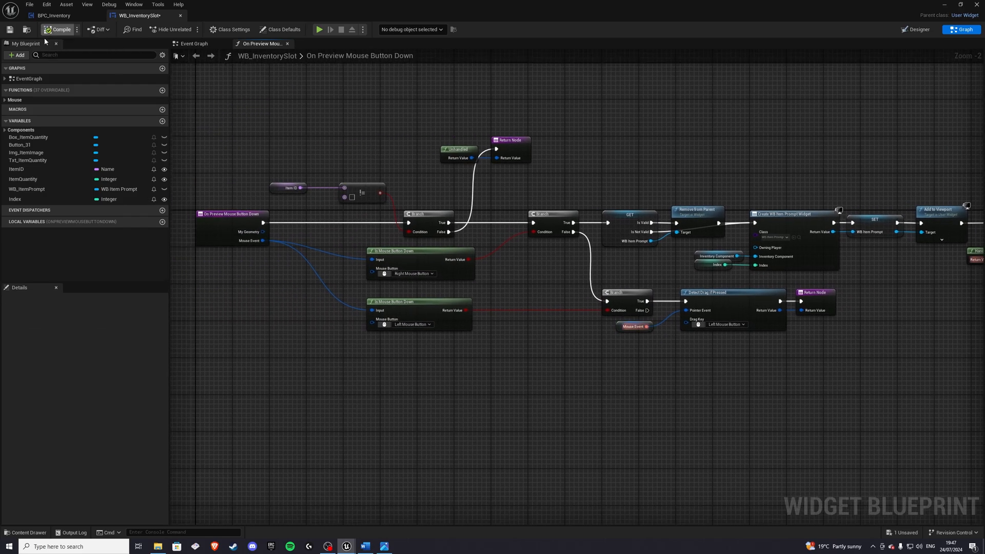
pyautogui.click(60, 29)
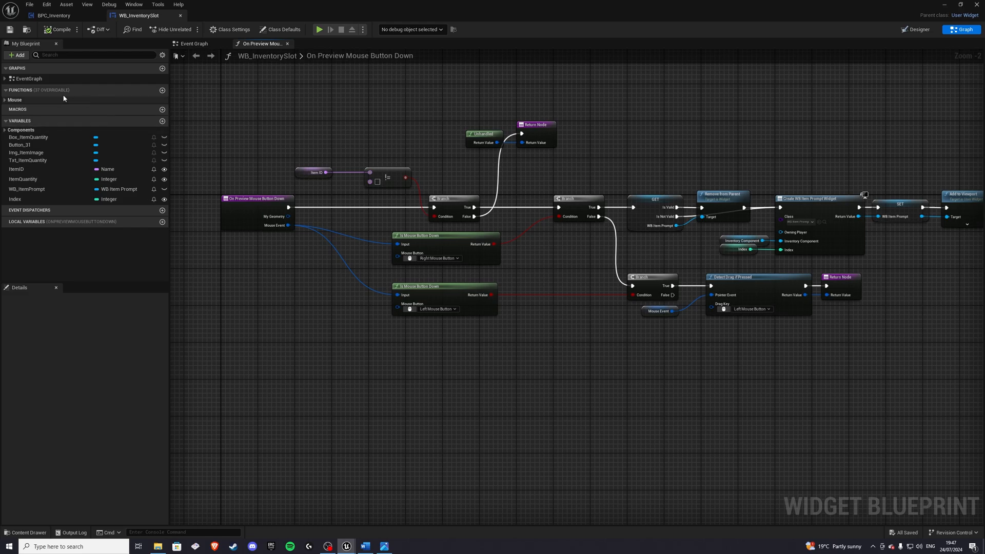
# Step: Override On Drag Detected, then create a DragDropOperation Blueprint class in Inventory_System
pyautogui.click(162, 91)
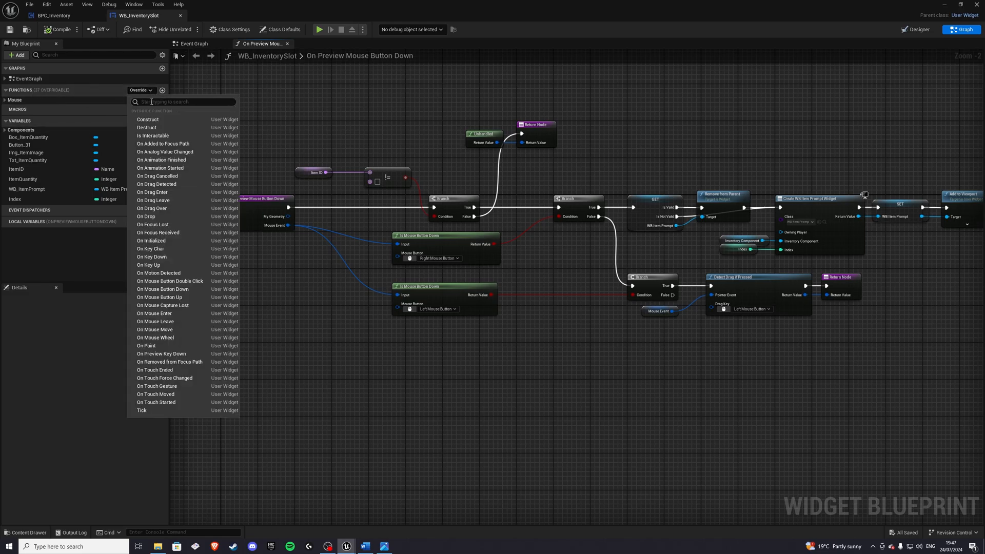
pyautogui.moveTo(165, 184)
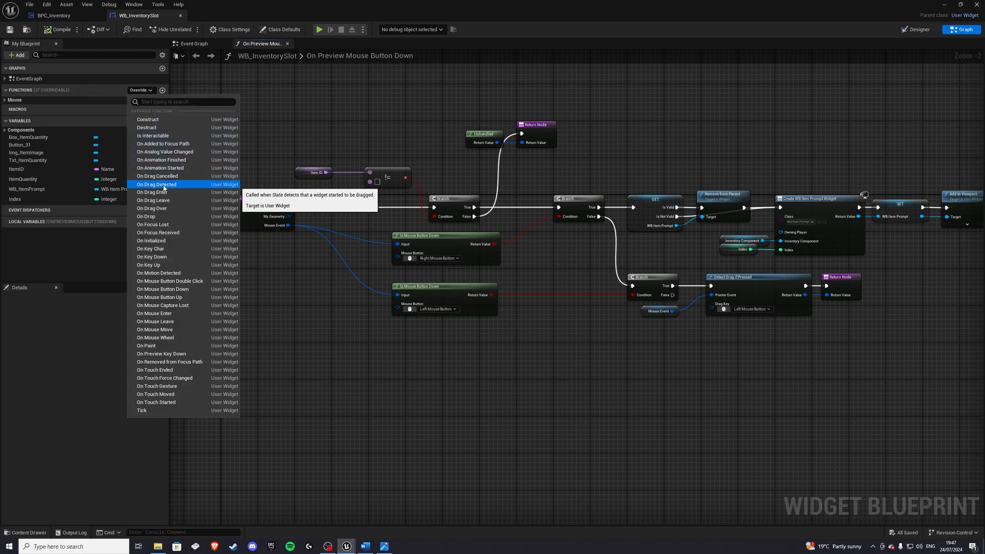
pyautogui.click(156, 184)
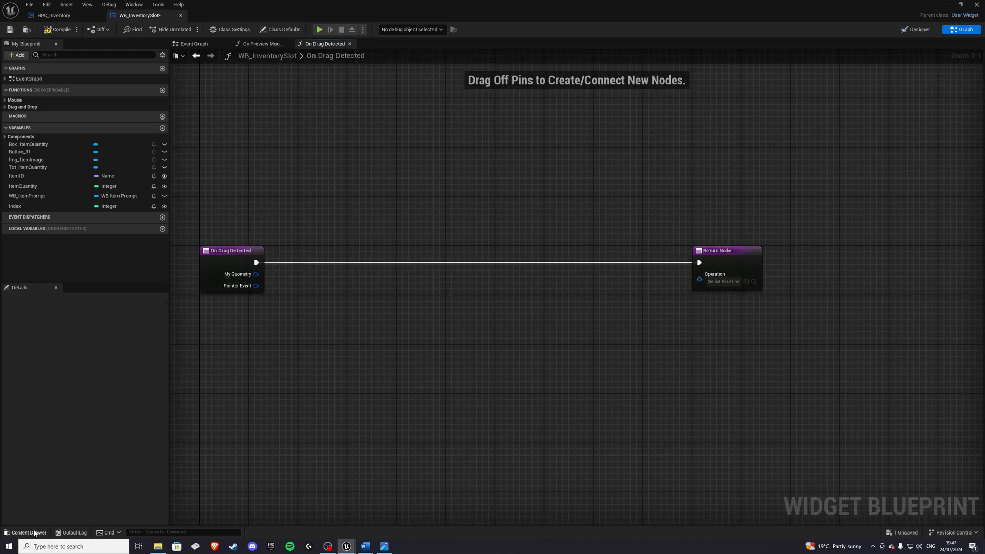
pyautogui.click(26, 532)
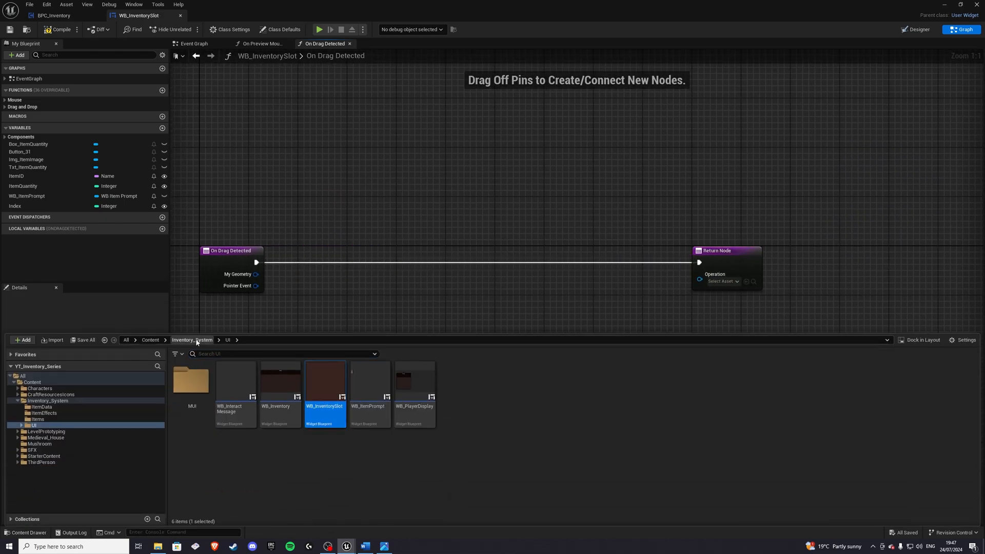
pyautogui.click(192, 339)
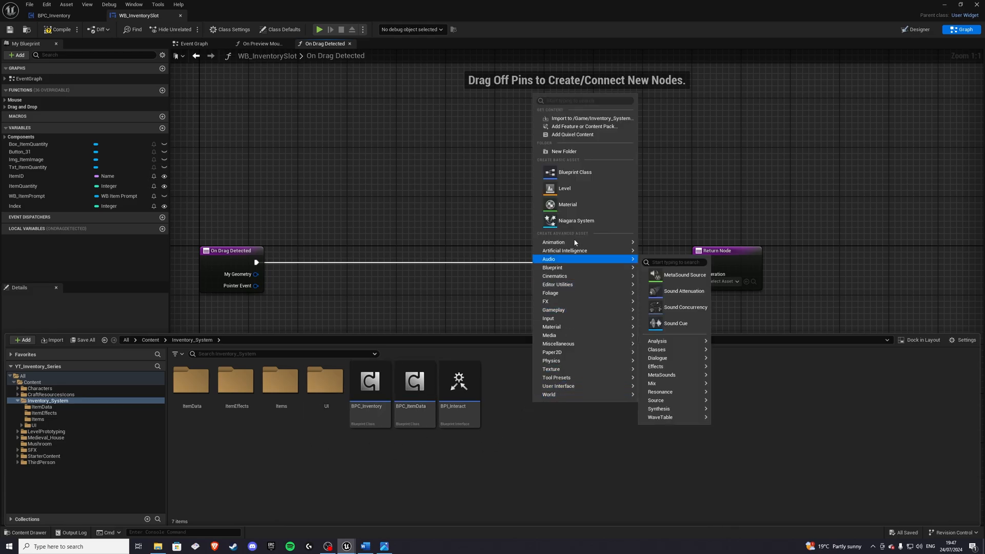
pyautogui.click(574, 173)
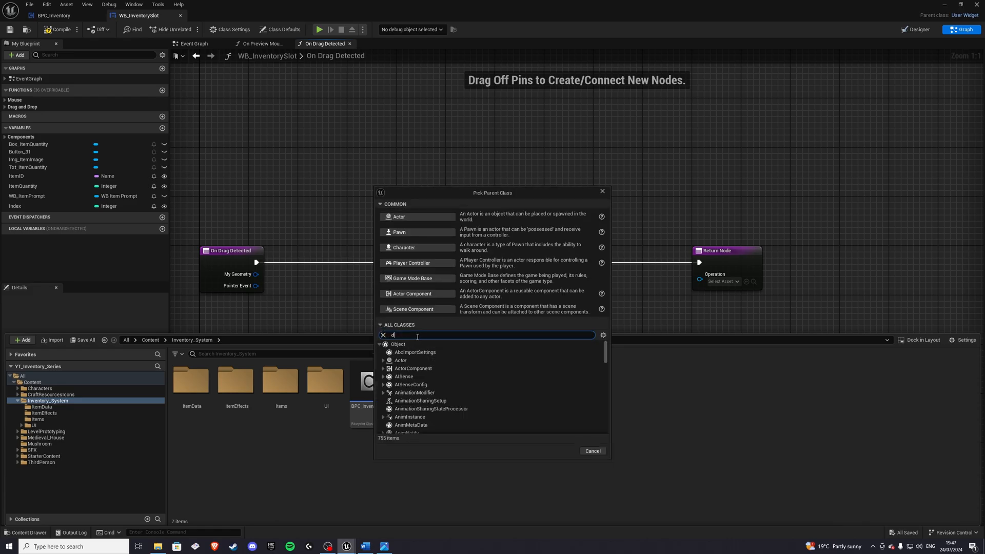
pyautogui.write('rag drop')
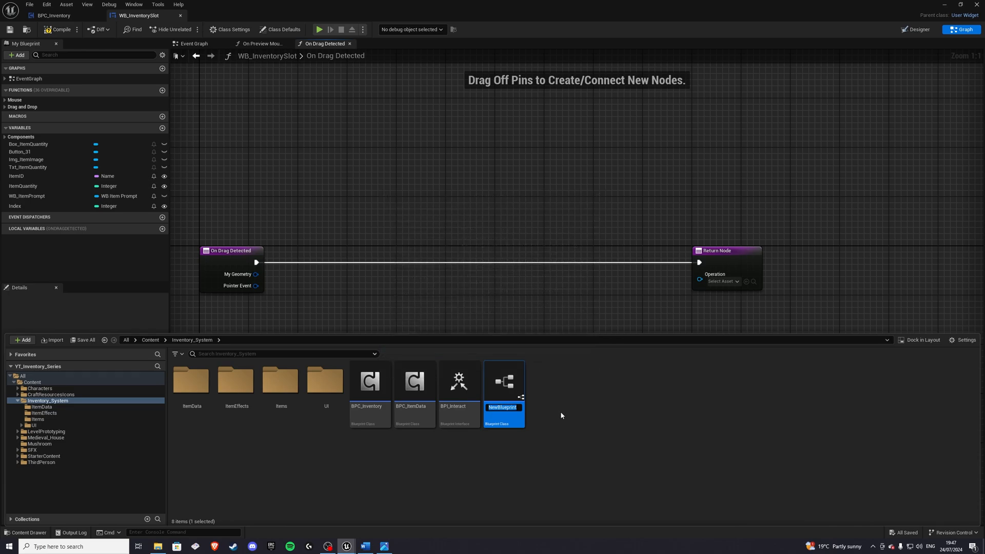
# Step: Name the new class DD_InventorySlot and open it for editing
pyautogui.write('DD0_')
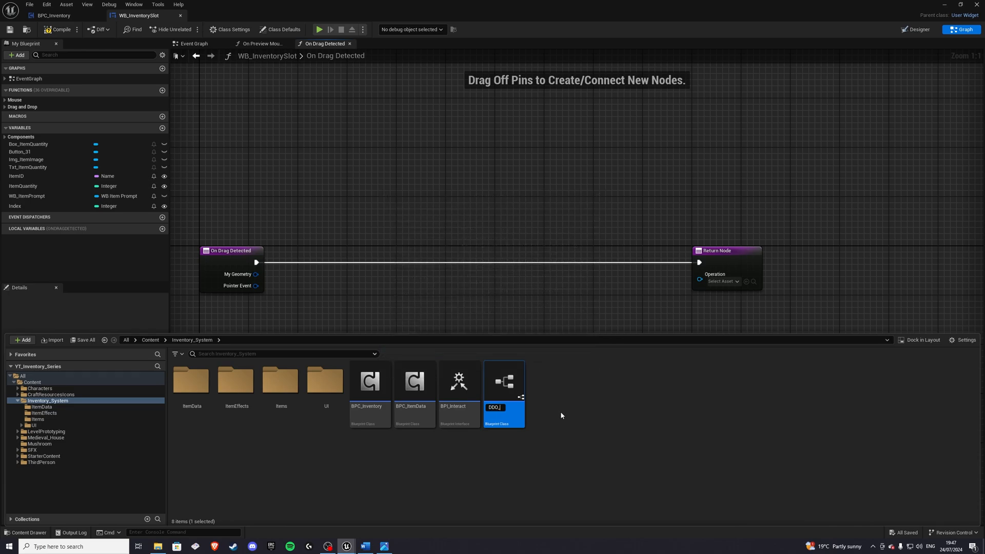
pyautogui.write('DD_InventorySlot')
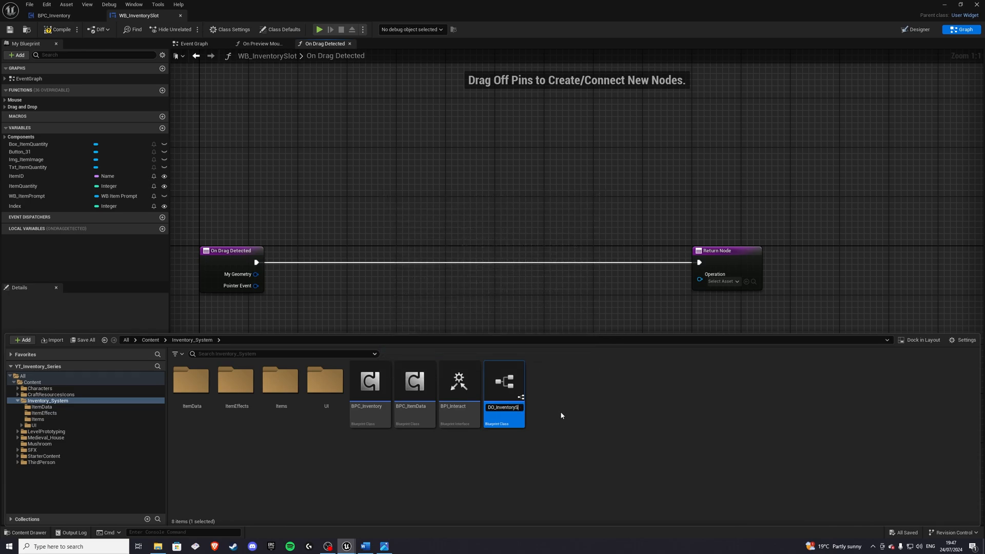
pyautogui.doubleClick(503, 380)
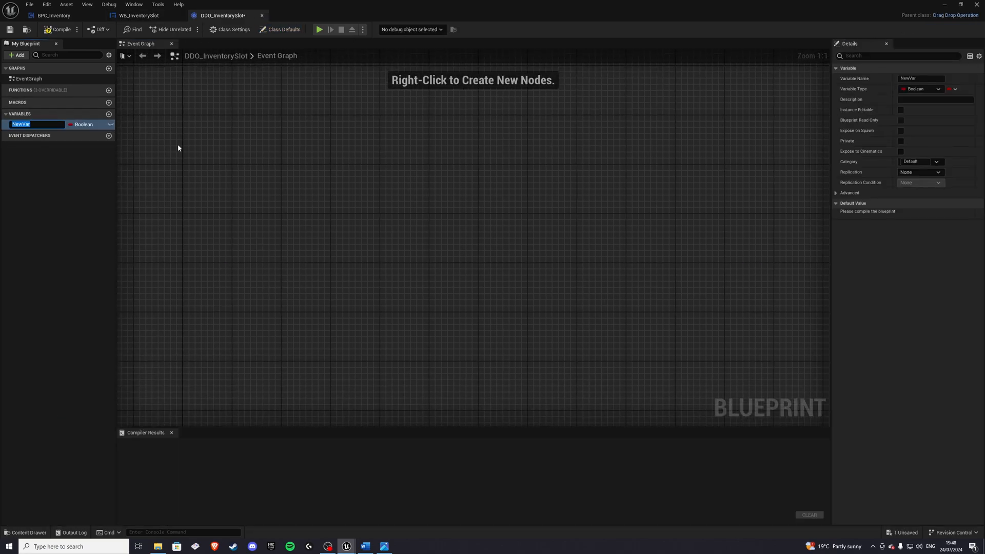
# Step: Add an InventoryComponent BPC_Inventory reference variable and an integer Index variable
pyautogui.write('Invent')
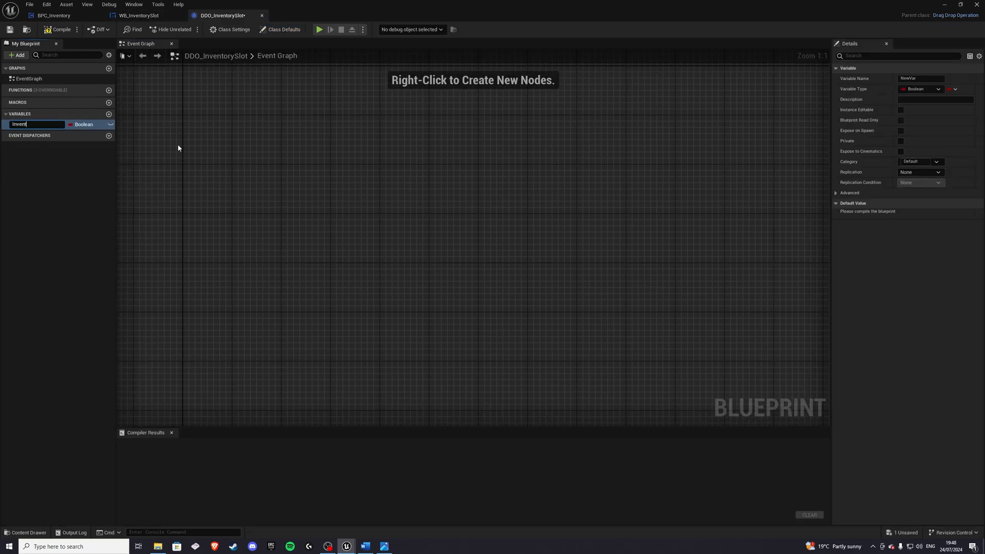
pyautogui.write('InventoryComponent')
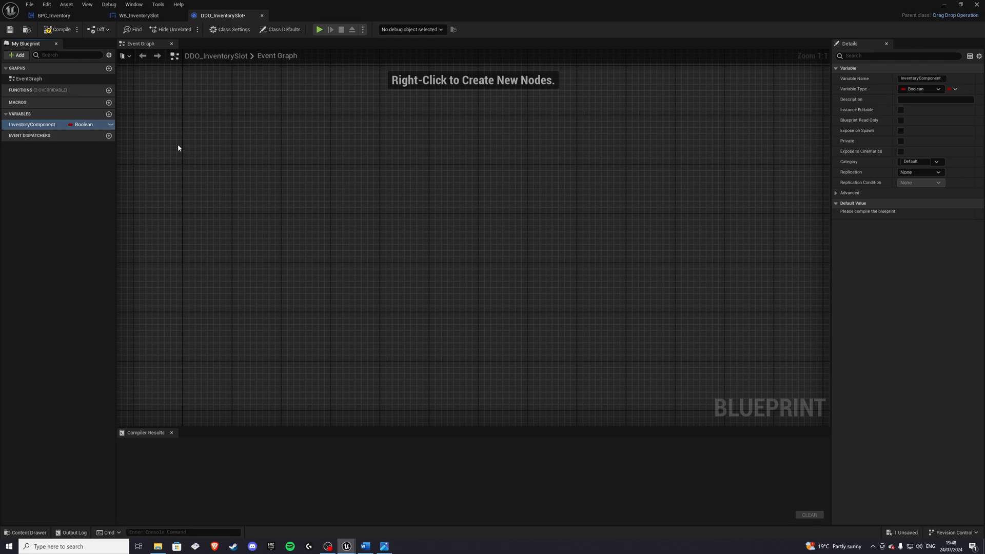
pyautogui.click(85, 124)
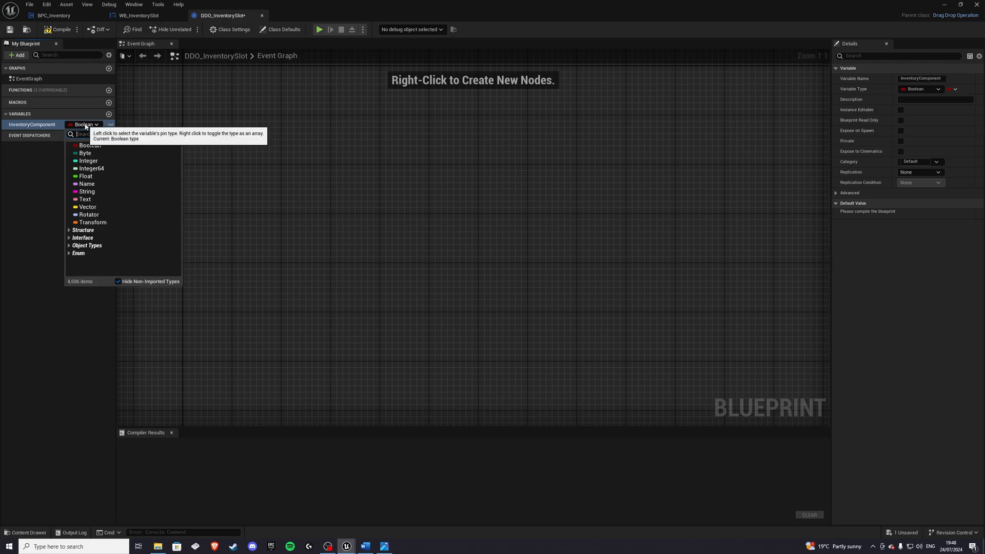
pyautogui.write('bpc')
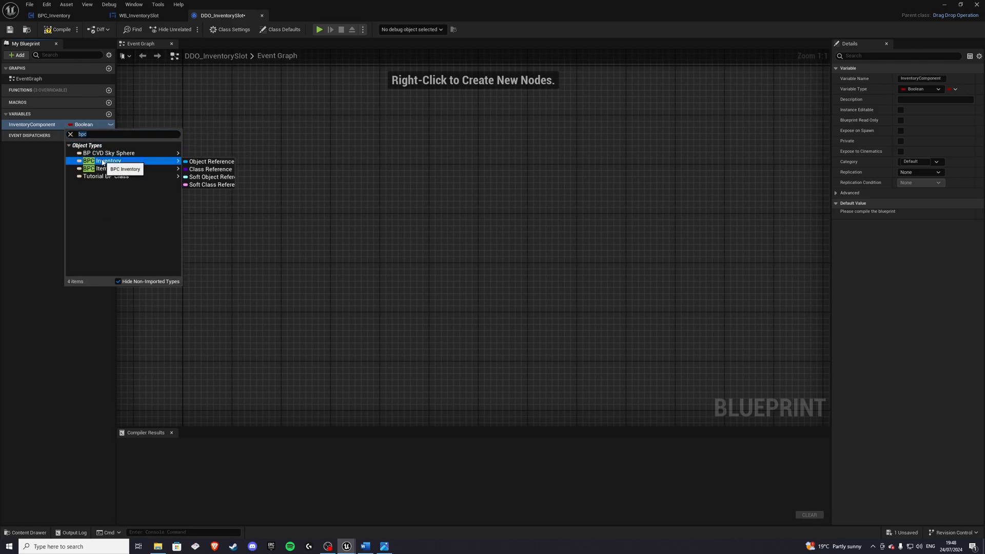
pyautogui.click(107, 161)
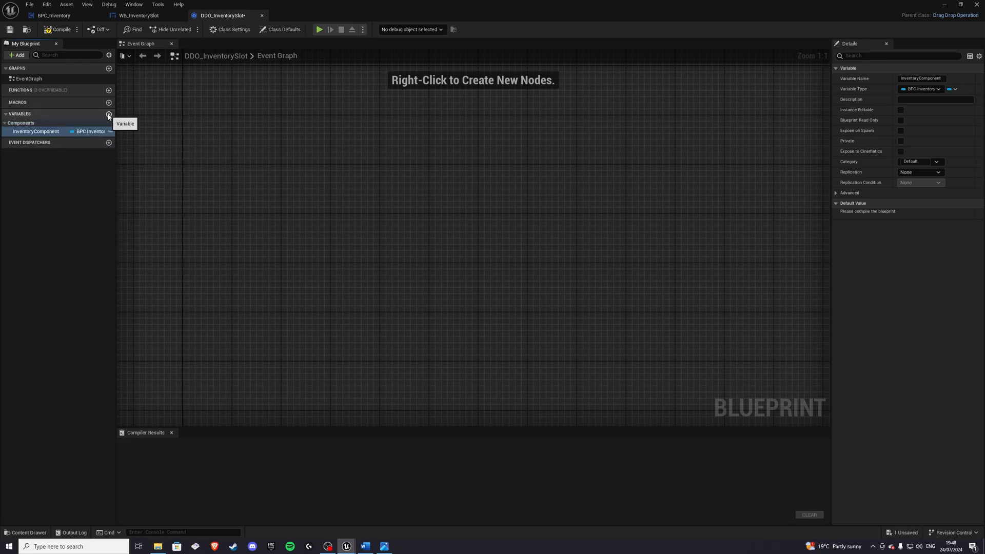
pyautogui.click(109, 114)
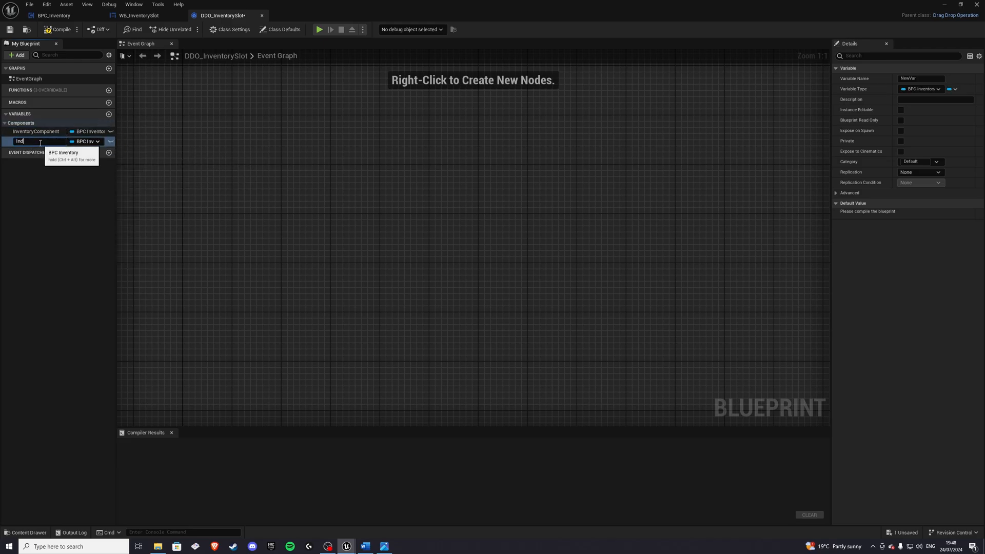
pyautogui.click(86, 141)
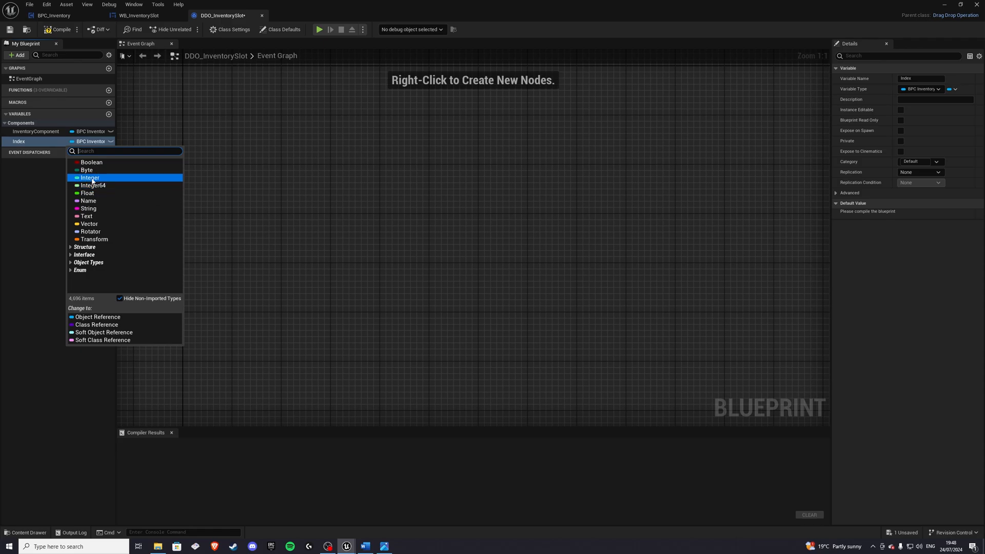
pyautogui.click(90, 178)
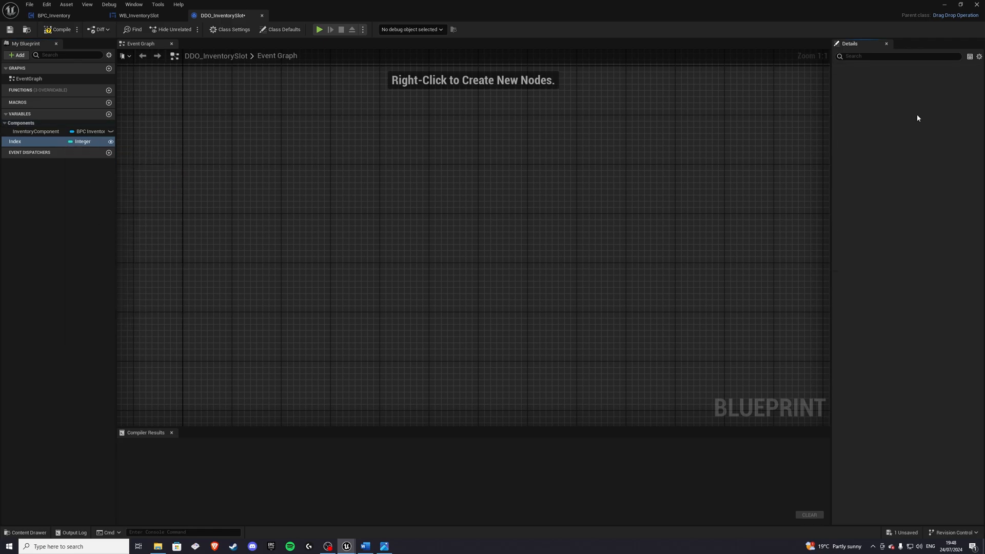
# Step: Expose both variables on spawn, then close the drag operation blueprint
pyautogui.click(14, 140)
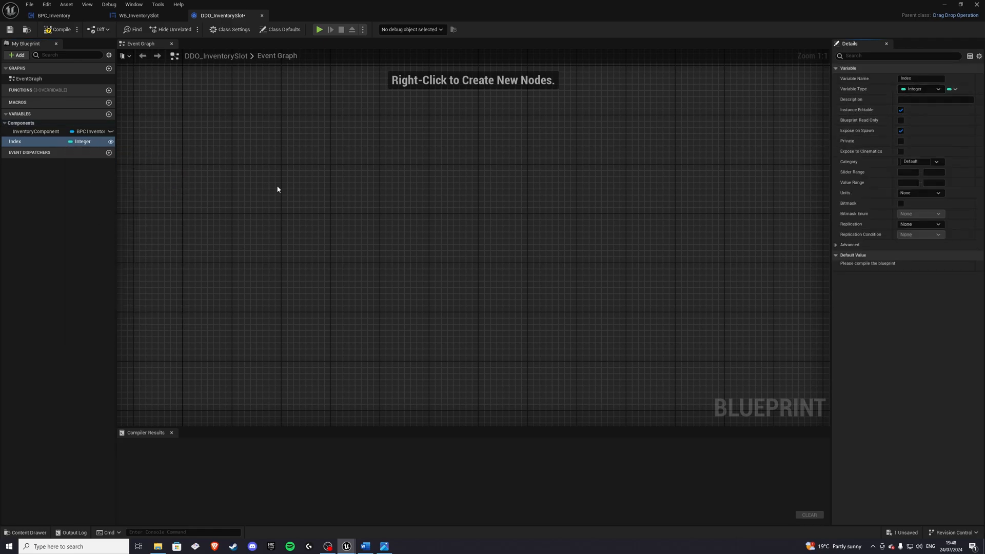
pyautogui.click(36, 131)
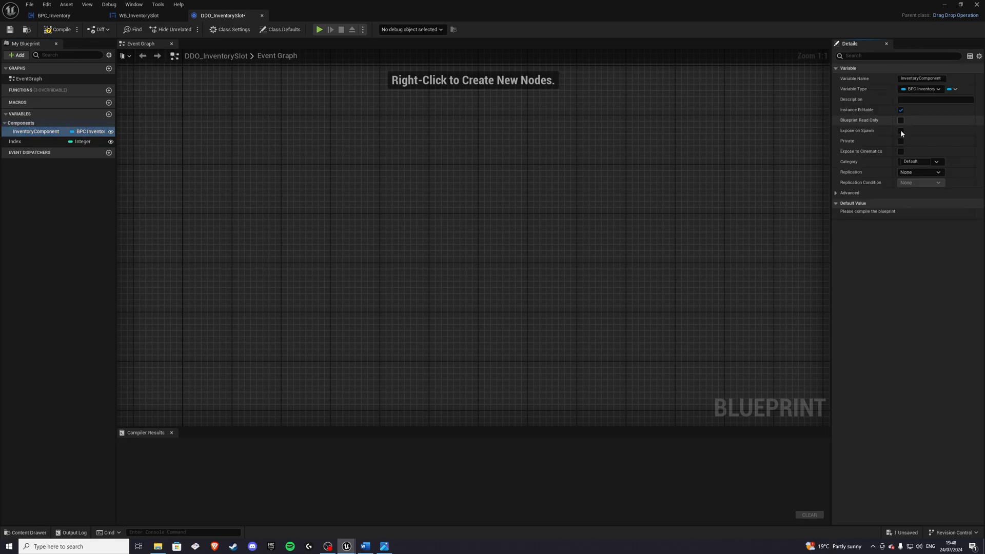
pyautogui.click(901, 131)
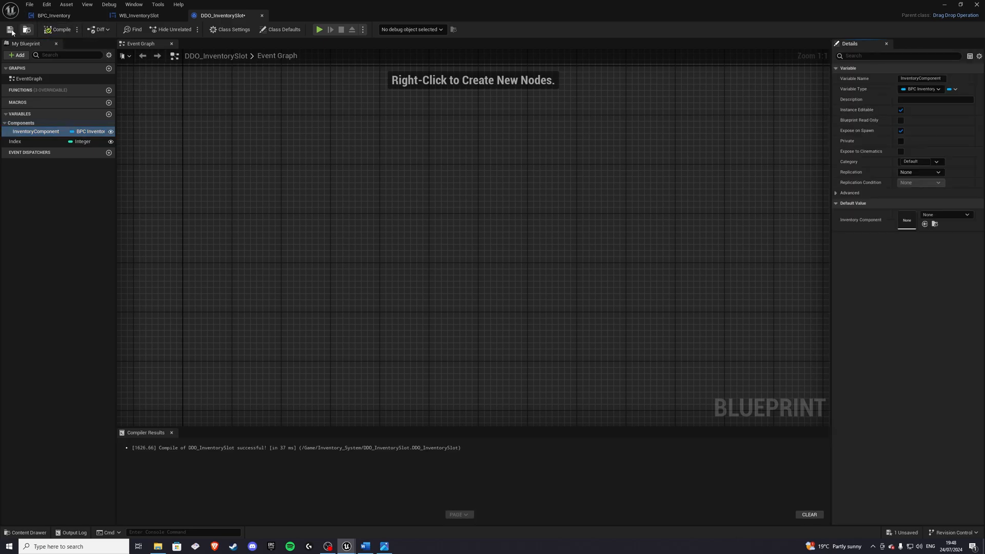
pyautogui.click(139, 16)
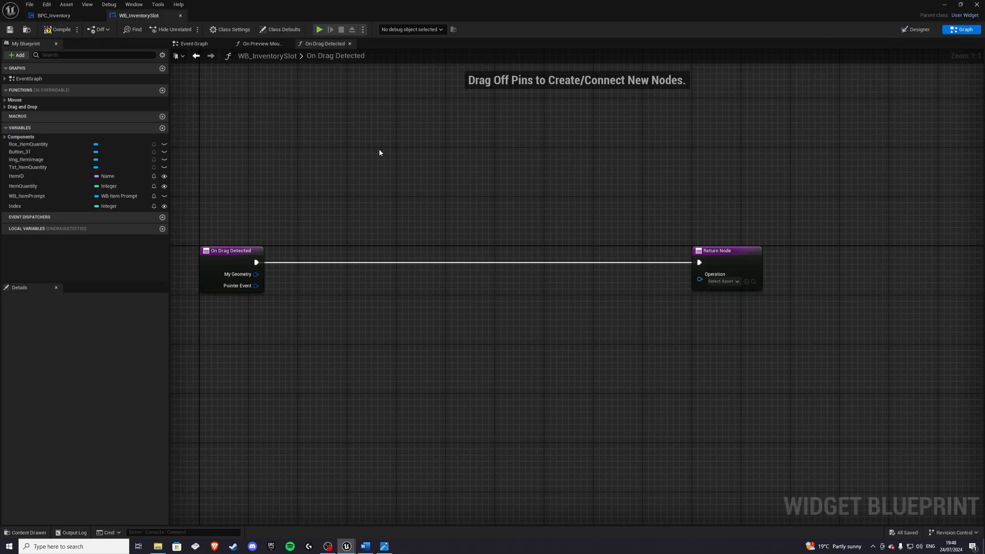
# Step: Create widget blueprint WB_PreviewSlot in the Inventory_System UI folder and open it in the designer
pyautogui.moveTo(380, 153); pyautogui.dragTo(359, 228)
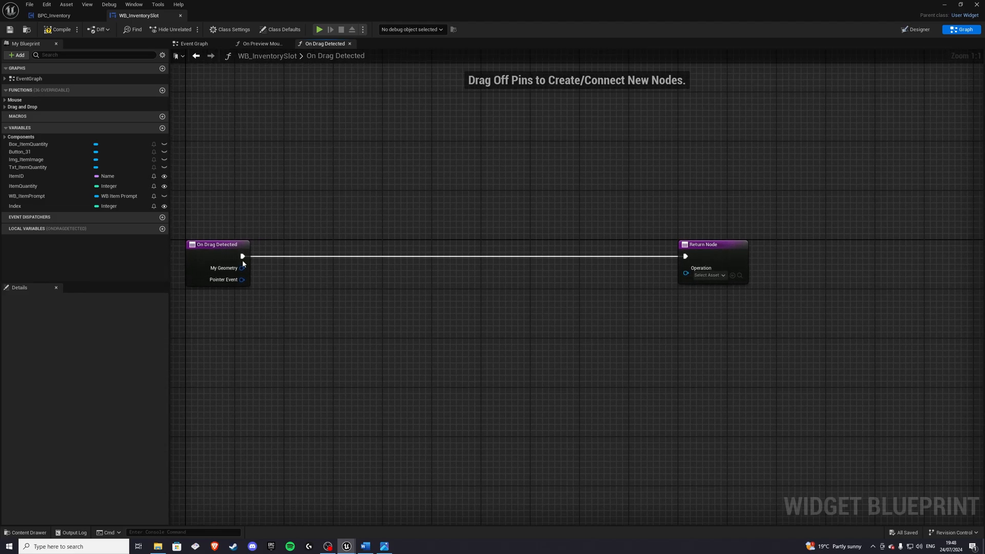
pyautogui.moveTo(246, 264); pyautogui.dragTo(255, 256)
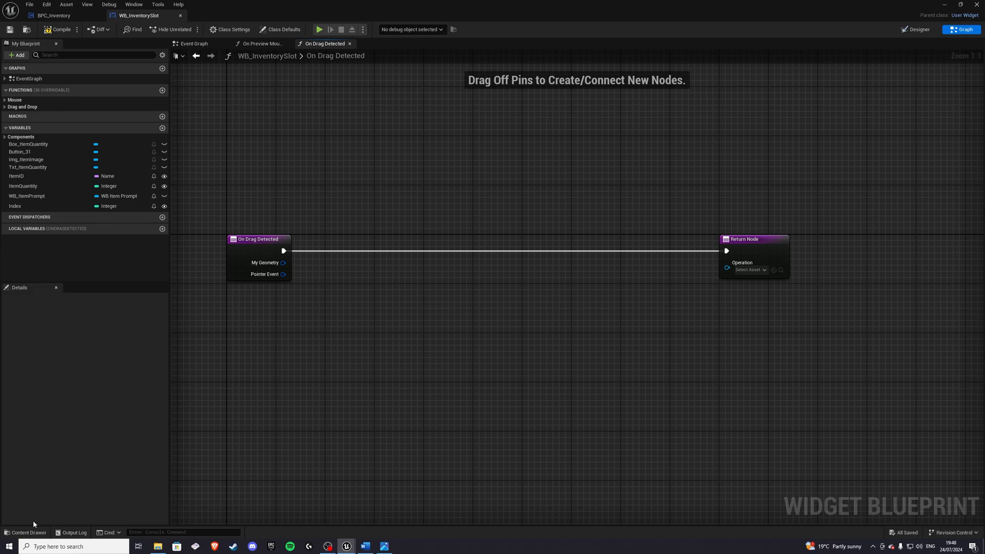
pyautogui.click(25, 532)
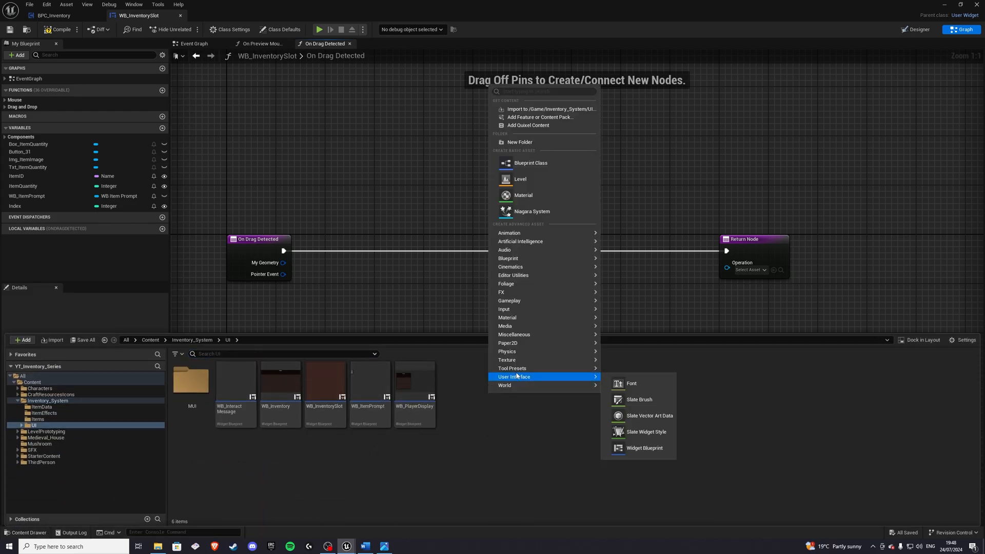
pyautogui.click(643, 449)
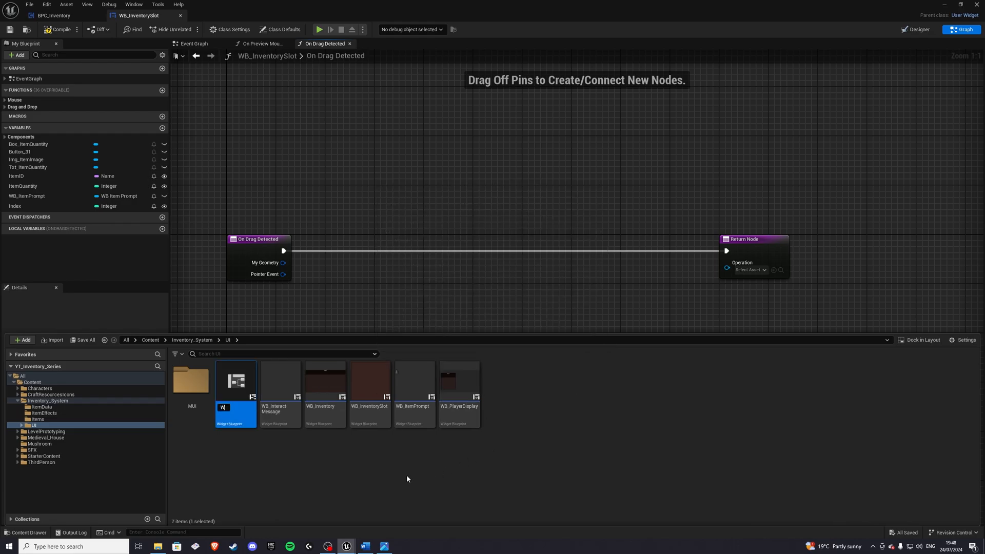
pyautogui.write('WB_PreviewSlot')
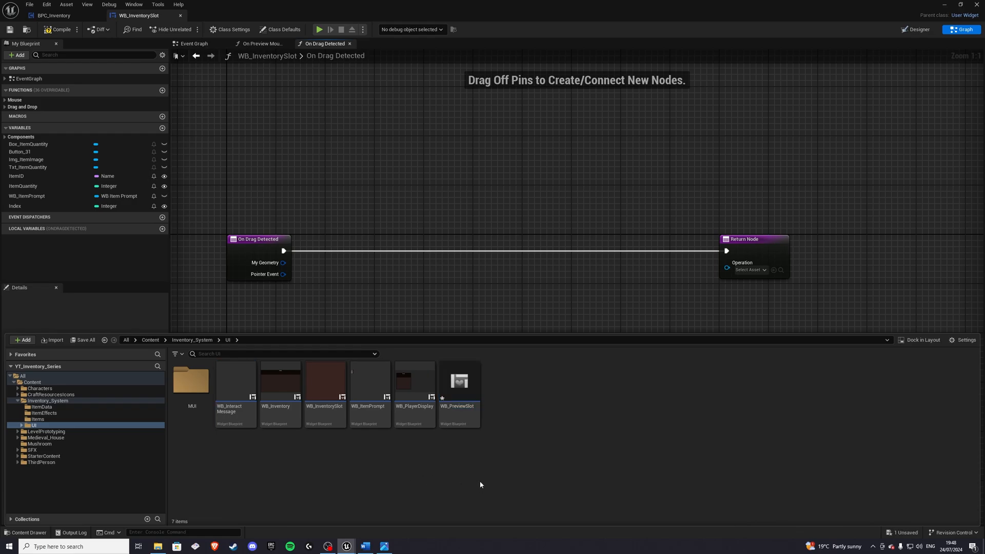
pyautogui.doubleClick(459, 382)
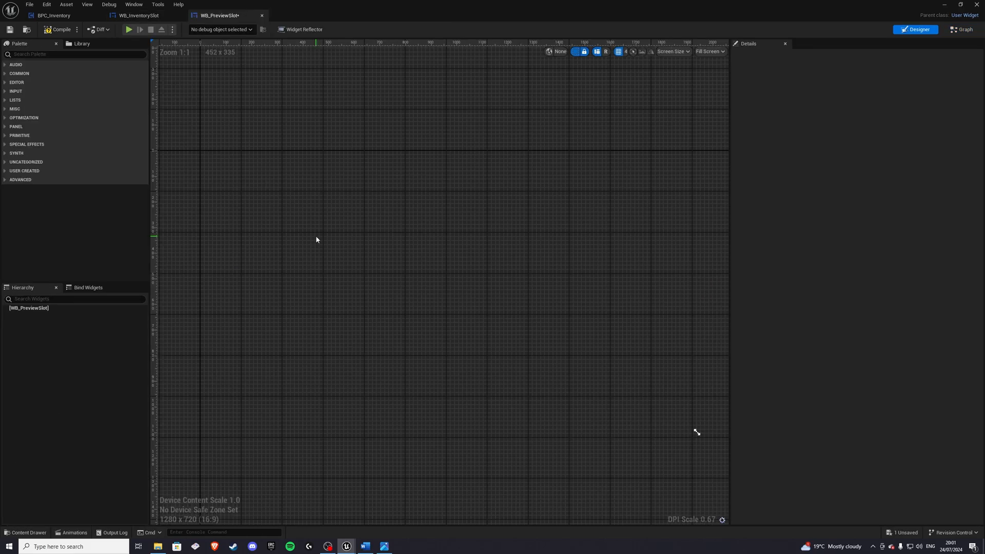
# Step: Add a 60×60 Size Box holding a Border with an Image renamed Img_ItemImage
pyautogui.write('size')
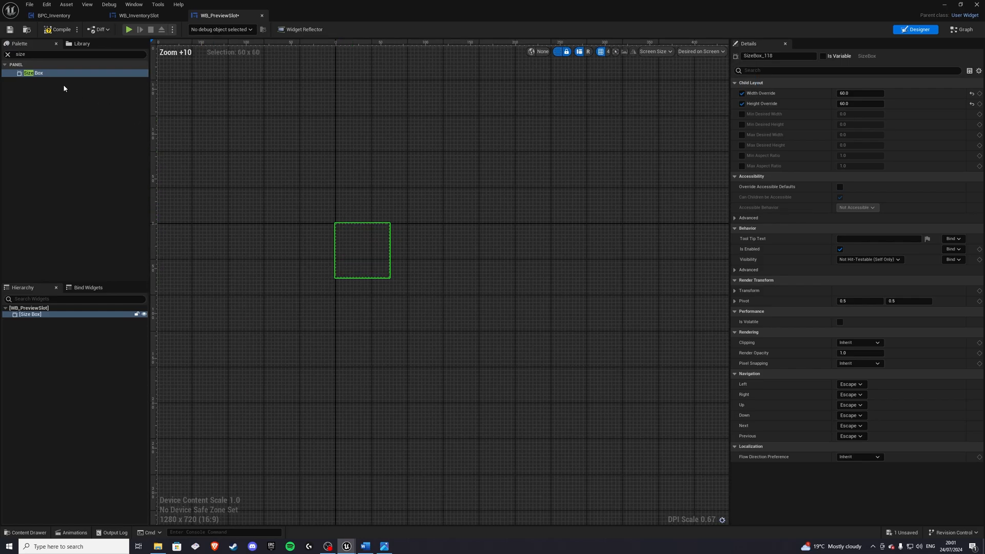
pyautogui.write('bor')
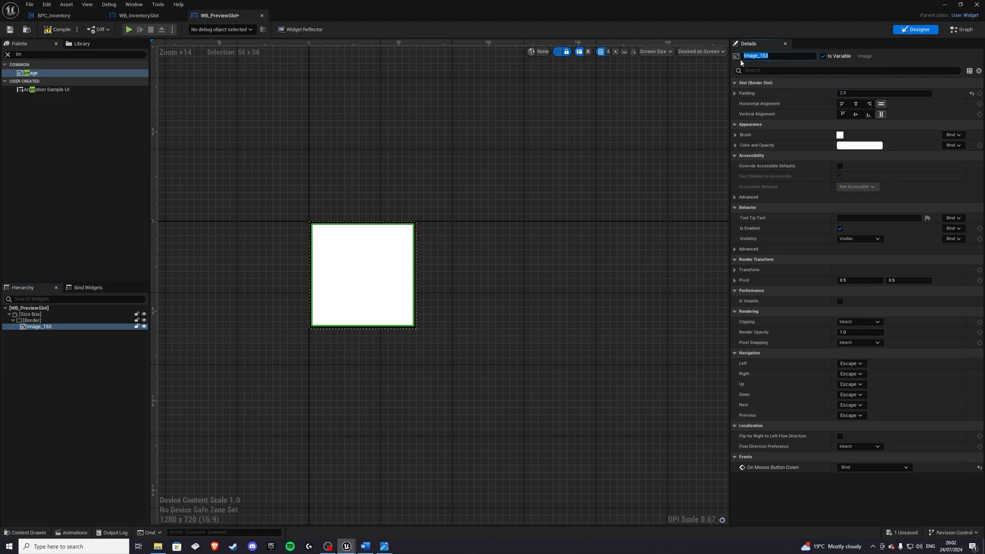
pyautogui.write('Img_Item')
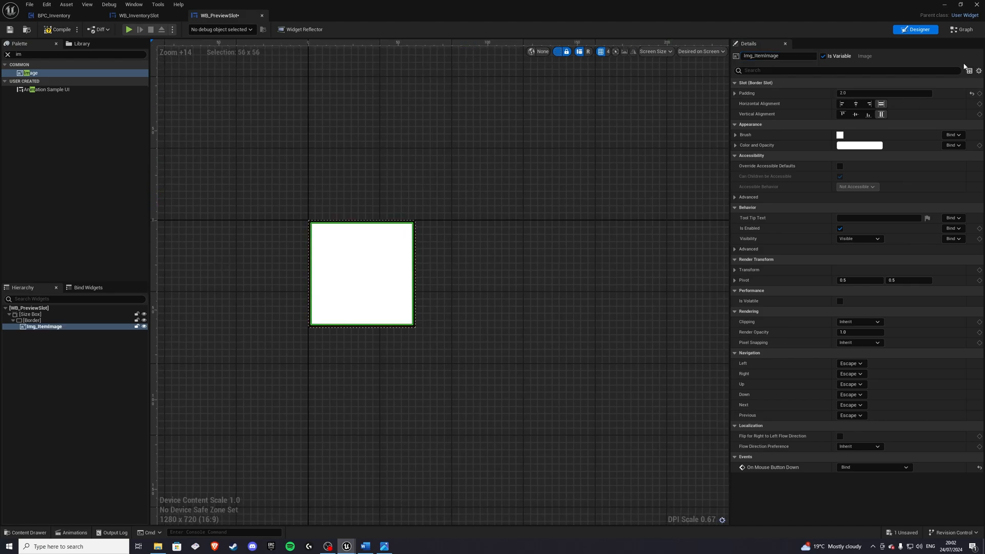
# Step: Add an ItemID Name variable to WB_PreviewSlot, exposed on spawn
pyautogui.click(961, 28)
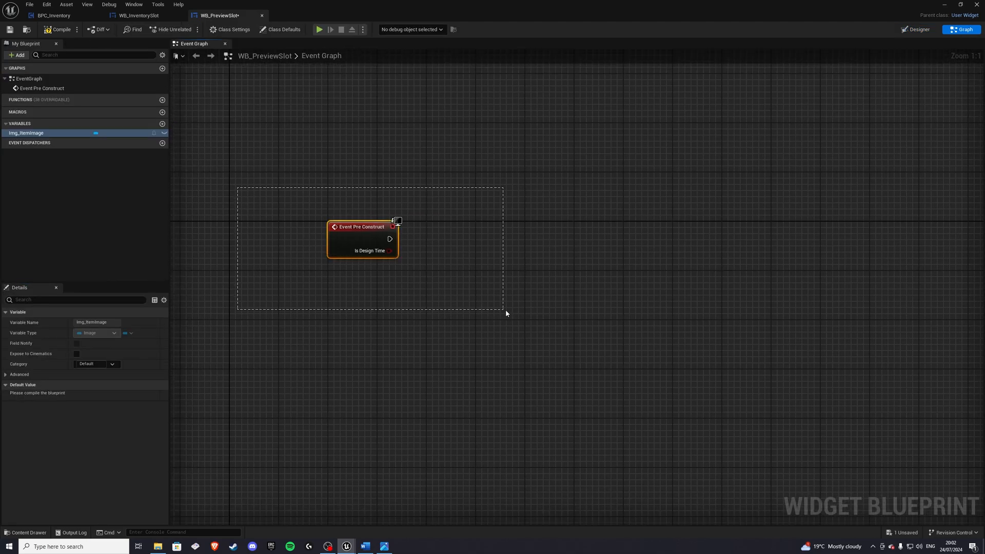
pyautogui.click(162, 123)
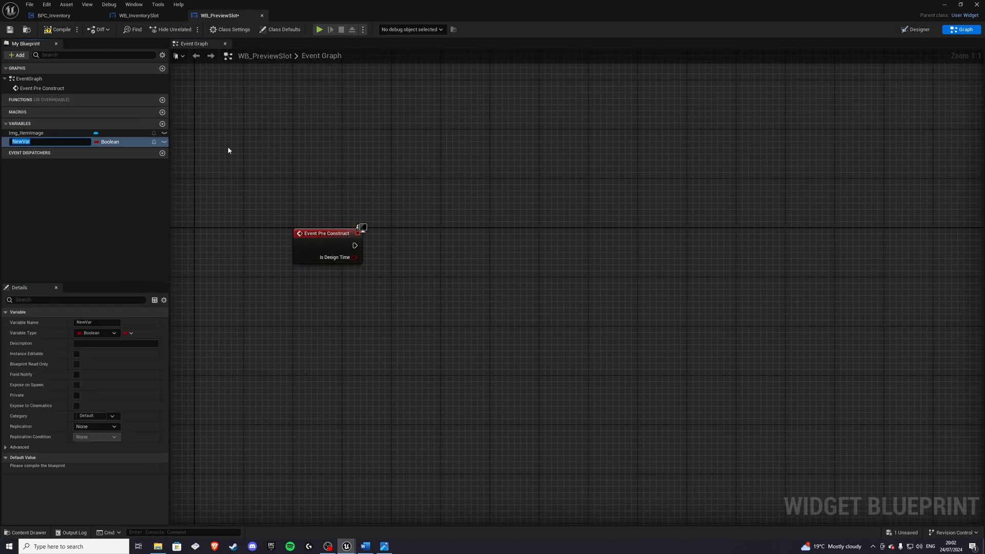
pyautogui.write('Ite')
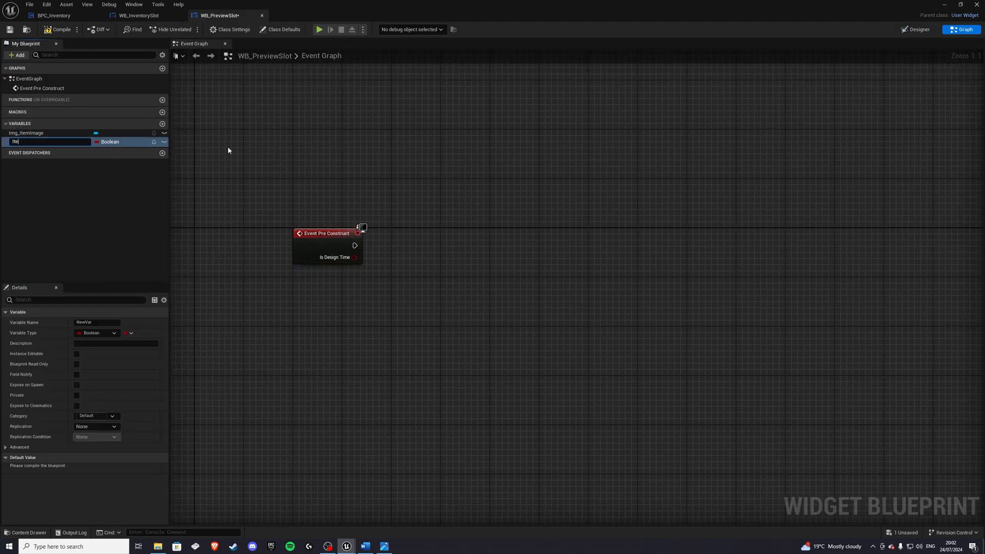
pyautogui.click(110, 142)
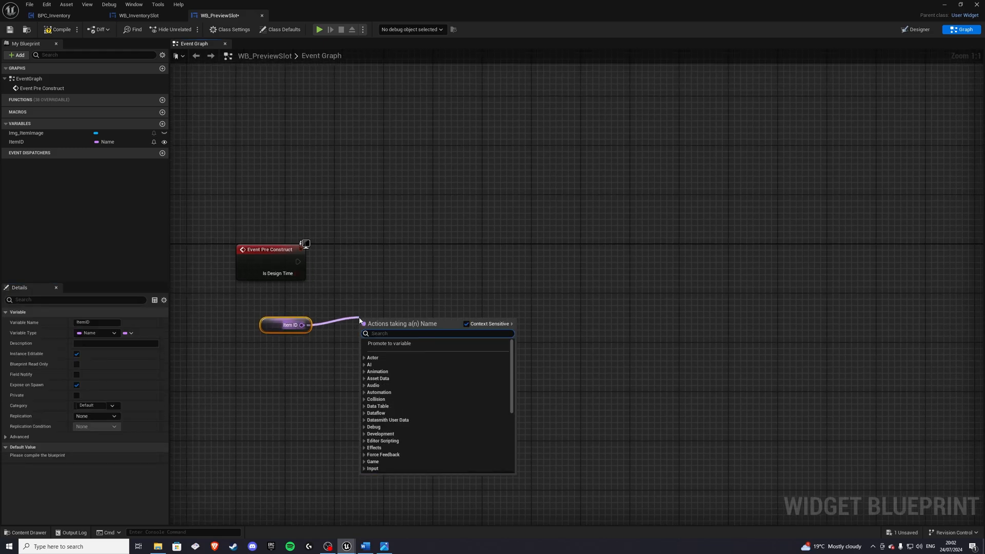
# Step: On Pre Construct, look up ItemID in DT_ItemData and set Img_ItemImage's brush from the row's texture
pyautogui.click(378, 406)
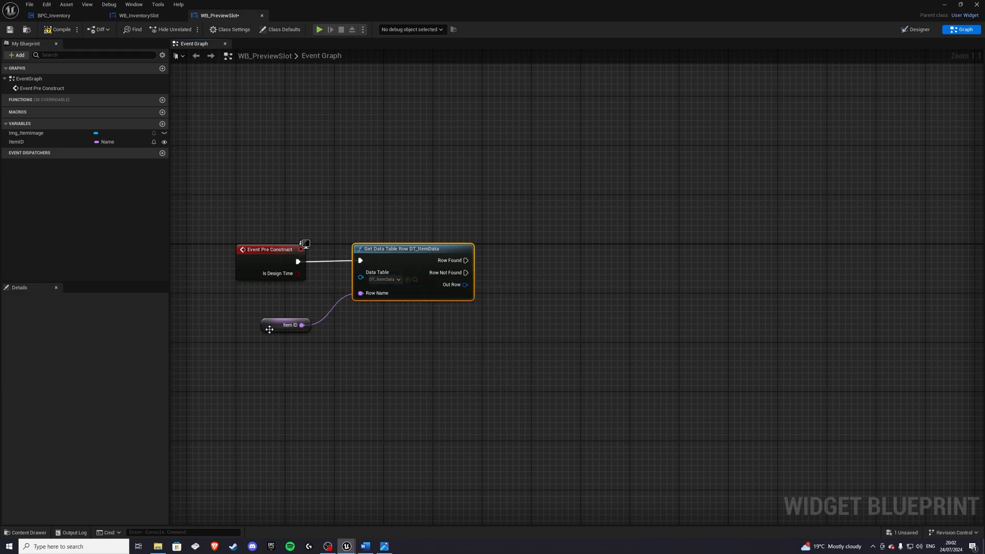
pyautogui.click(287, 325)
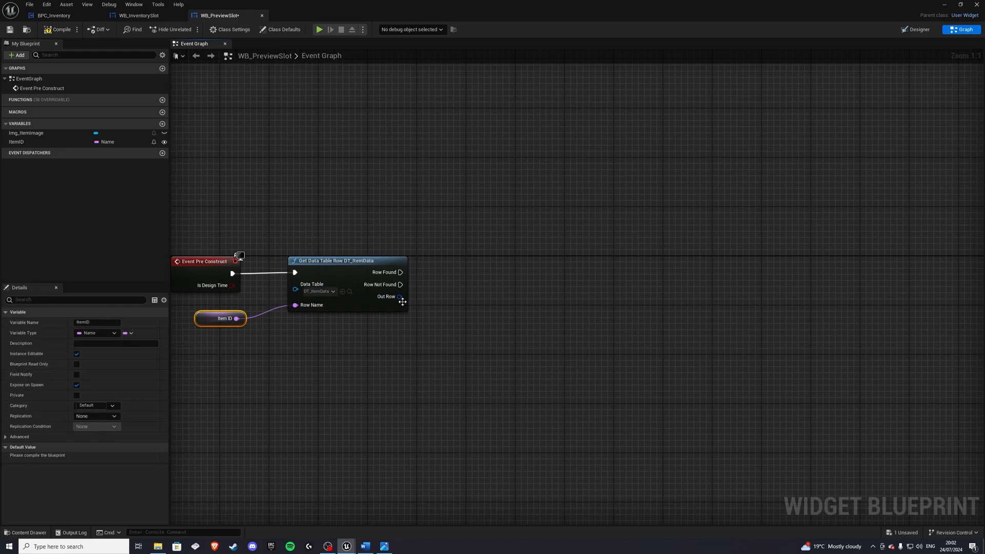
pyautogui.moveTo(399, 296); pyautogui.dragTo(465, 314)
pyautogui.write('set brush f')
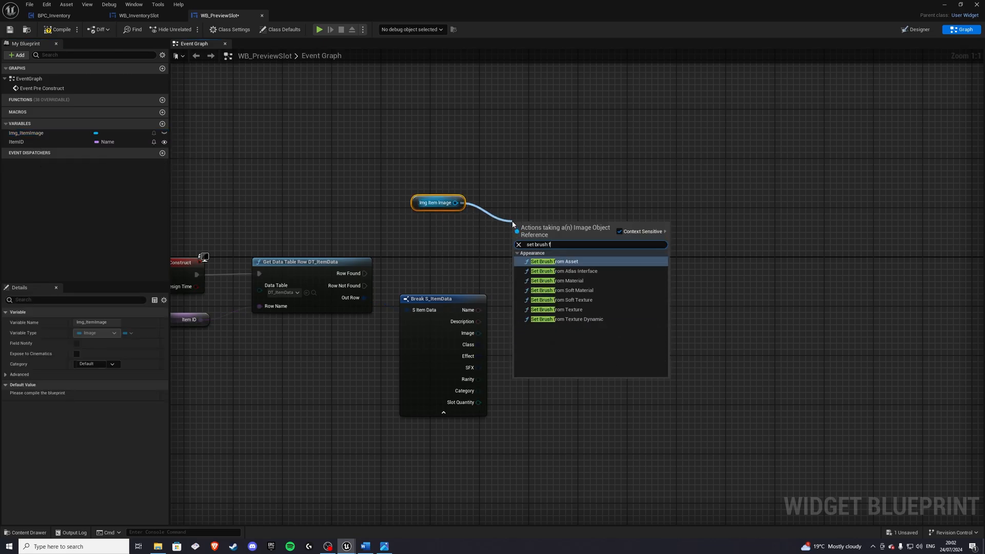
pyautogui.click(564, 308)
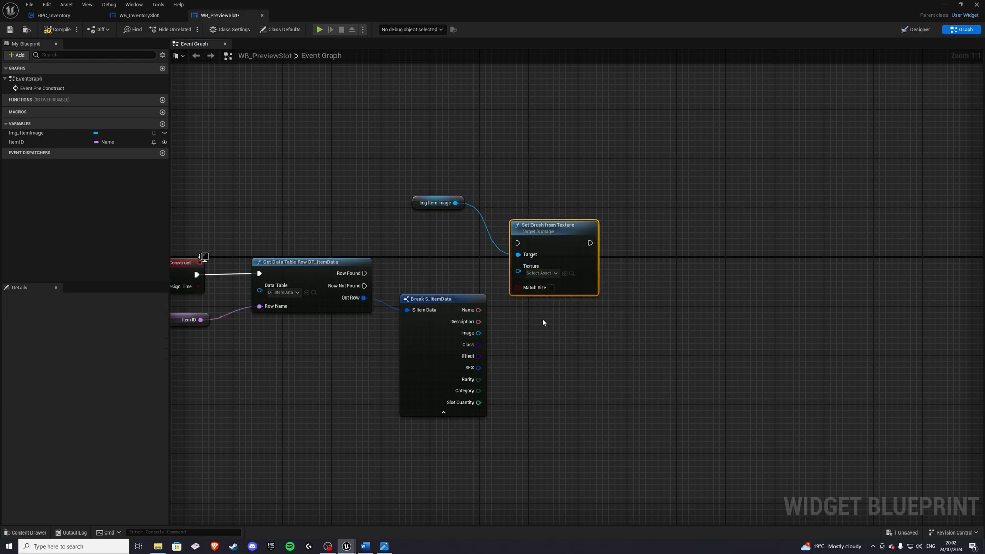
pyautogui.moveTo(547, 225); pyautogui.dragTo(586, 262)
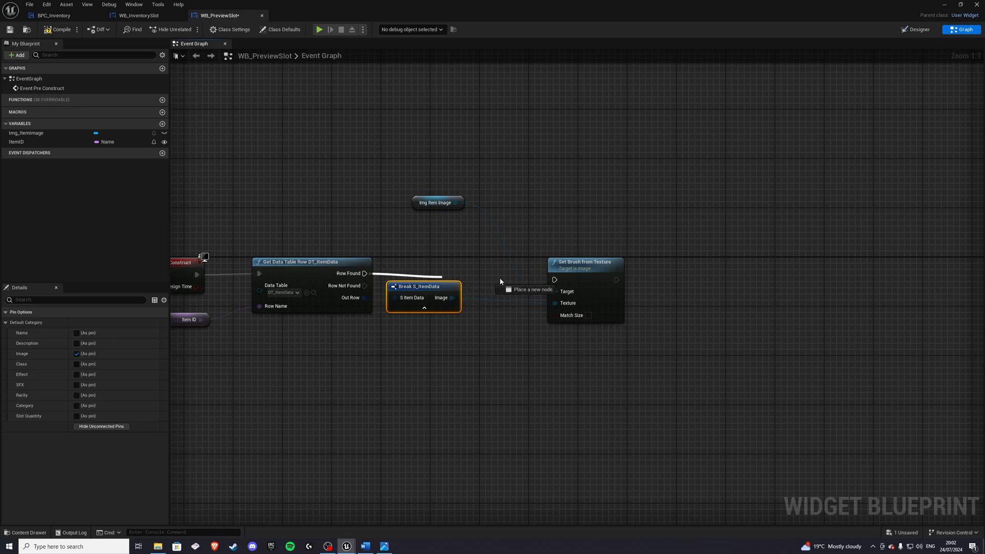
pyautogui.moveTo(437, 203); pyautogui.dragTo(480, 240)
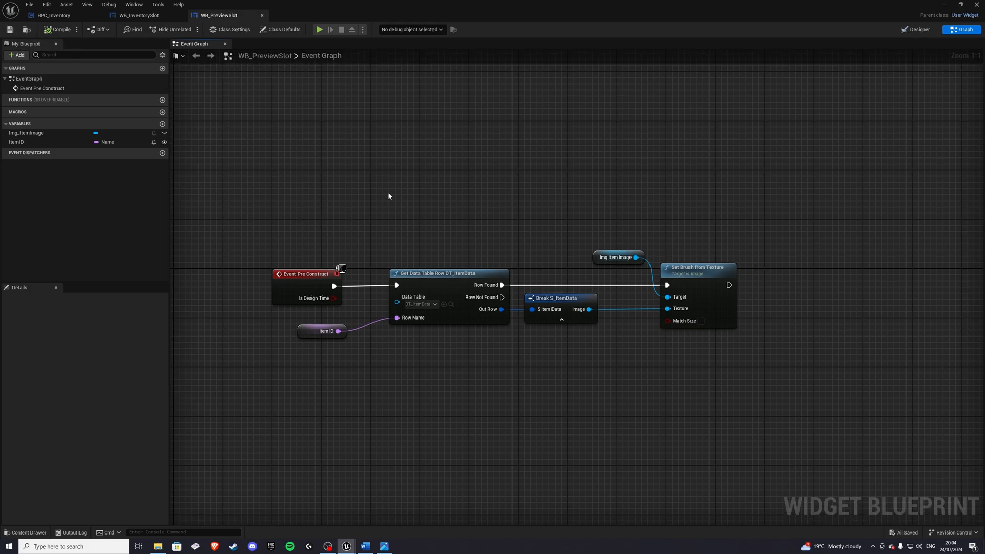
# Step: In On Drag Detected, create a WB_PreviewSlot widget before the return node
pyautogui.click(139, 16)
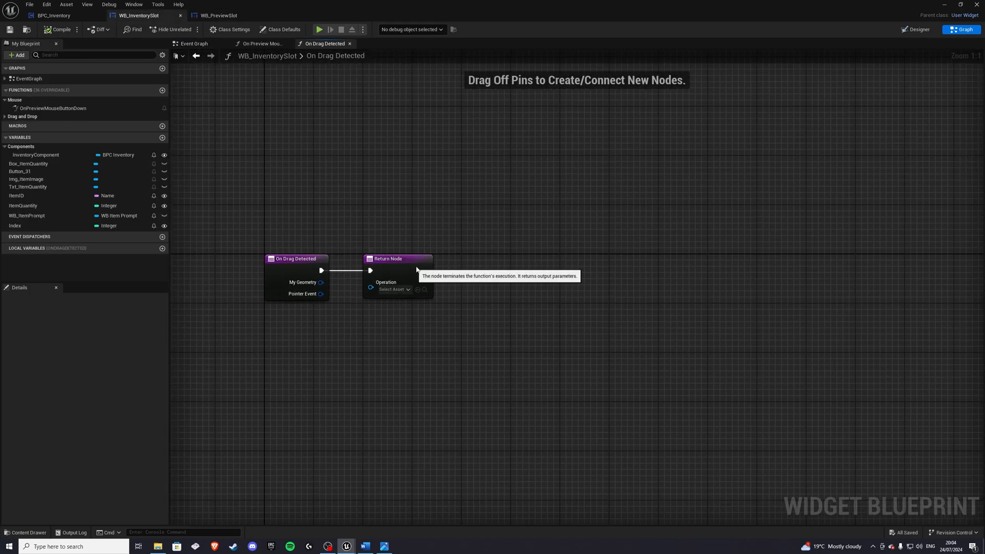
pyautogui.moveTo(388, 258); pyautogui.dragTo(783, 258)
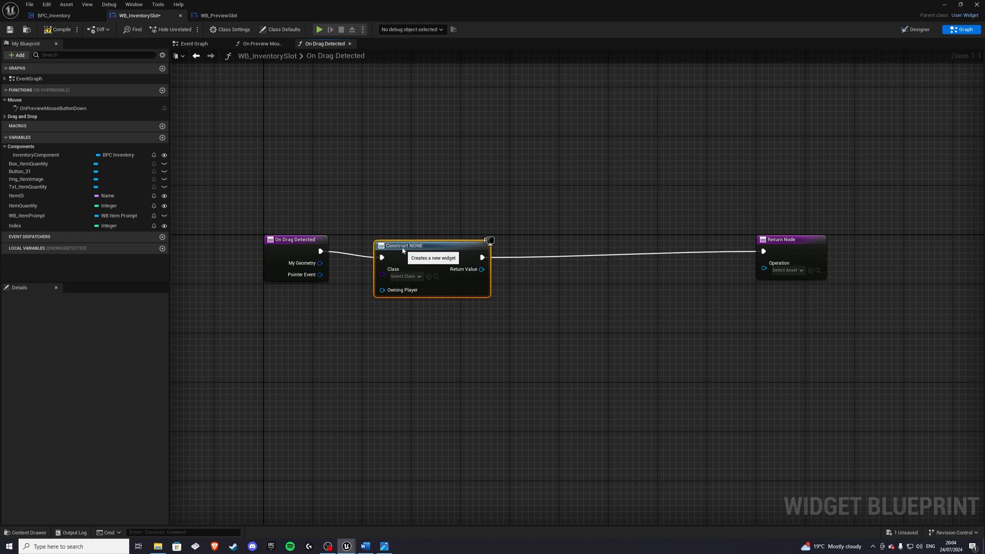
pyautogui.click(400, 270)
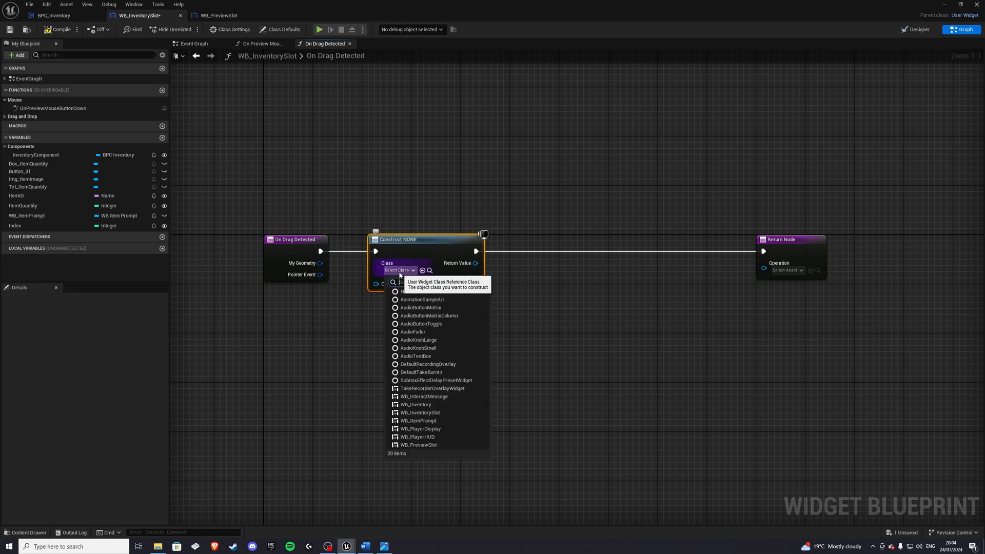
pyautogui.click(419, 444)
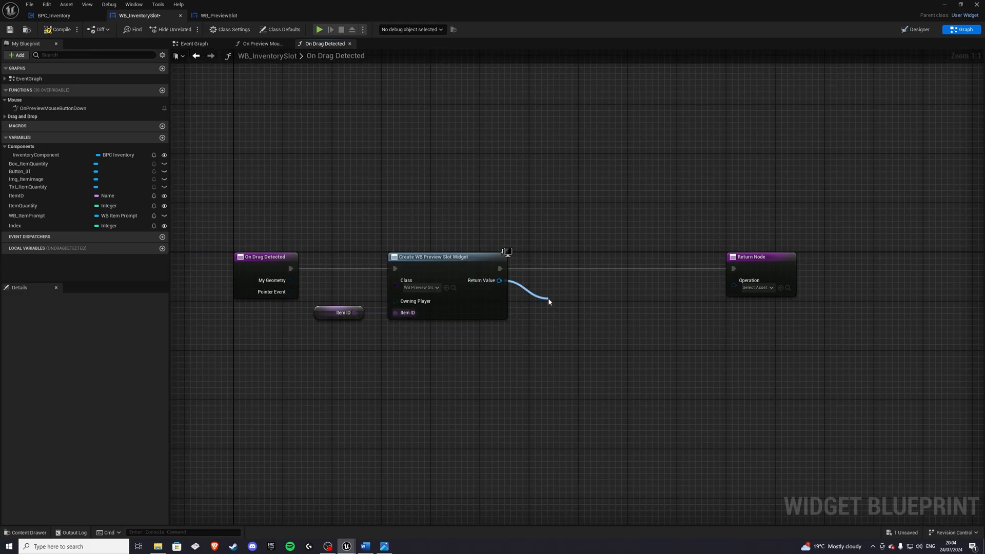
# Step: Add a Create Drag & Drop Operation of class DDO_InventorySlot using the preview as drag visual
pyautogui.write('create dra')
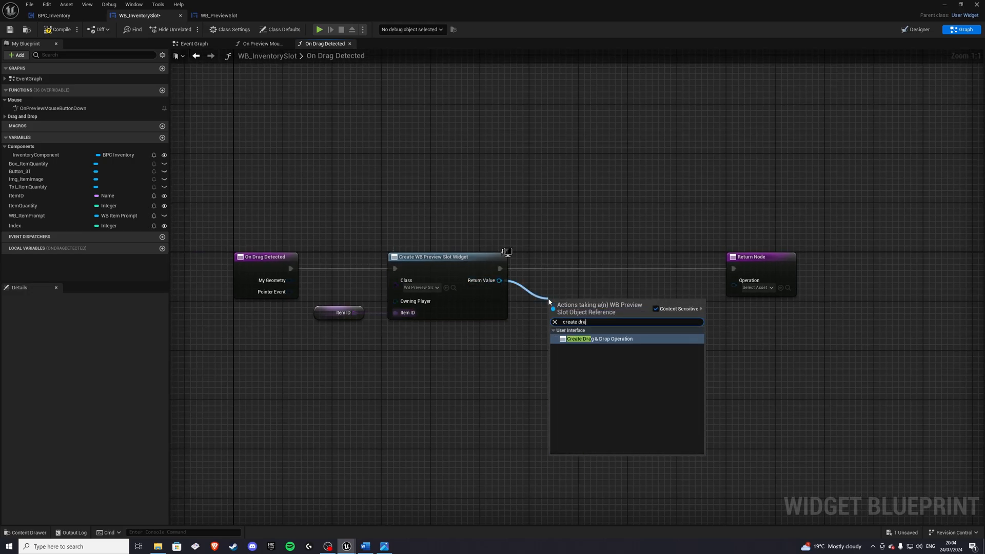
pyautogui.click(599, 338)
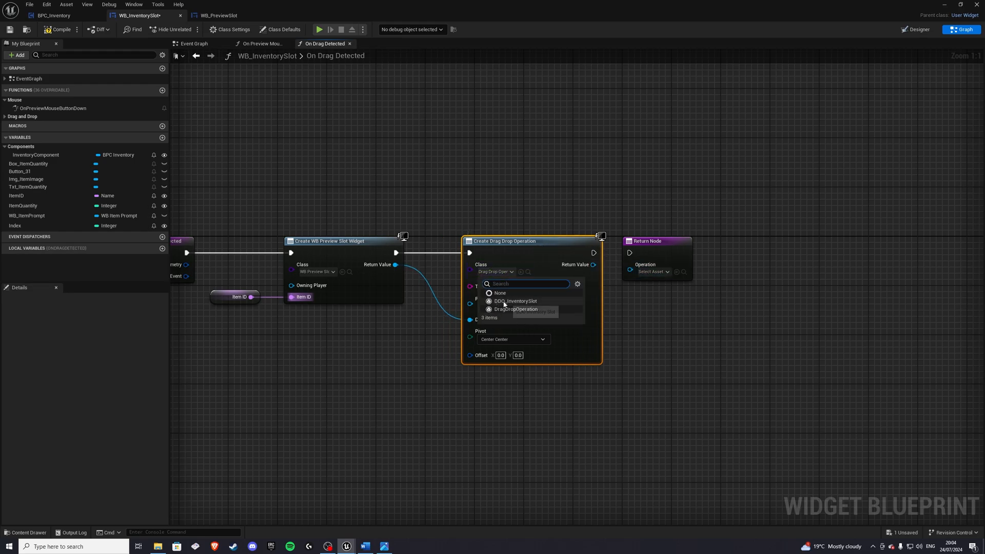
pyautogui.moveTo(516, 301)
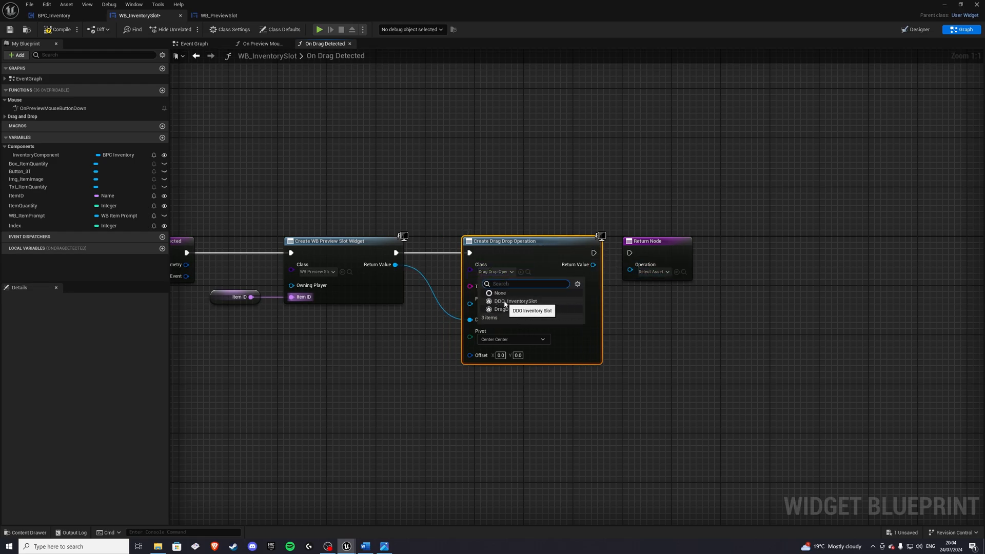
pyautogui.click(519, 301)
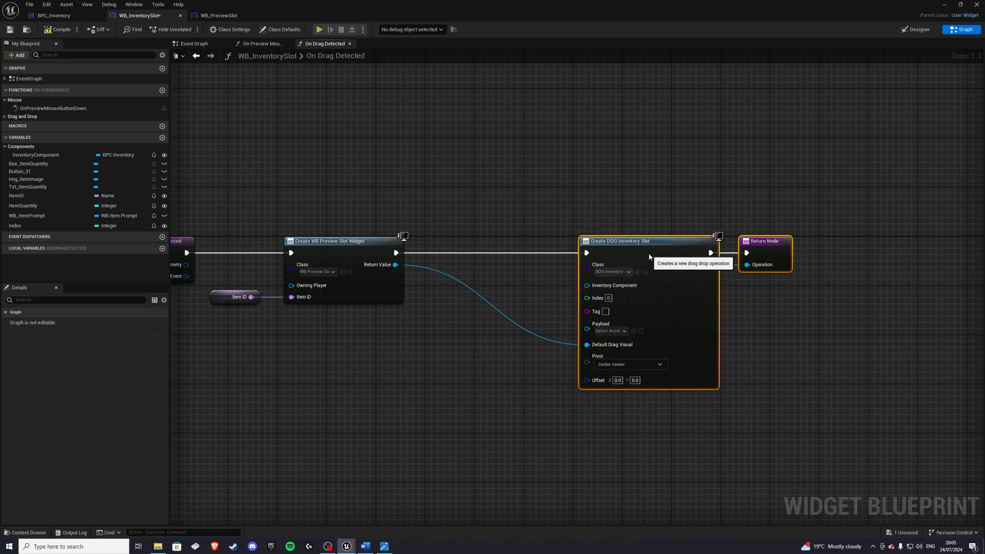
pyautogui.rightClick(649, 257)
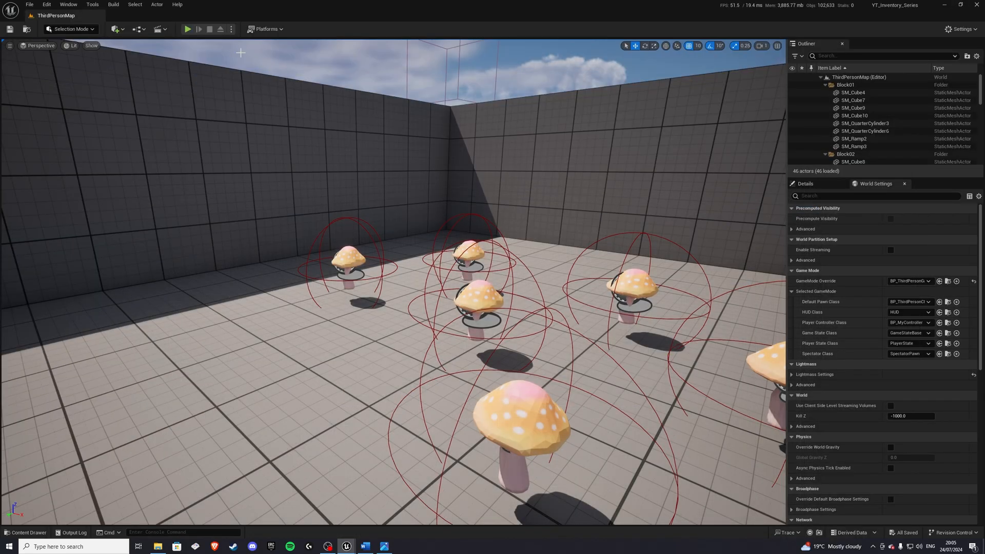
# Step: Test the level in play mode, then add an On Drop override to WB_InventorySlot
pyautogui.click(187, 29)
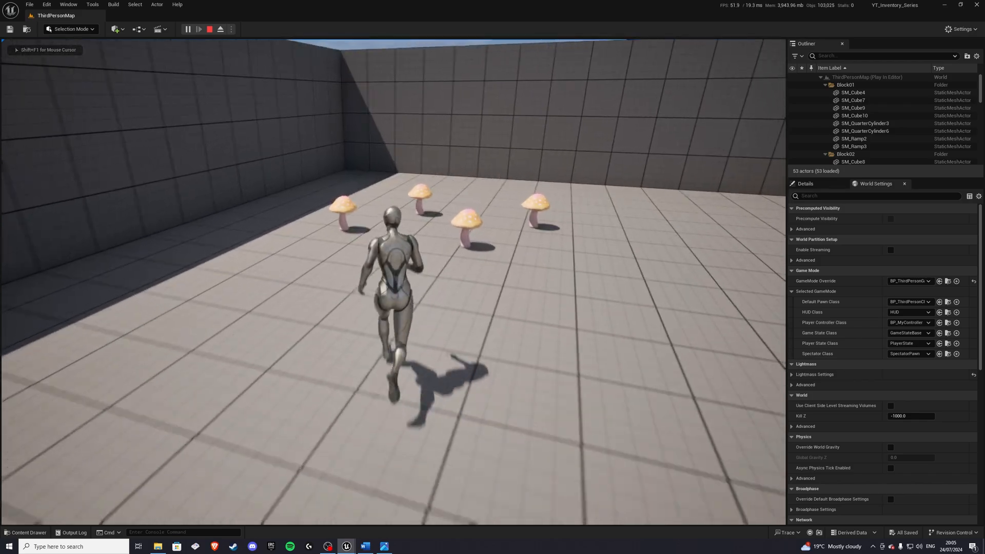
pyautogui.click(210, 29)
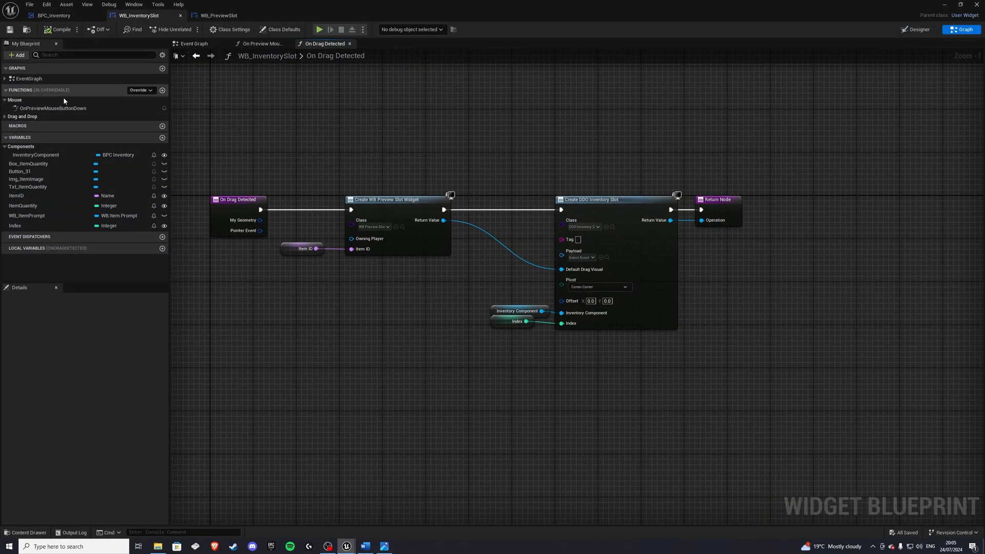
pyautogui.click(141, 90)
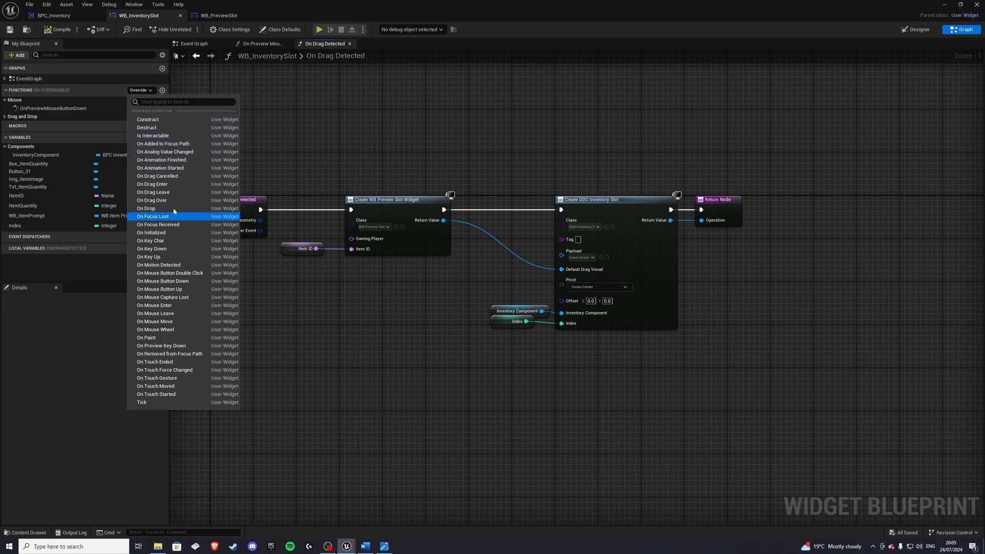
pyautogui.click(146, 208)
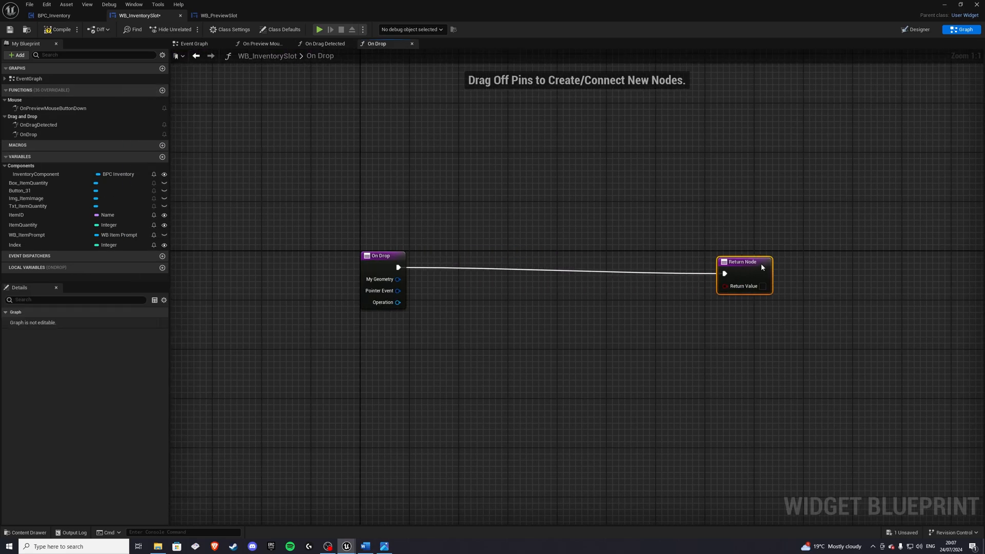
# Step: Cast the drop operation to DDO_InventorySlot and OR together the component and index inequality checks
pyautogui.moveTo(399, 301); pyautogui.dragTo(462, 308)
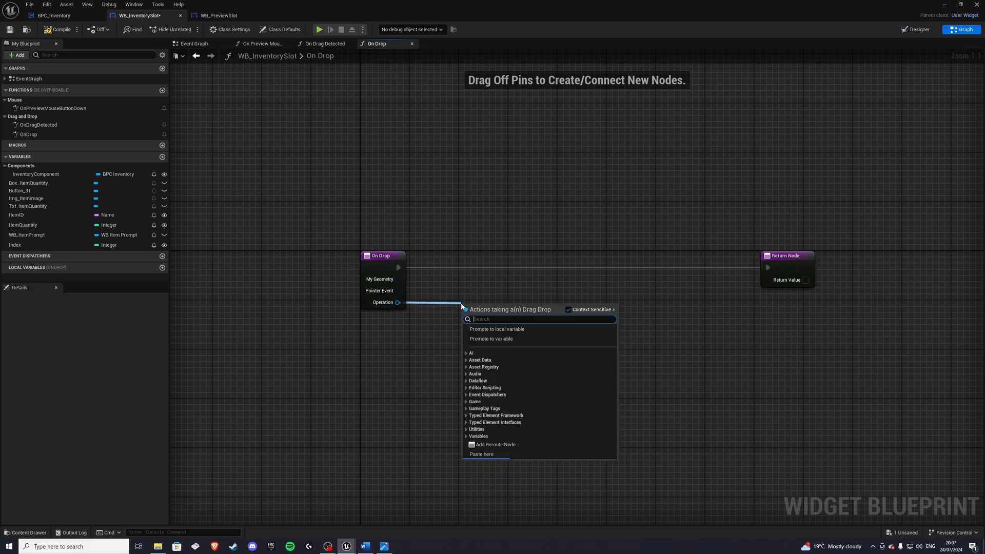
pyautogui.write('cast to ddo')
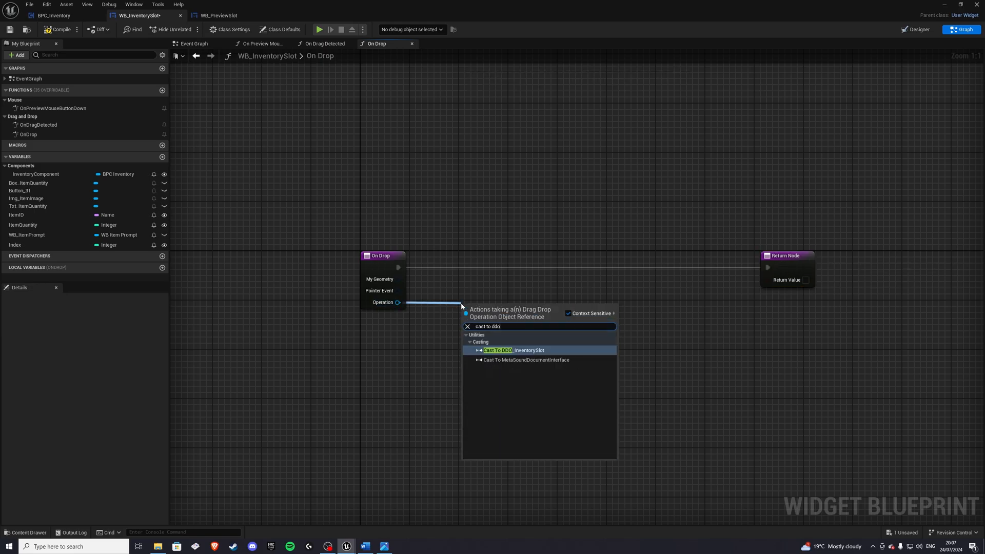
pyautogui.click(511, 350)
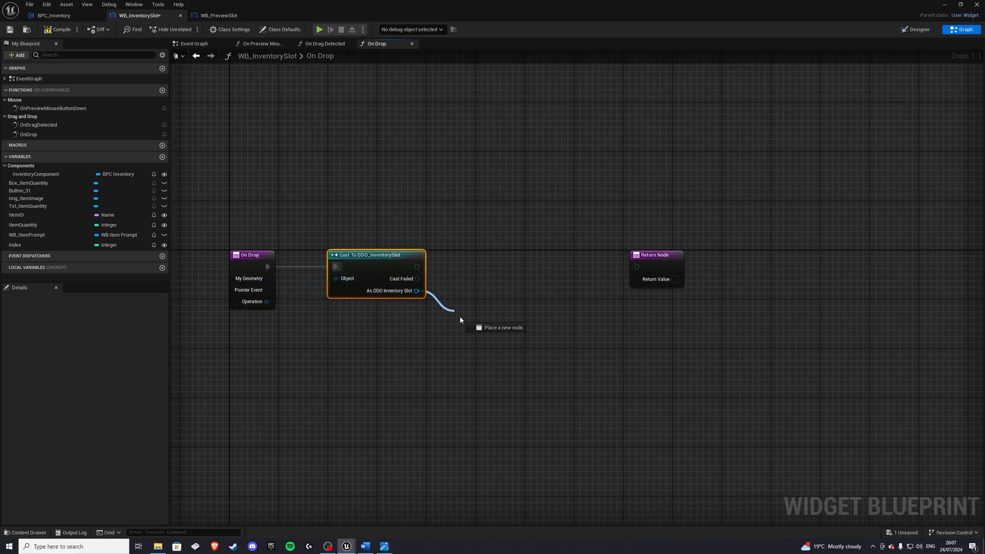
pyautogui.write('get inven')
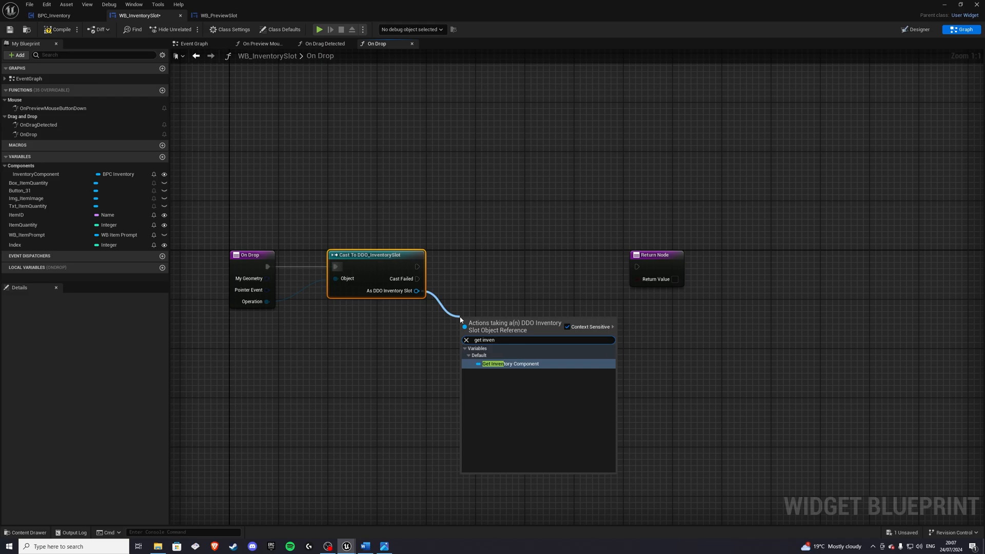
pyautogui.click(510, 363)
pyautogui.write('get index')
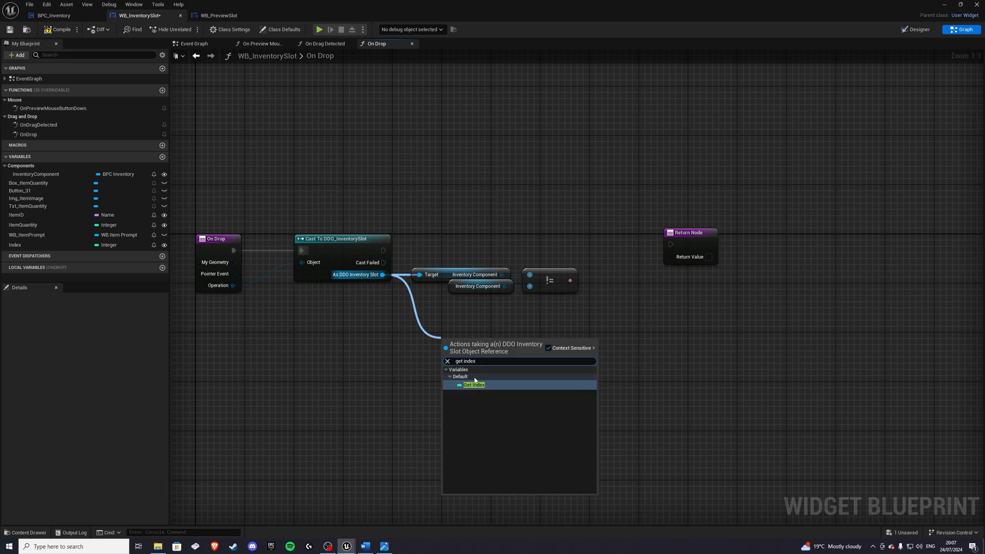
pyautogui.click(474, 384)
pyautogui.write('or')
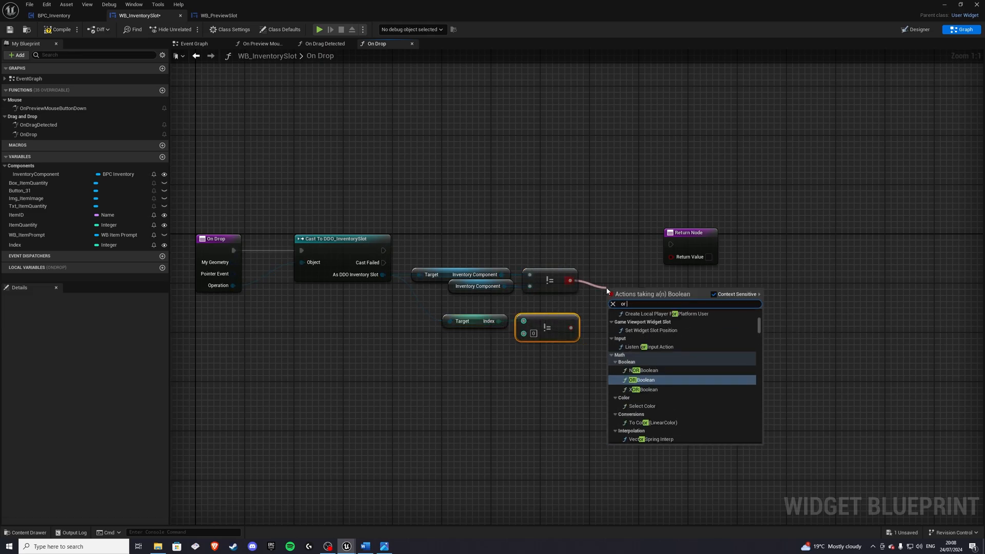
pyautogui.click(643, 380)
pyautogui.write('transfer')
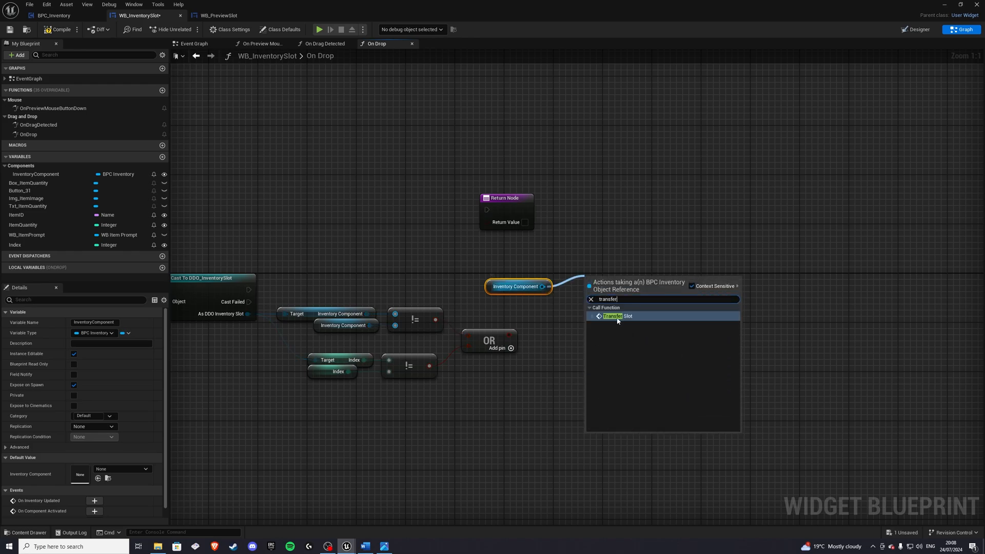
# Step: Call Transfer Slot with the dragged slot's component and index as the source
pyautogui.click(618, 316)
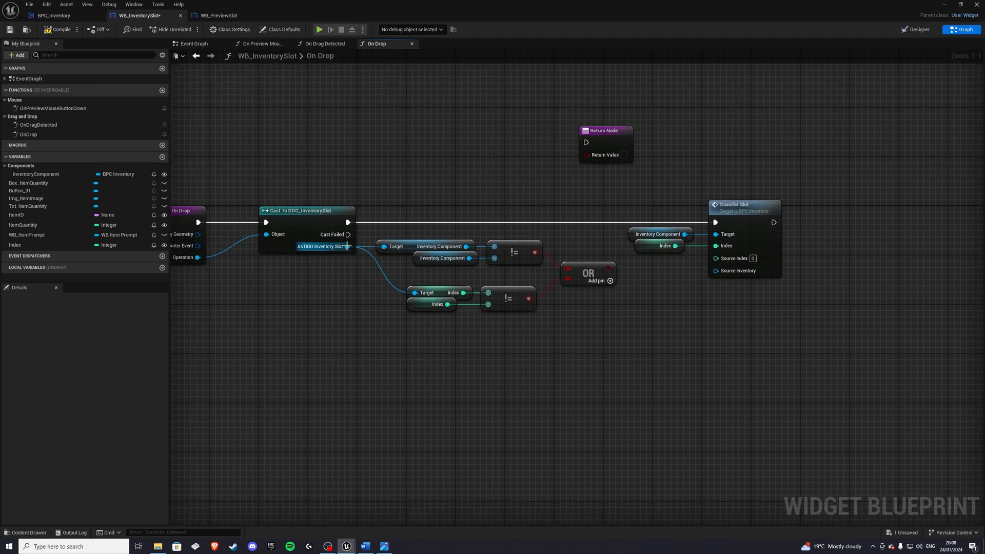
pyautogui.moveTo(348, 246); pyautogui.dragTo(403, 388)
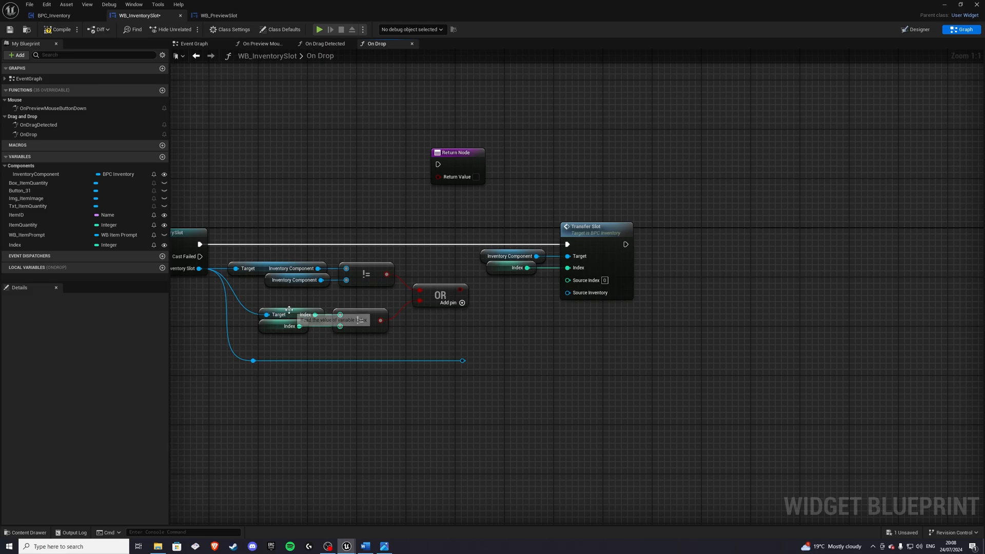
pyautogui.click(290, 268)
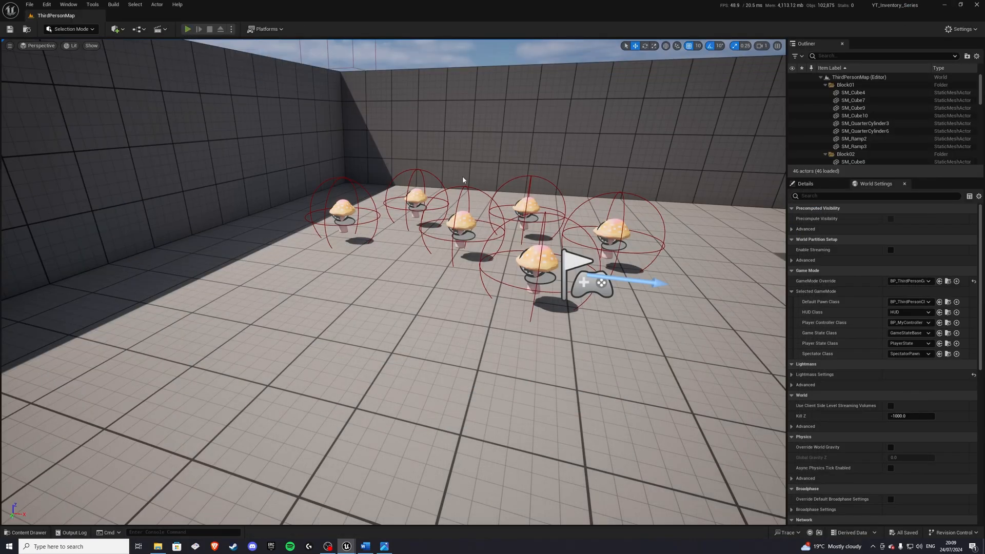
# Step: Play-test the inventory, add a BP_Item_Base from Inventory_System to the level, and play again
pyautogui.click(187, 29)
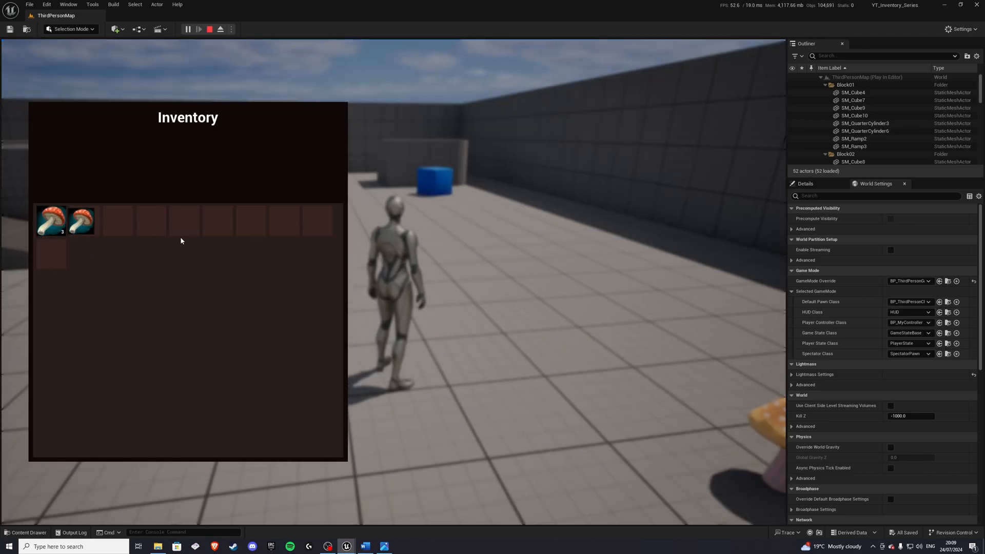
pyautogui.click(209, 28)
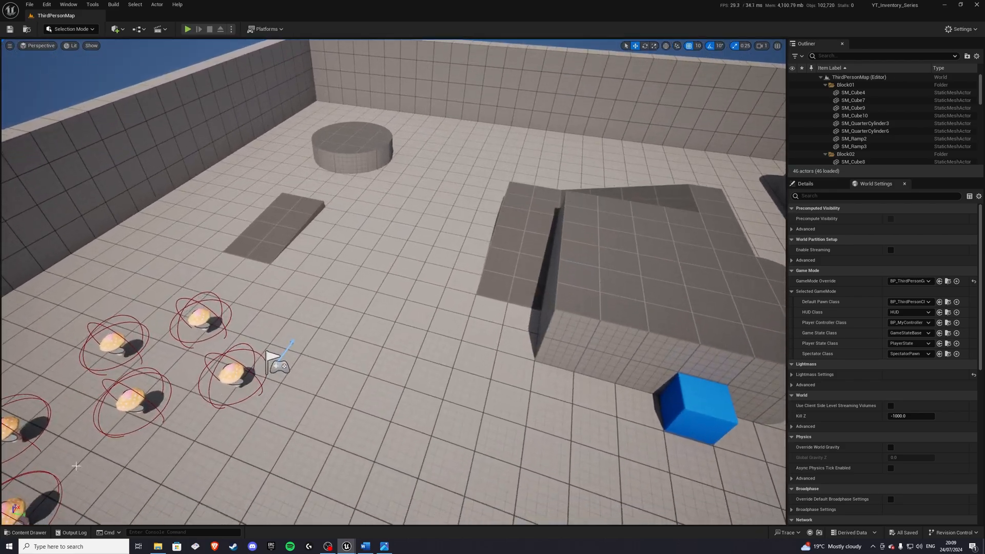
pyautogui.click(27, 533)
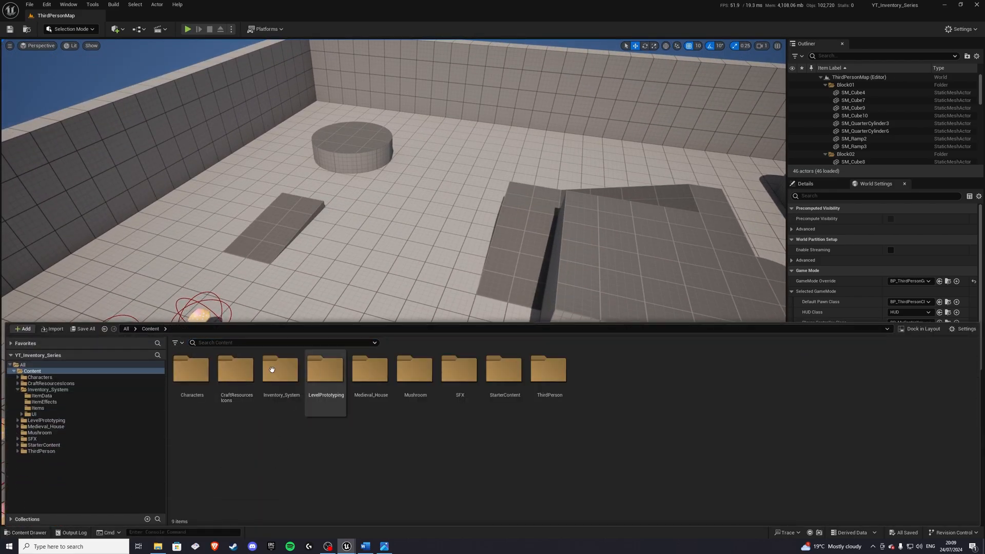
pyautogui.click(37, 407)
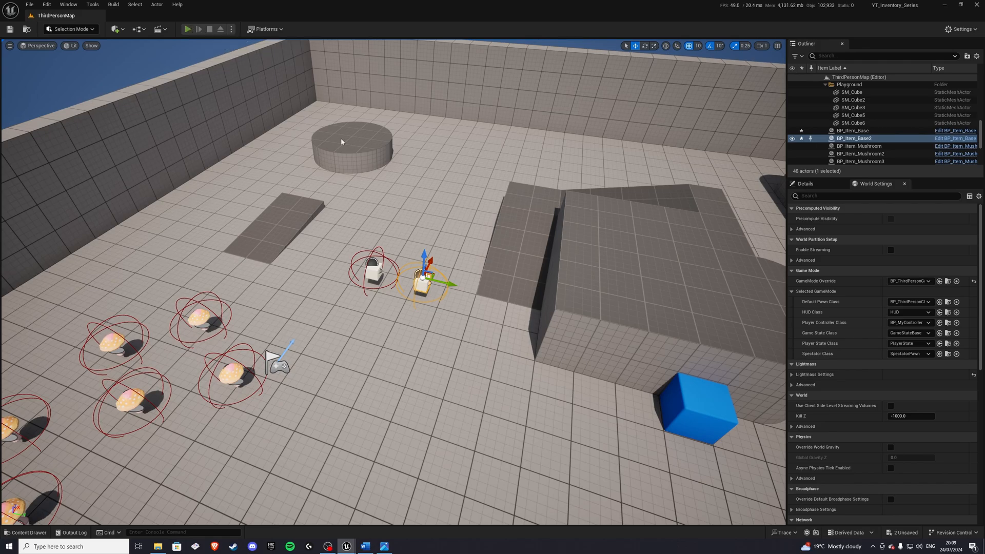
pyautogui.click(187, 29)
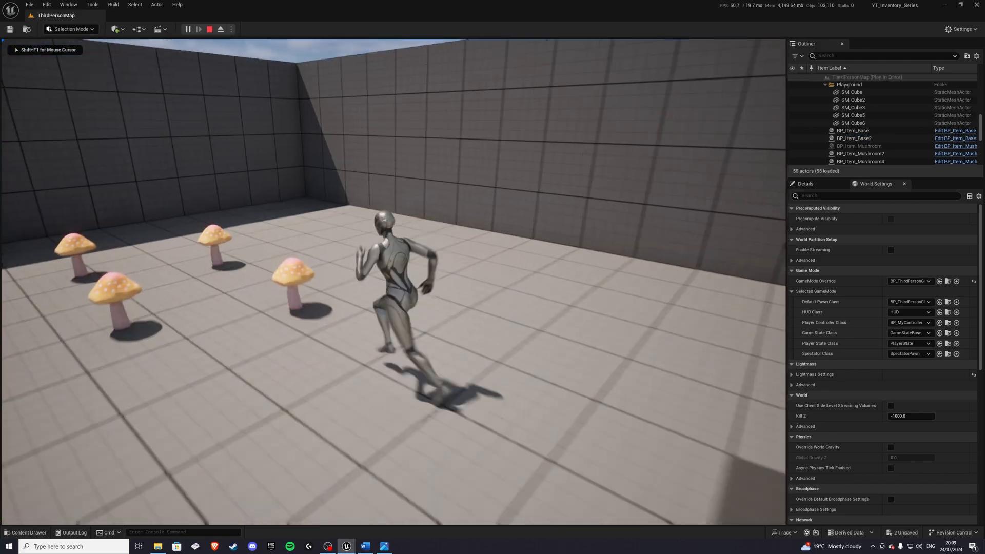